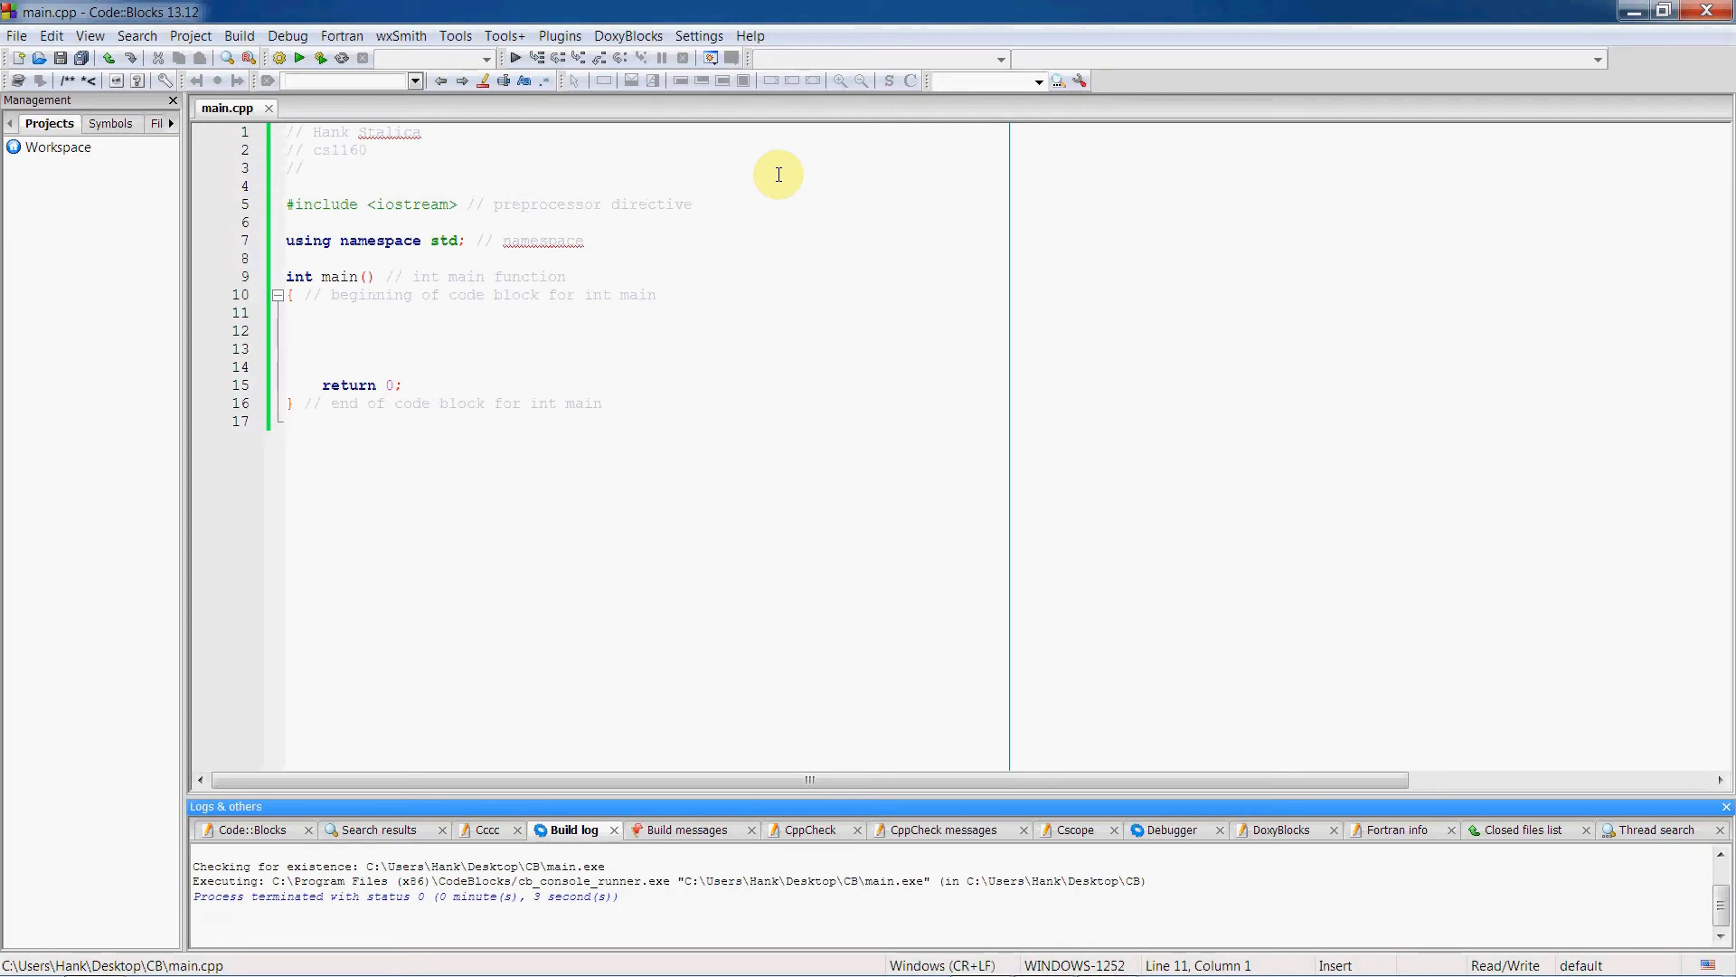
Write cout << "Hello, world!"; inside main's body and save main.cpp.
click(288, 311)
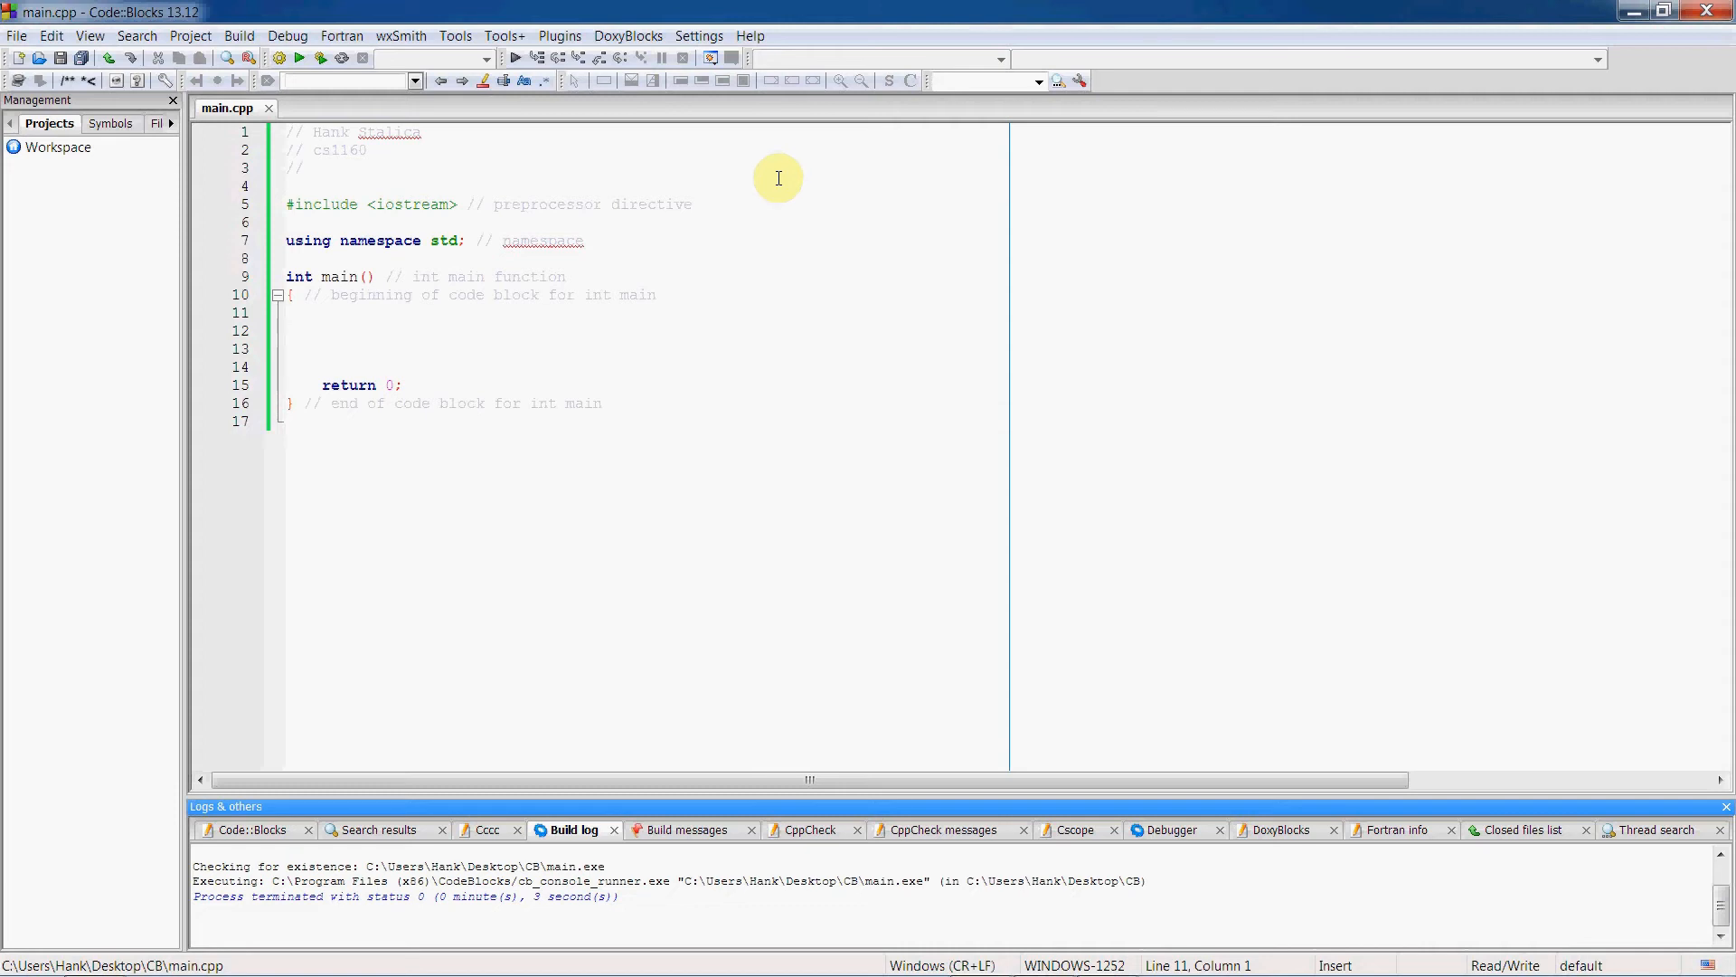
mouse_move(580, 322)
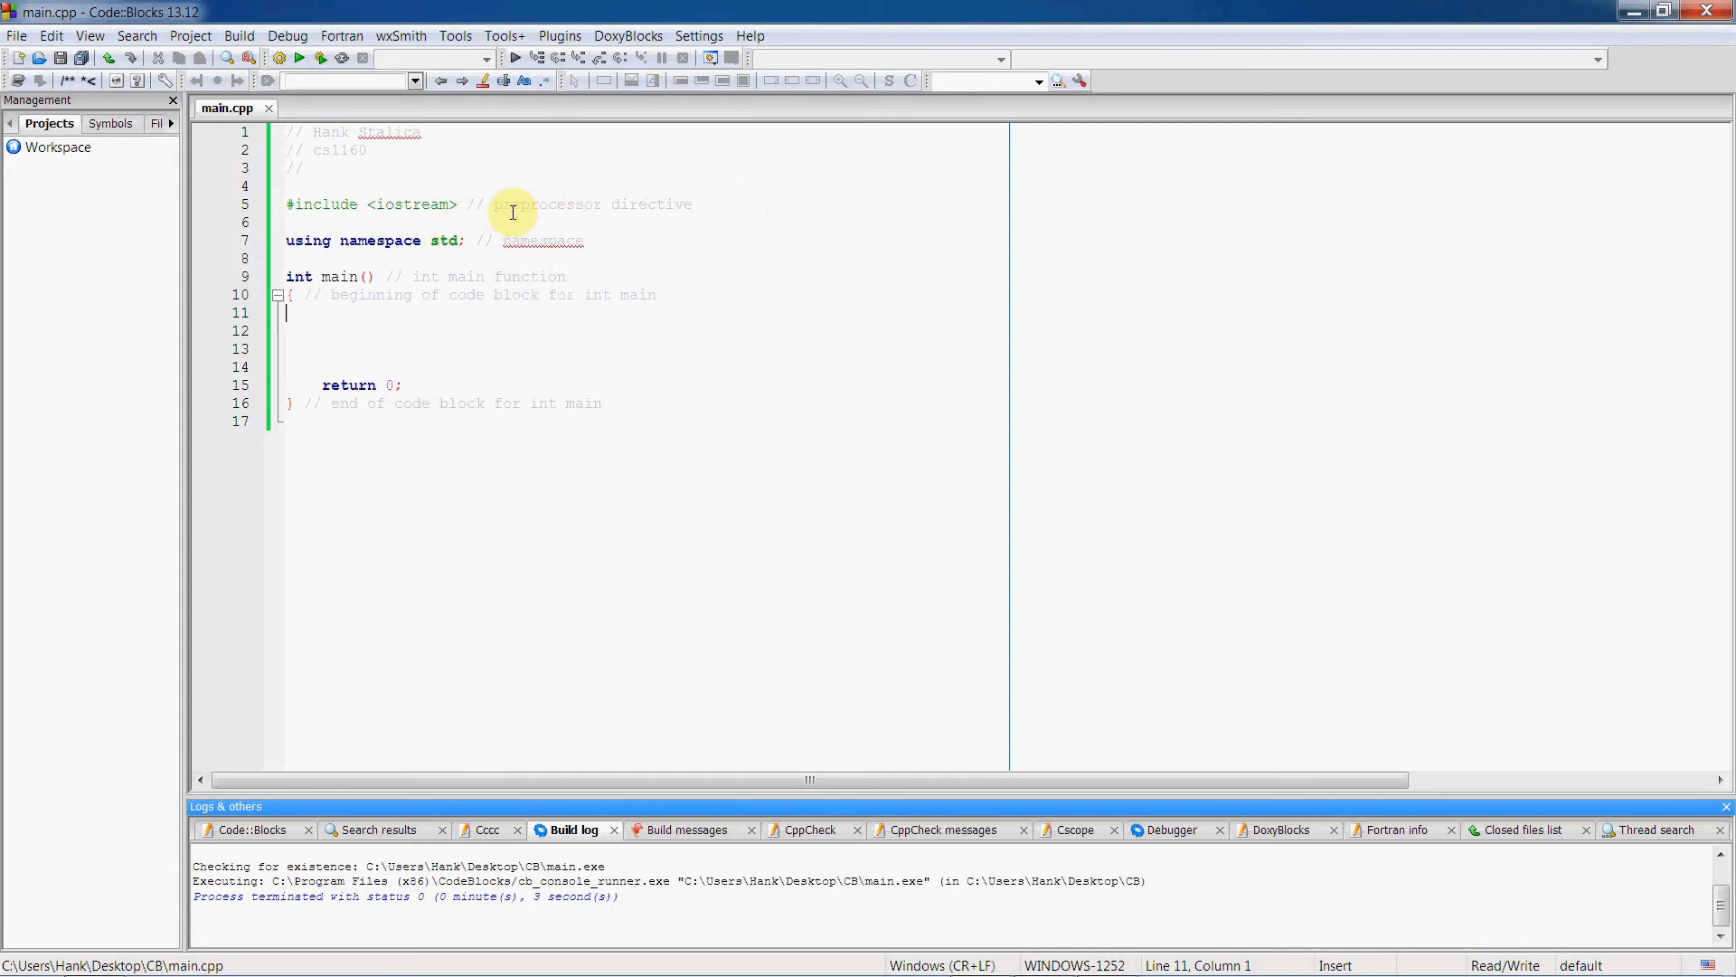
mouse_move(452, 225)
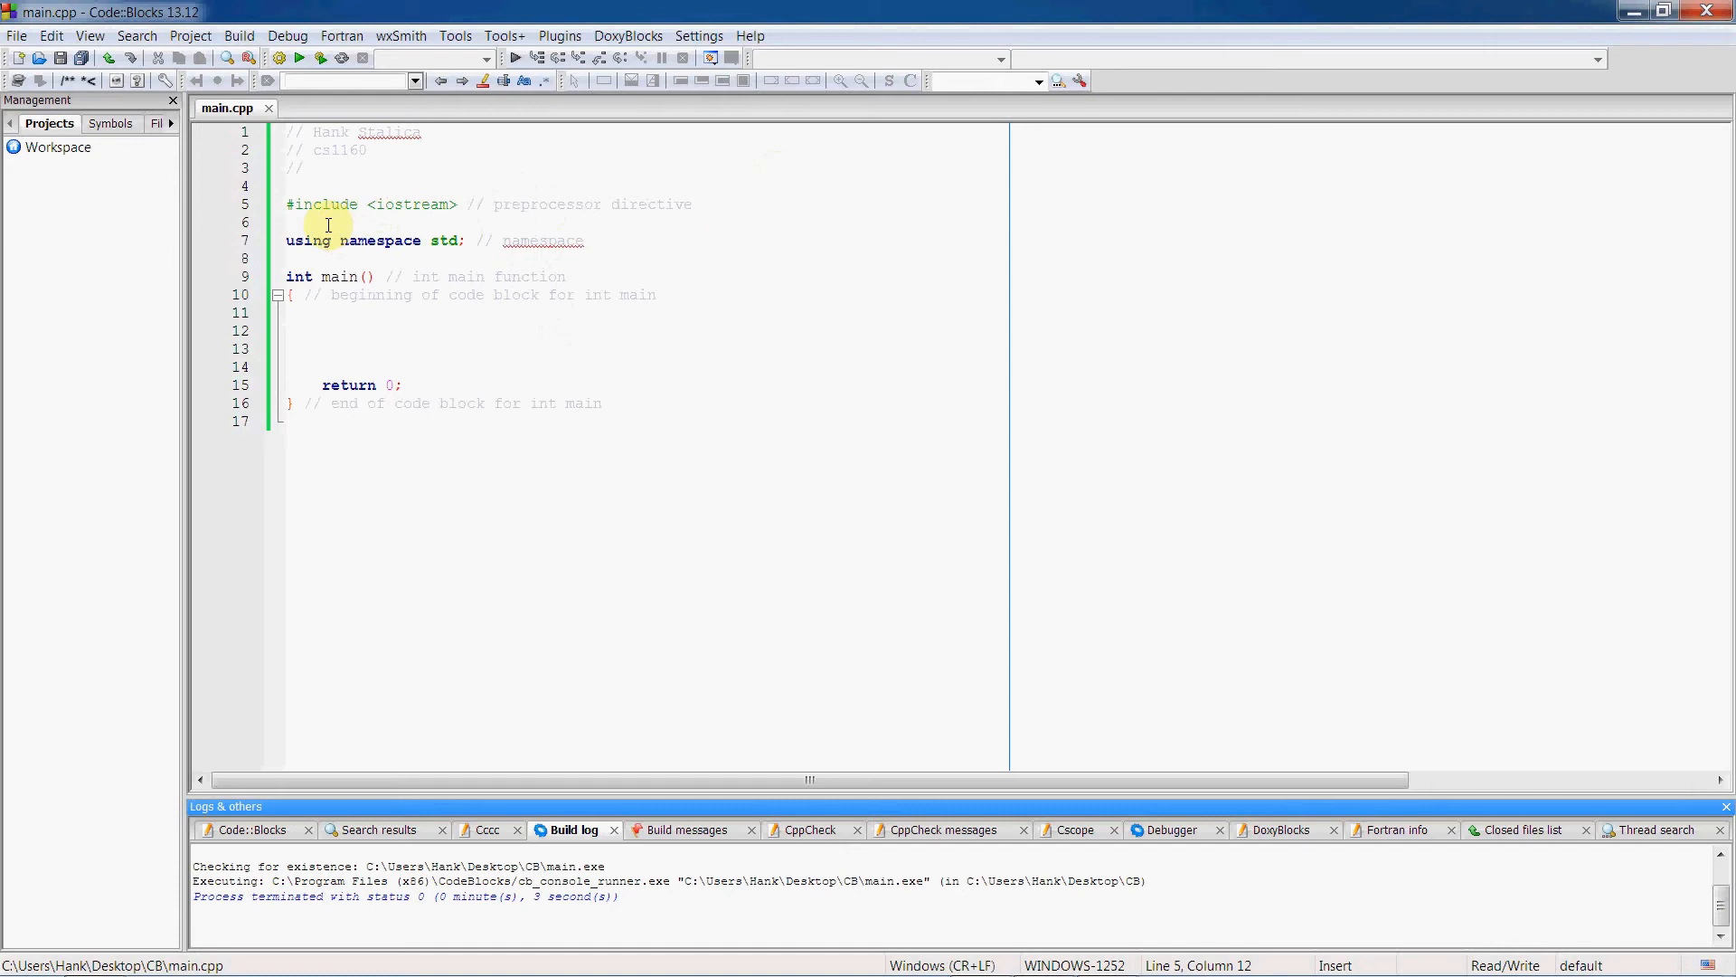
mouse_move(442, 219)
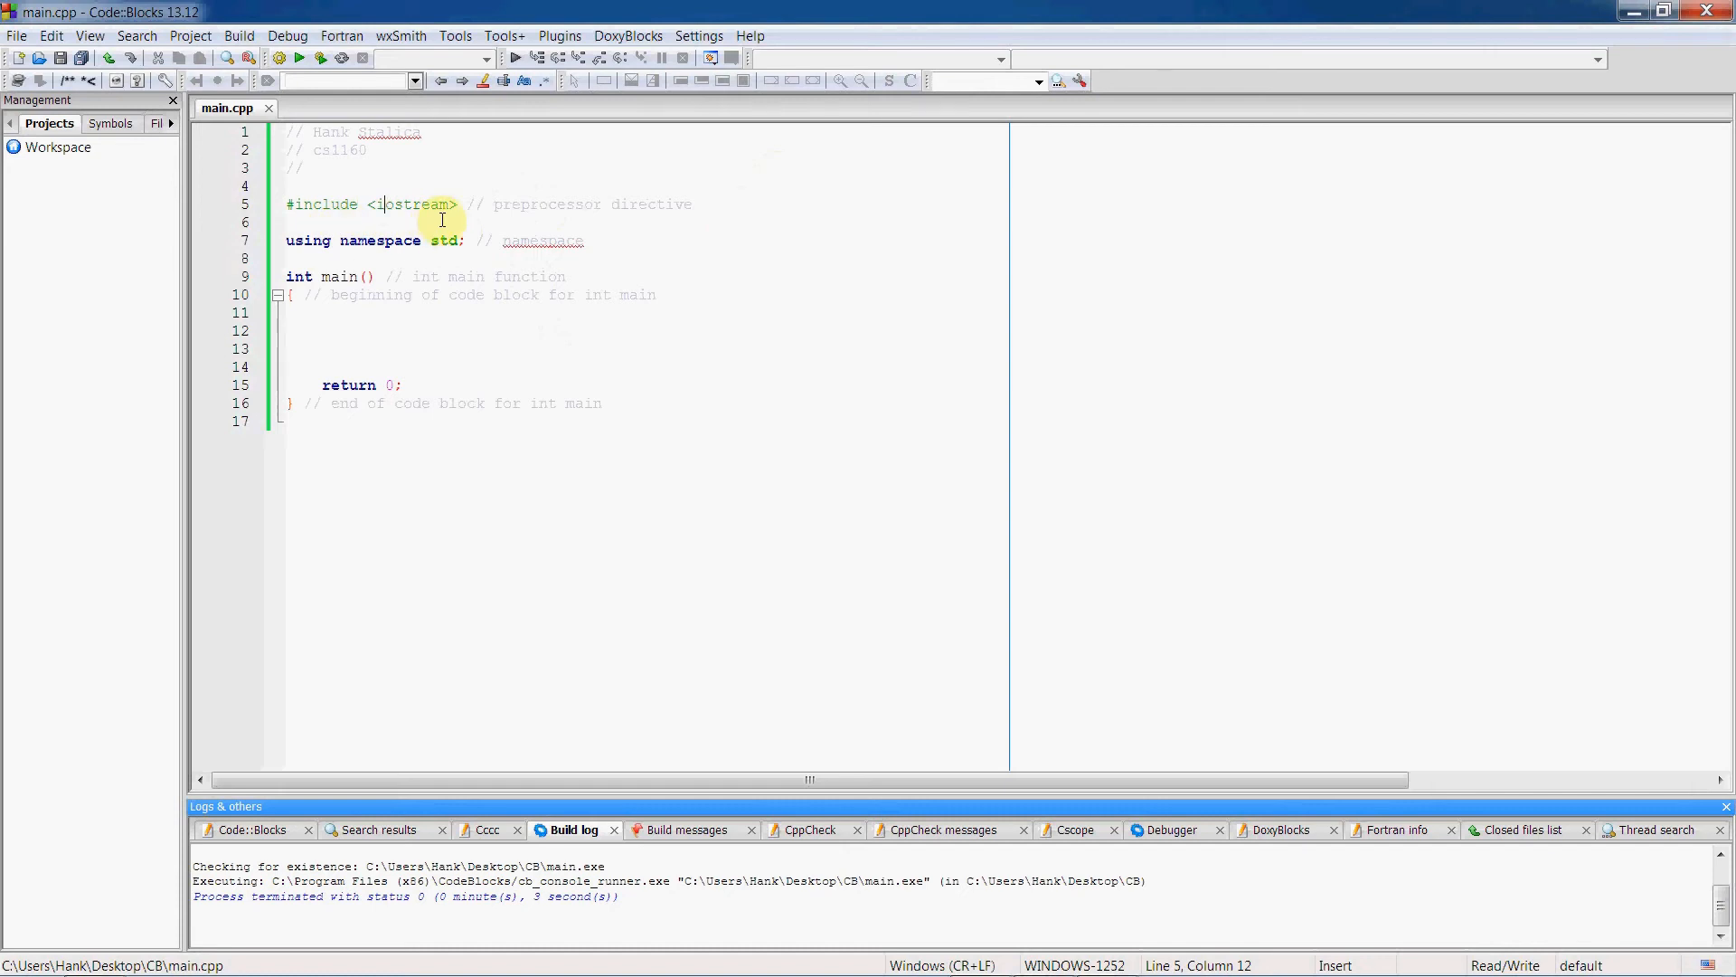
mouse_move(434, 268)
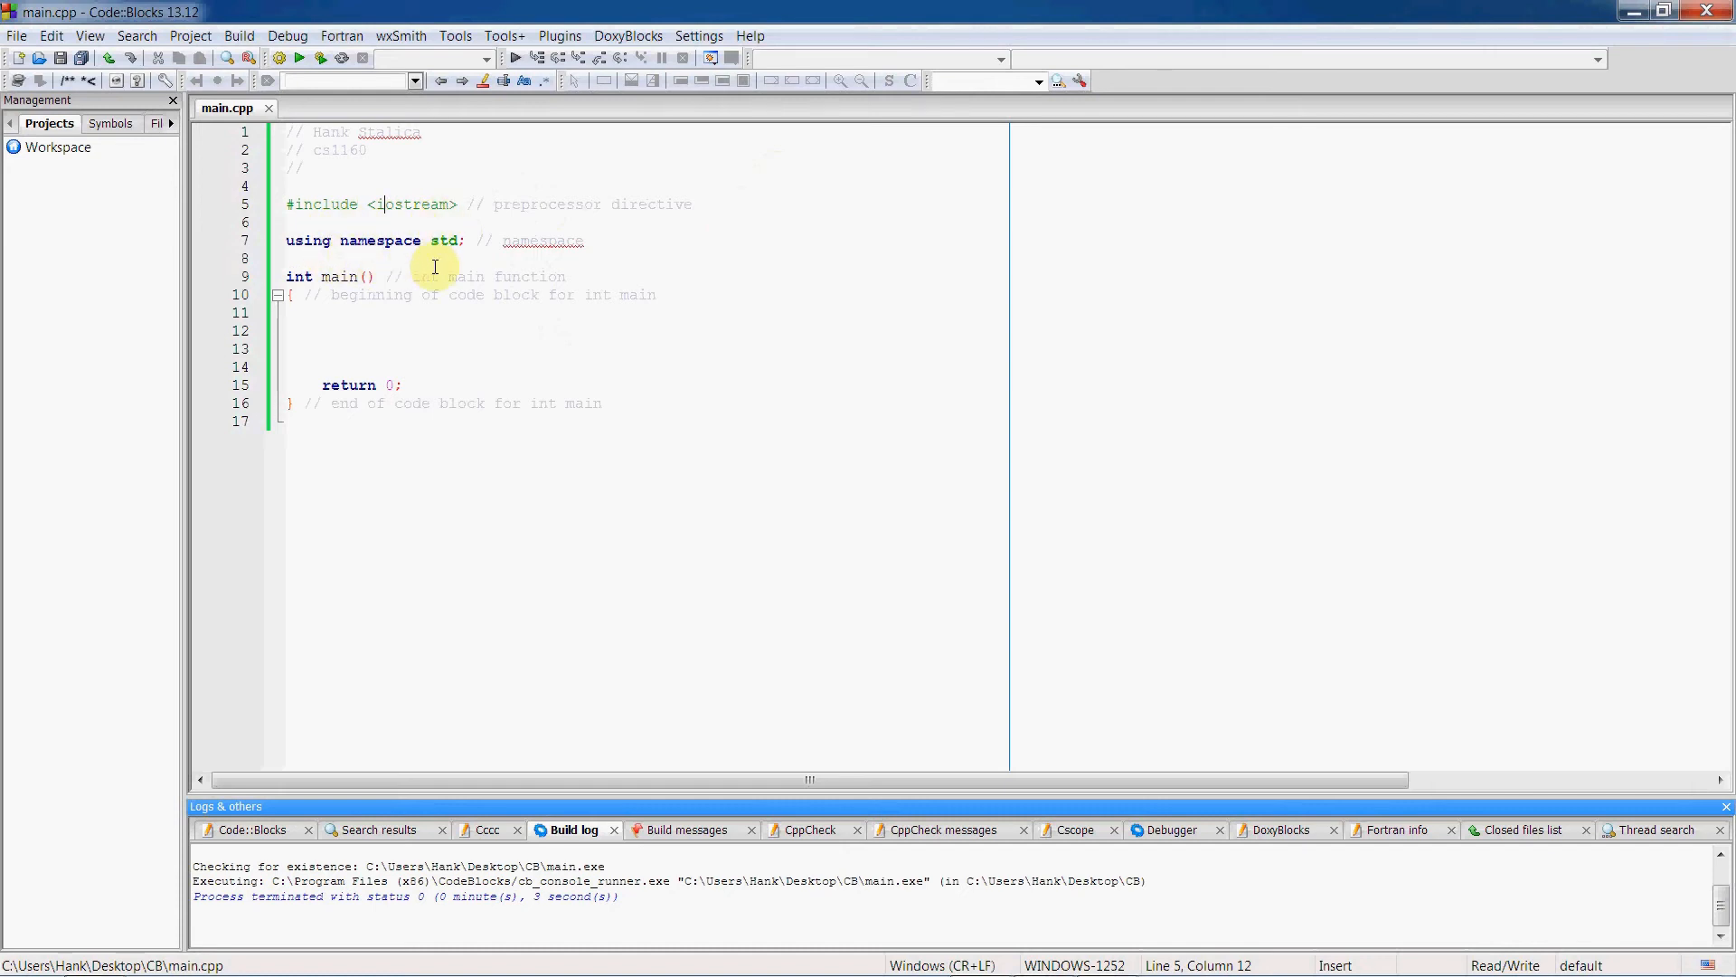
mouse_move(394, 383)
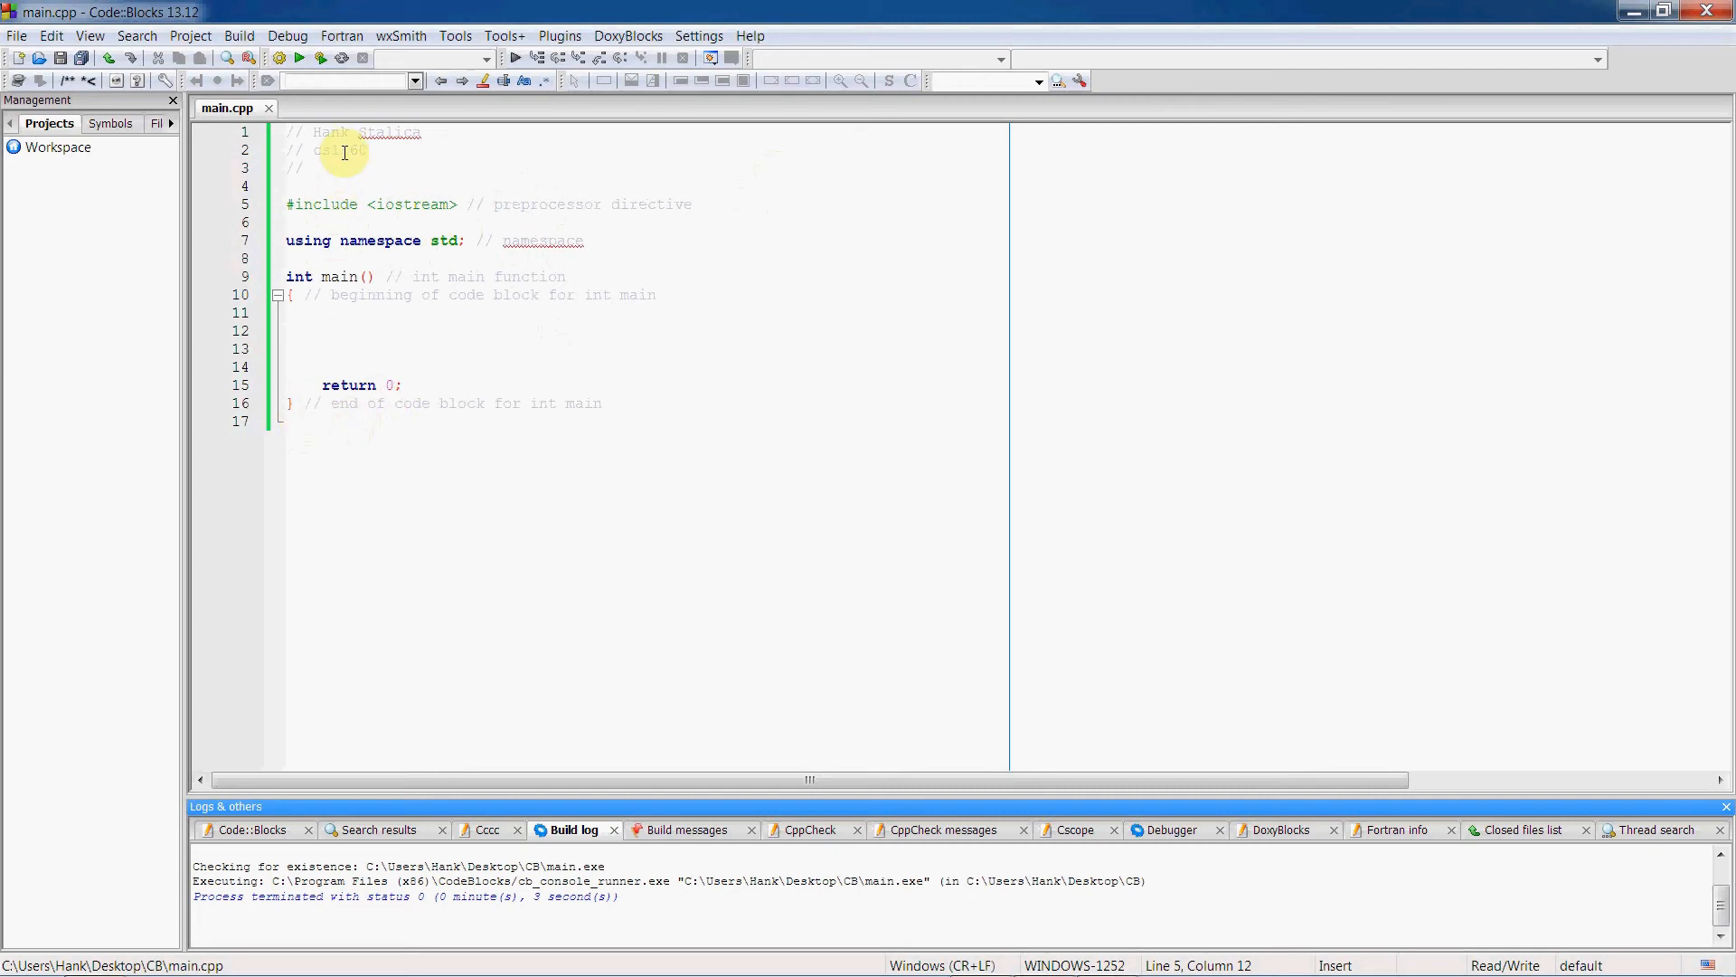
mouse_move(354, 134)
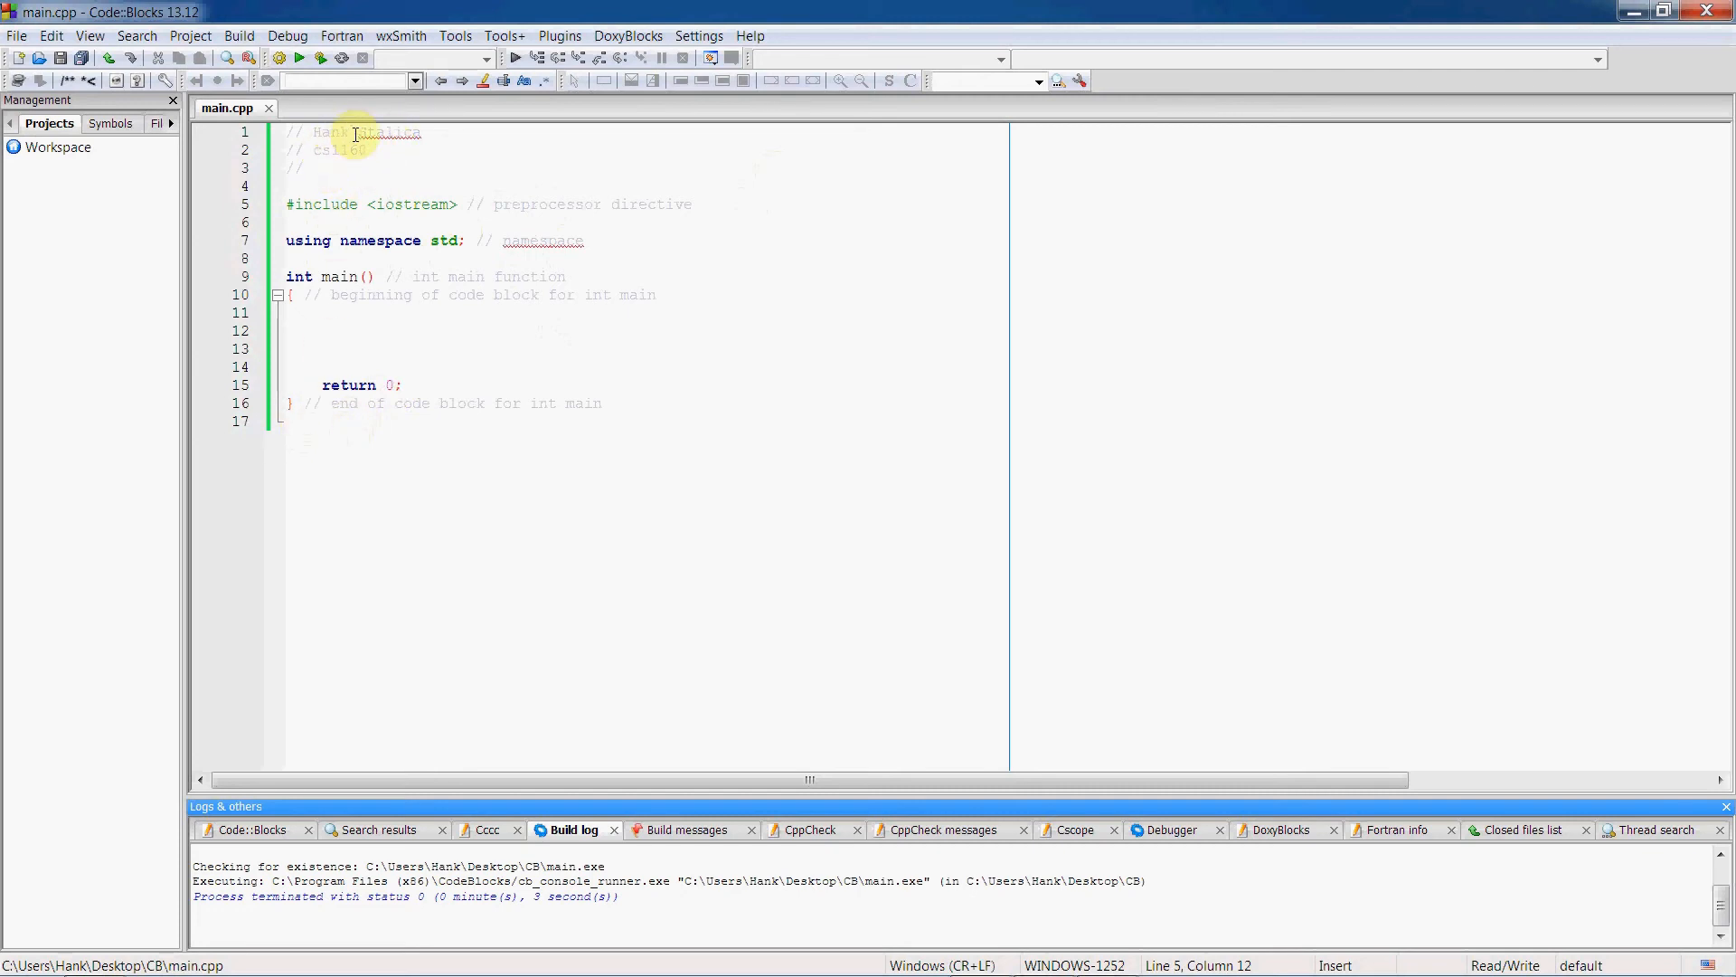
click(287, 313)
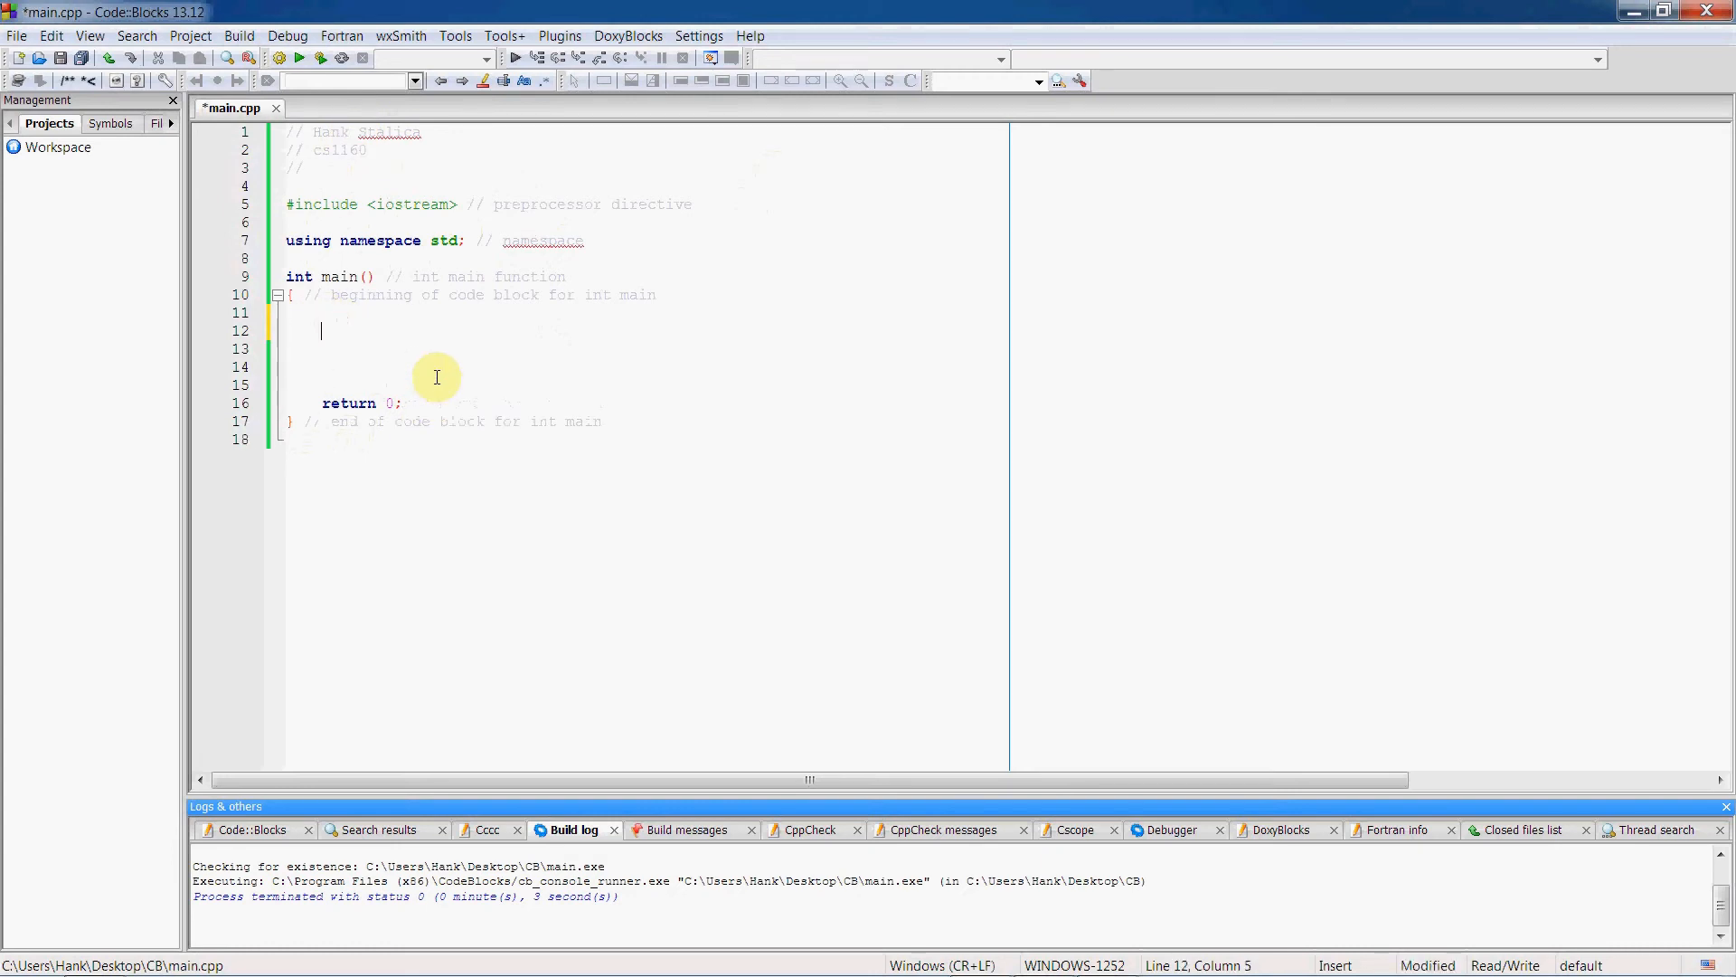
text(cout)
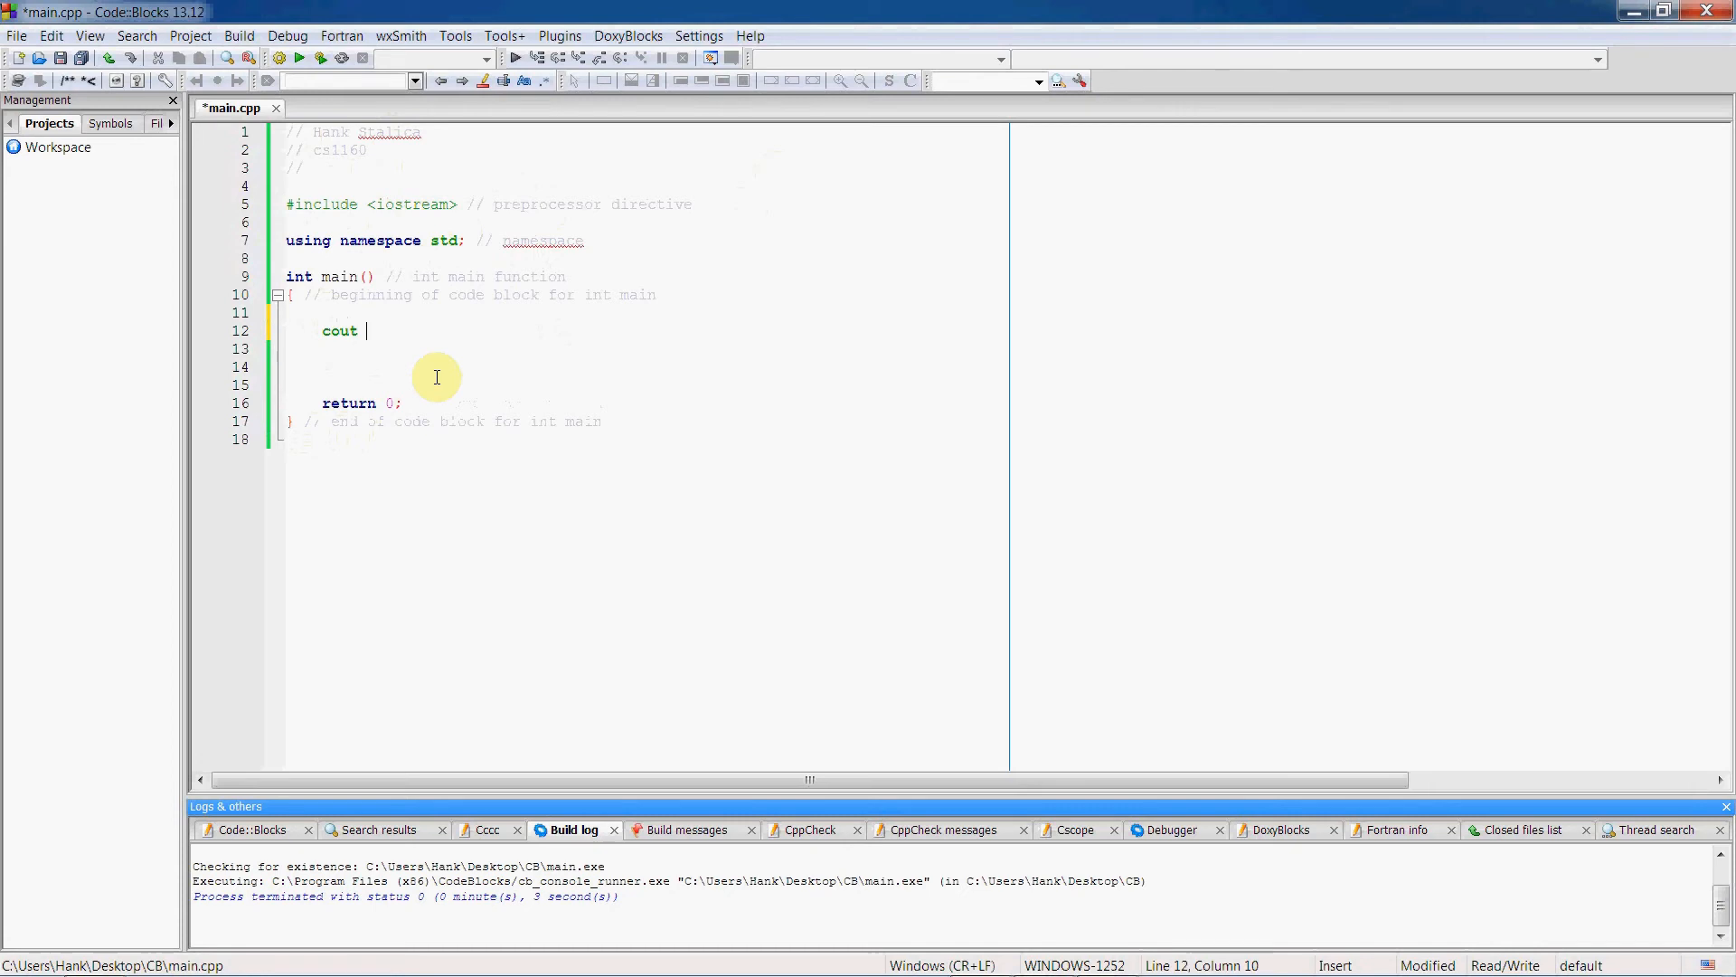
text(<)
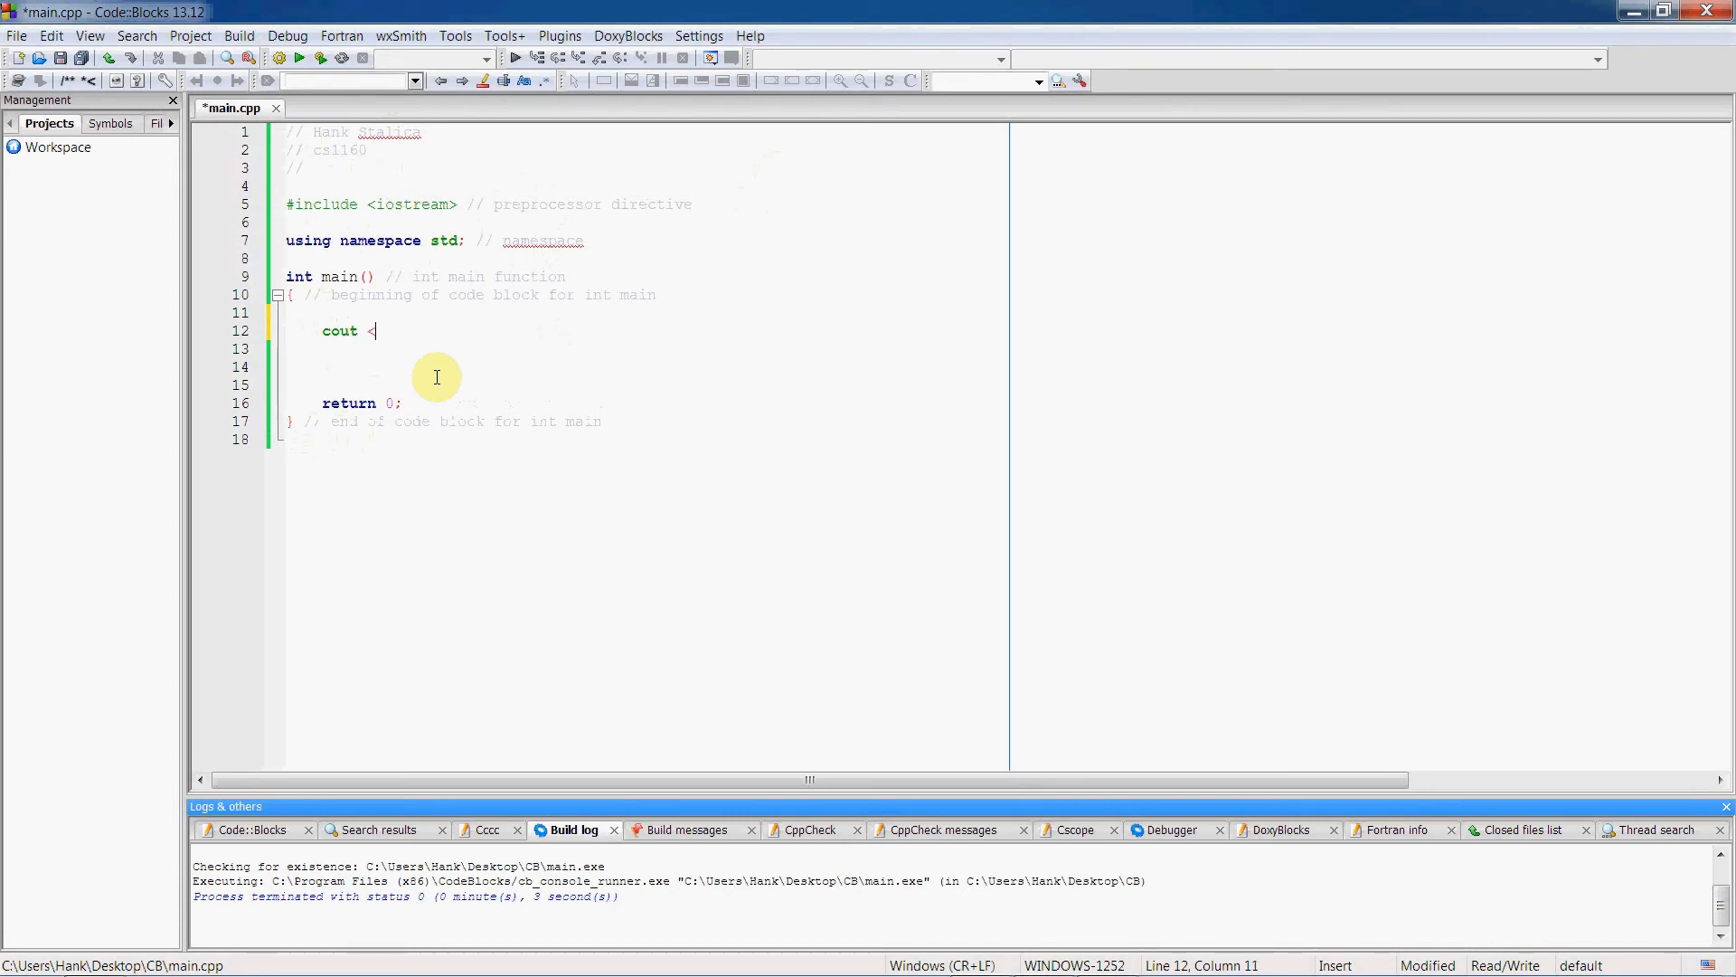
text(<)
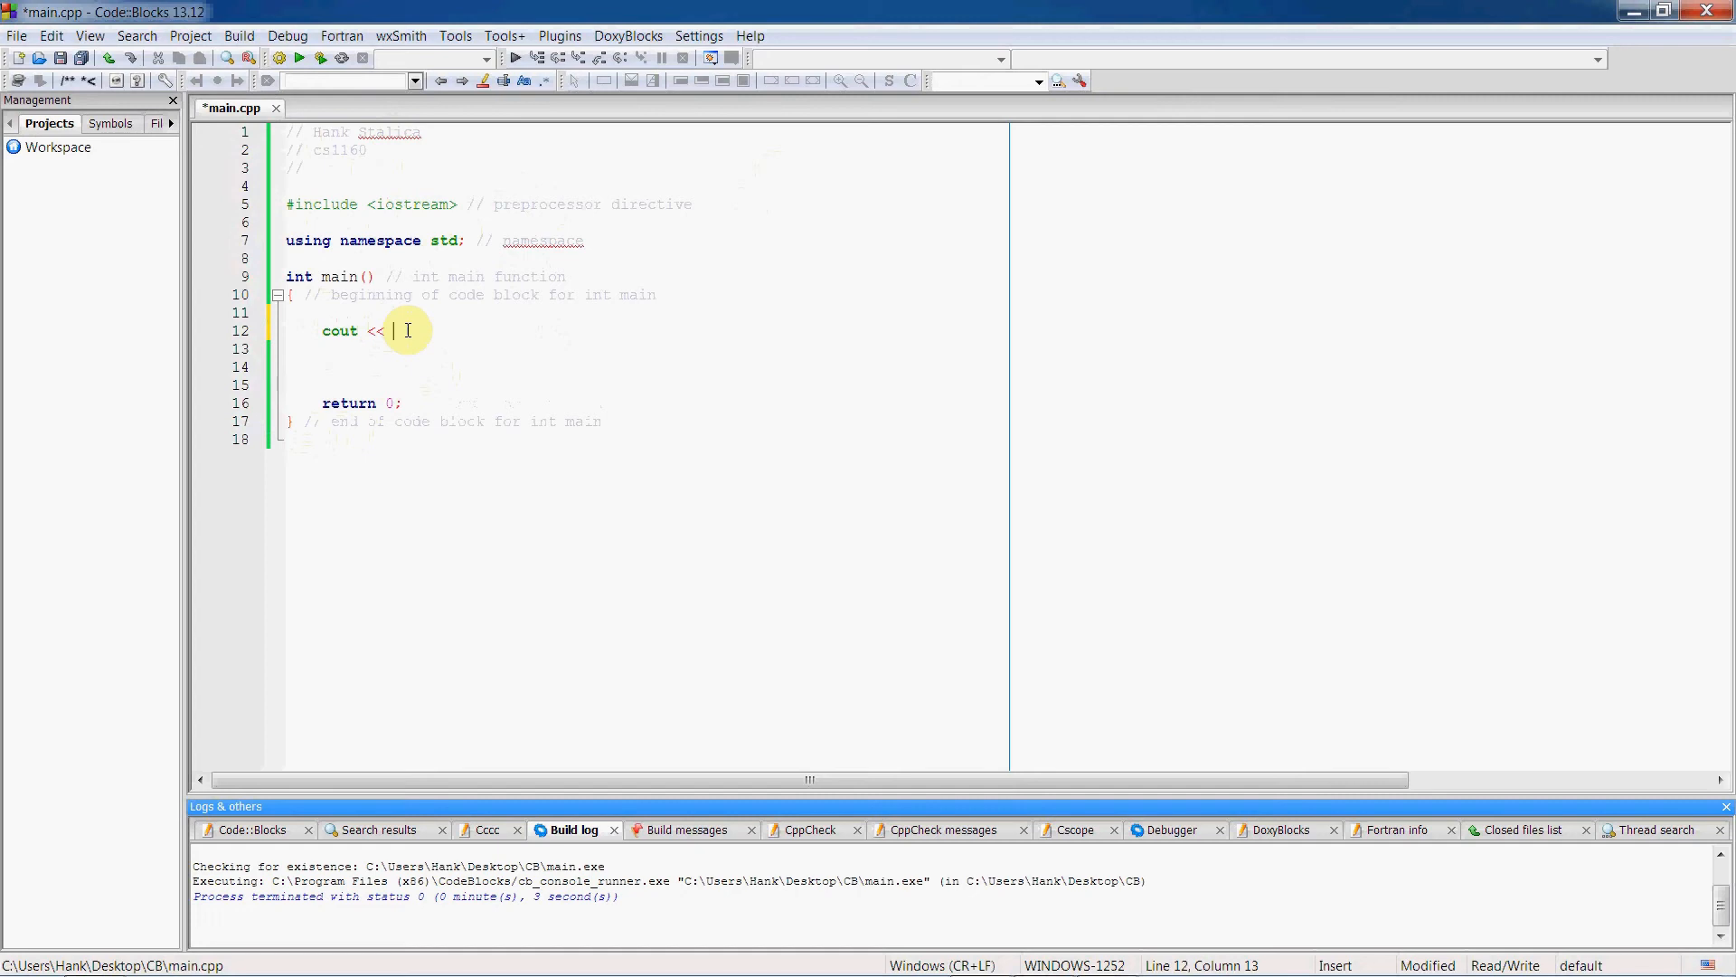
text(")
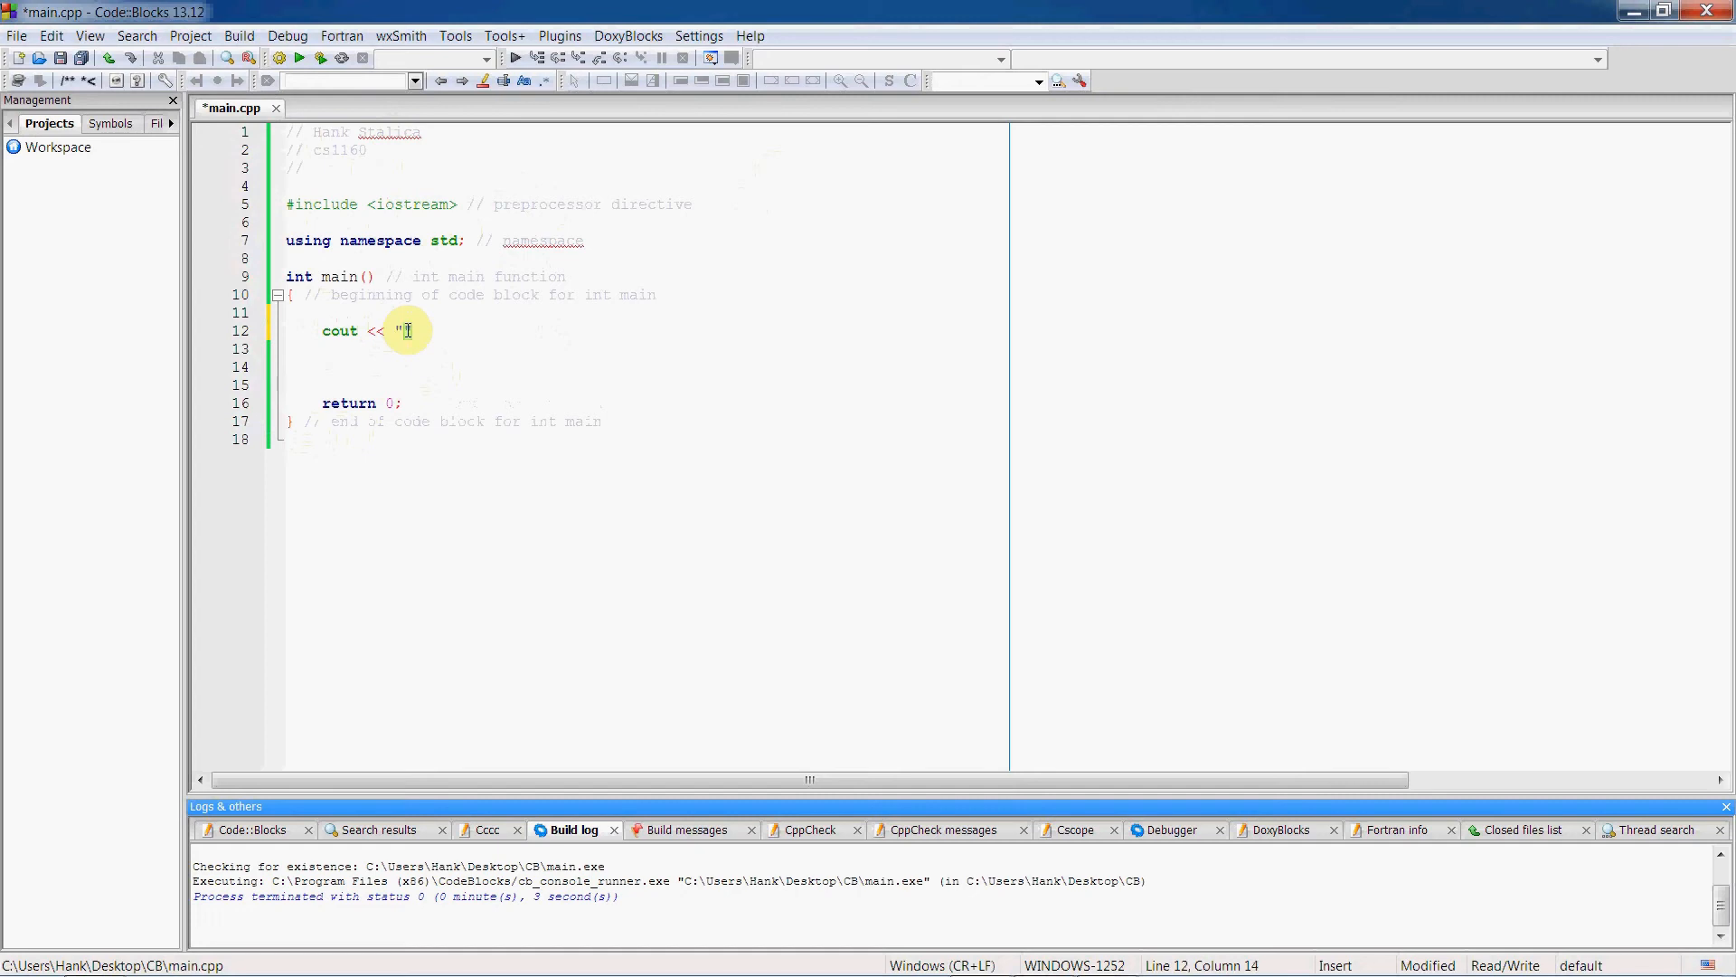
text(Hello, w)
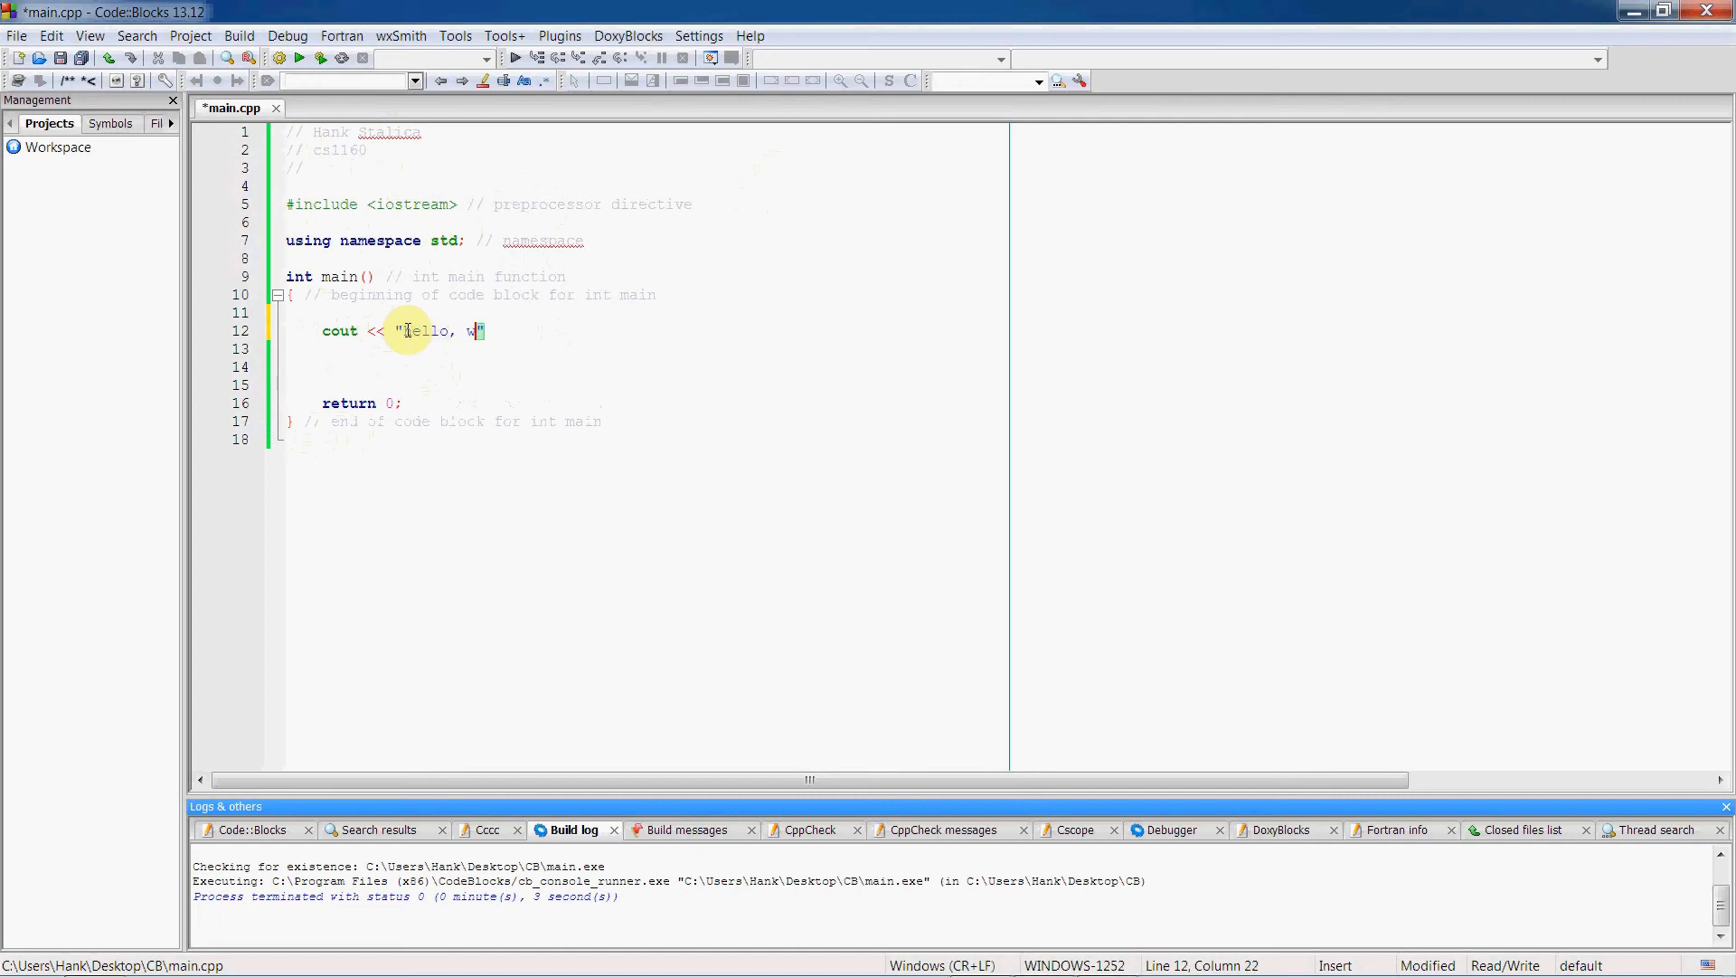
text(orld!)
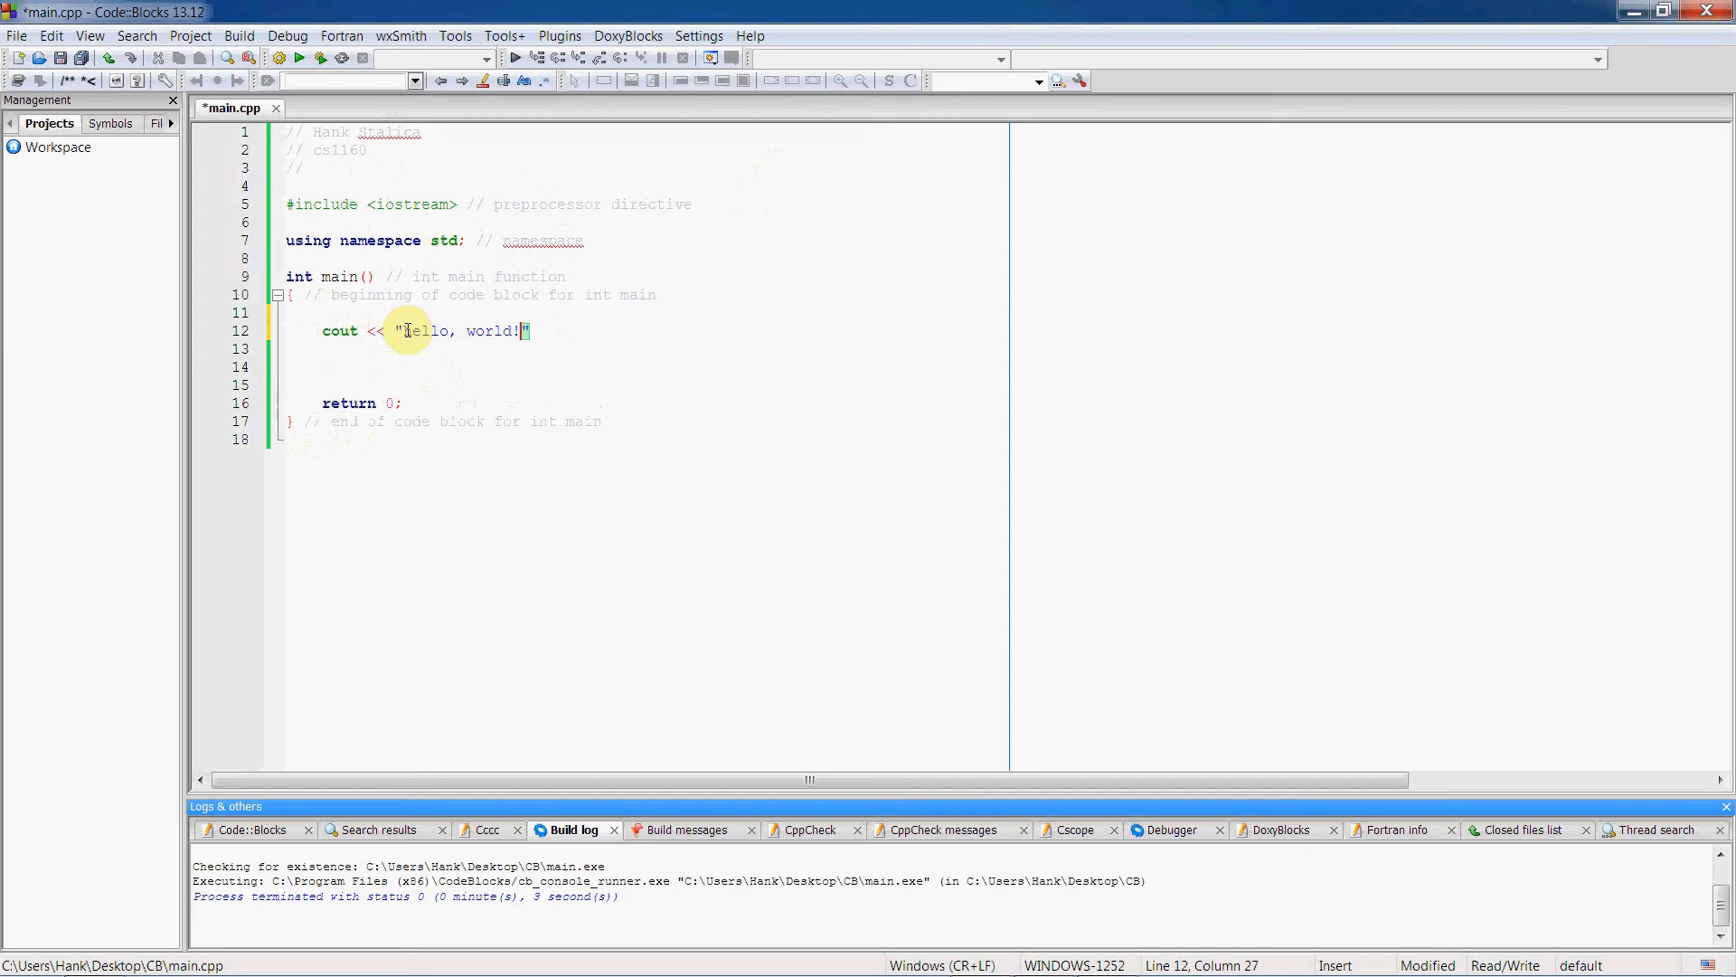
text(;)
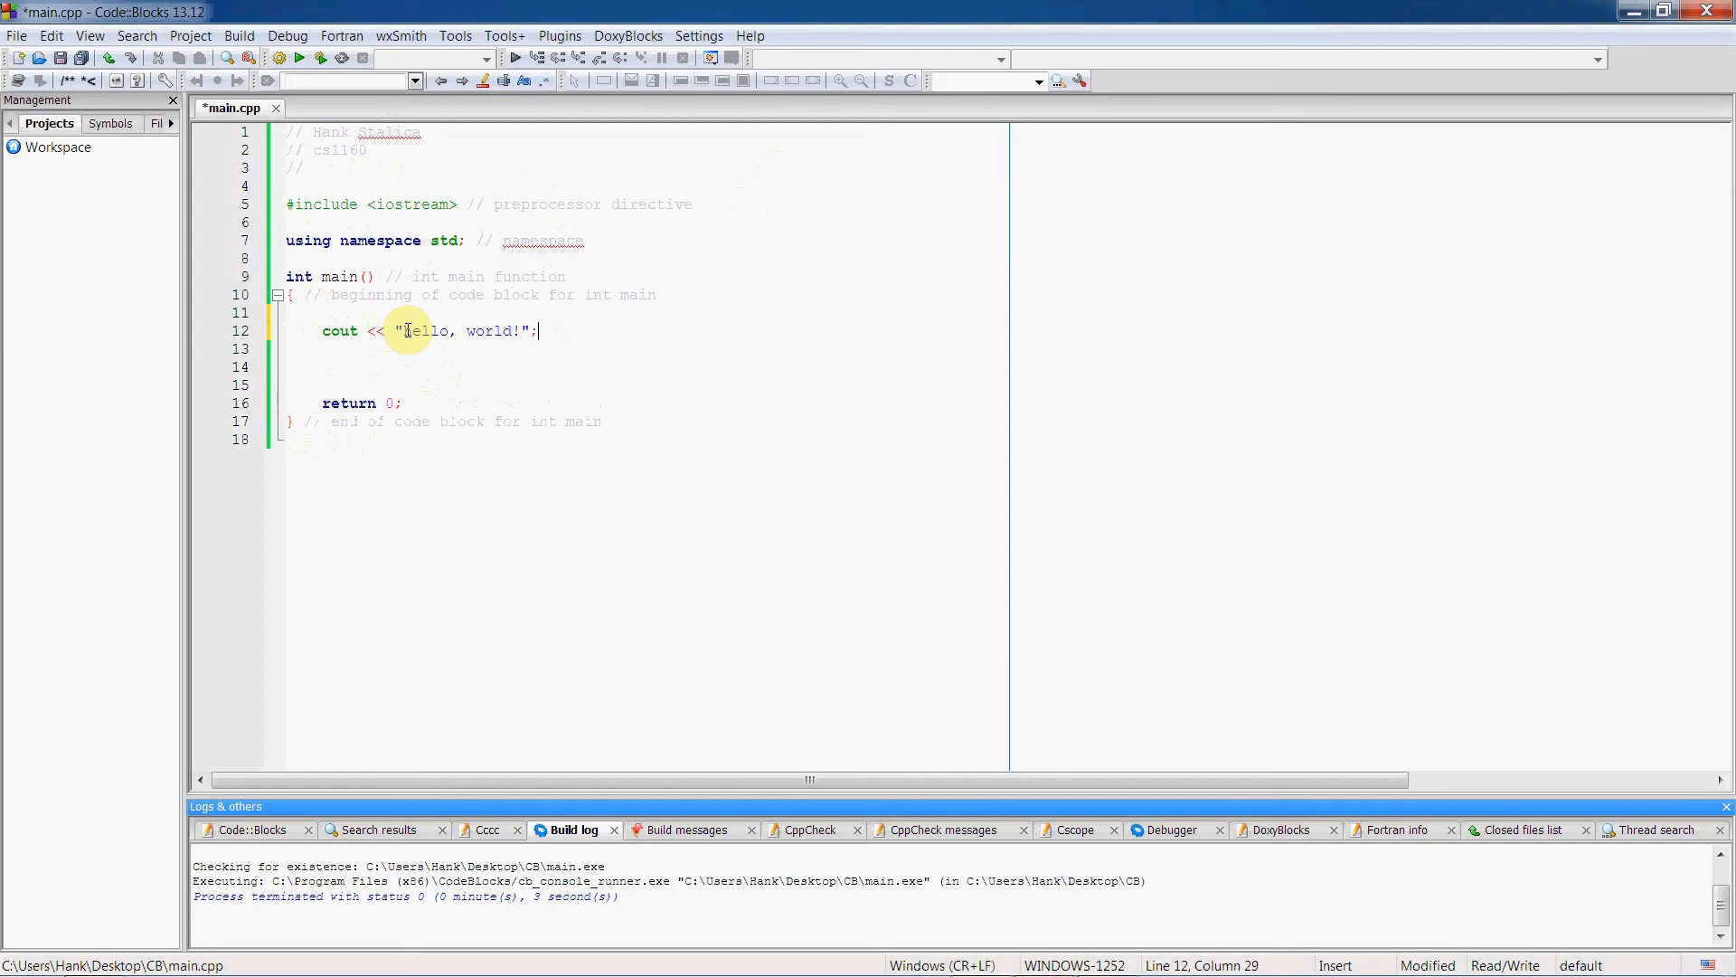
key(ctrl+s)
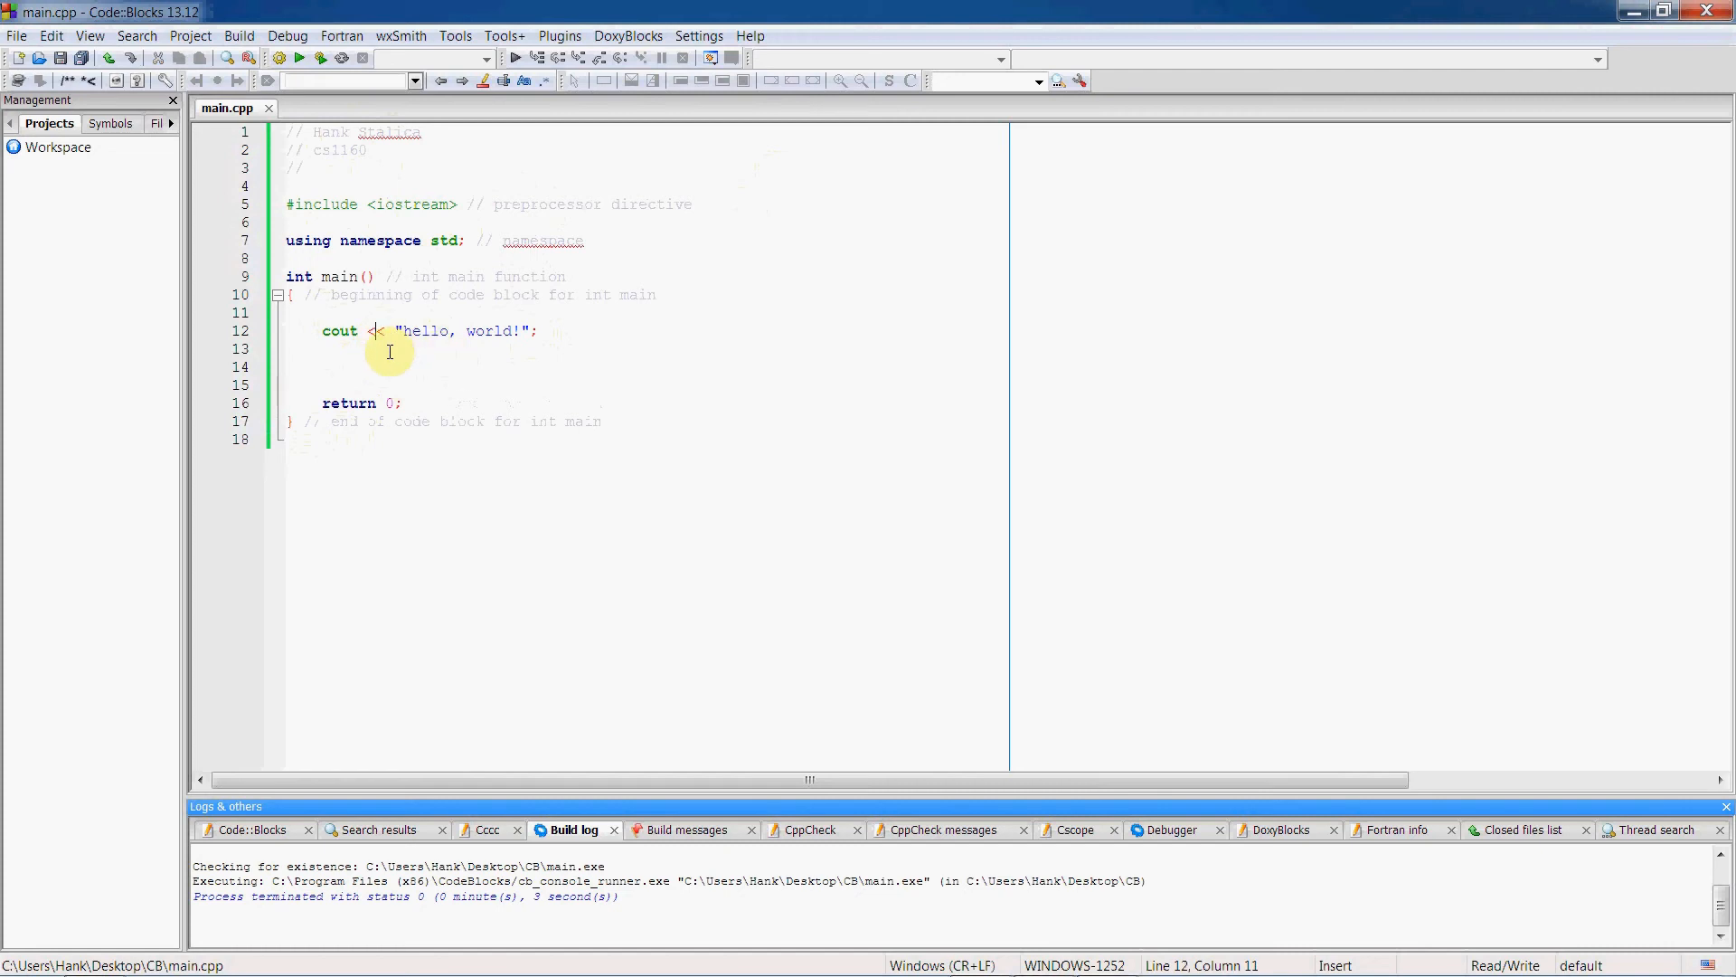
mouse_move(517, 318)
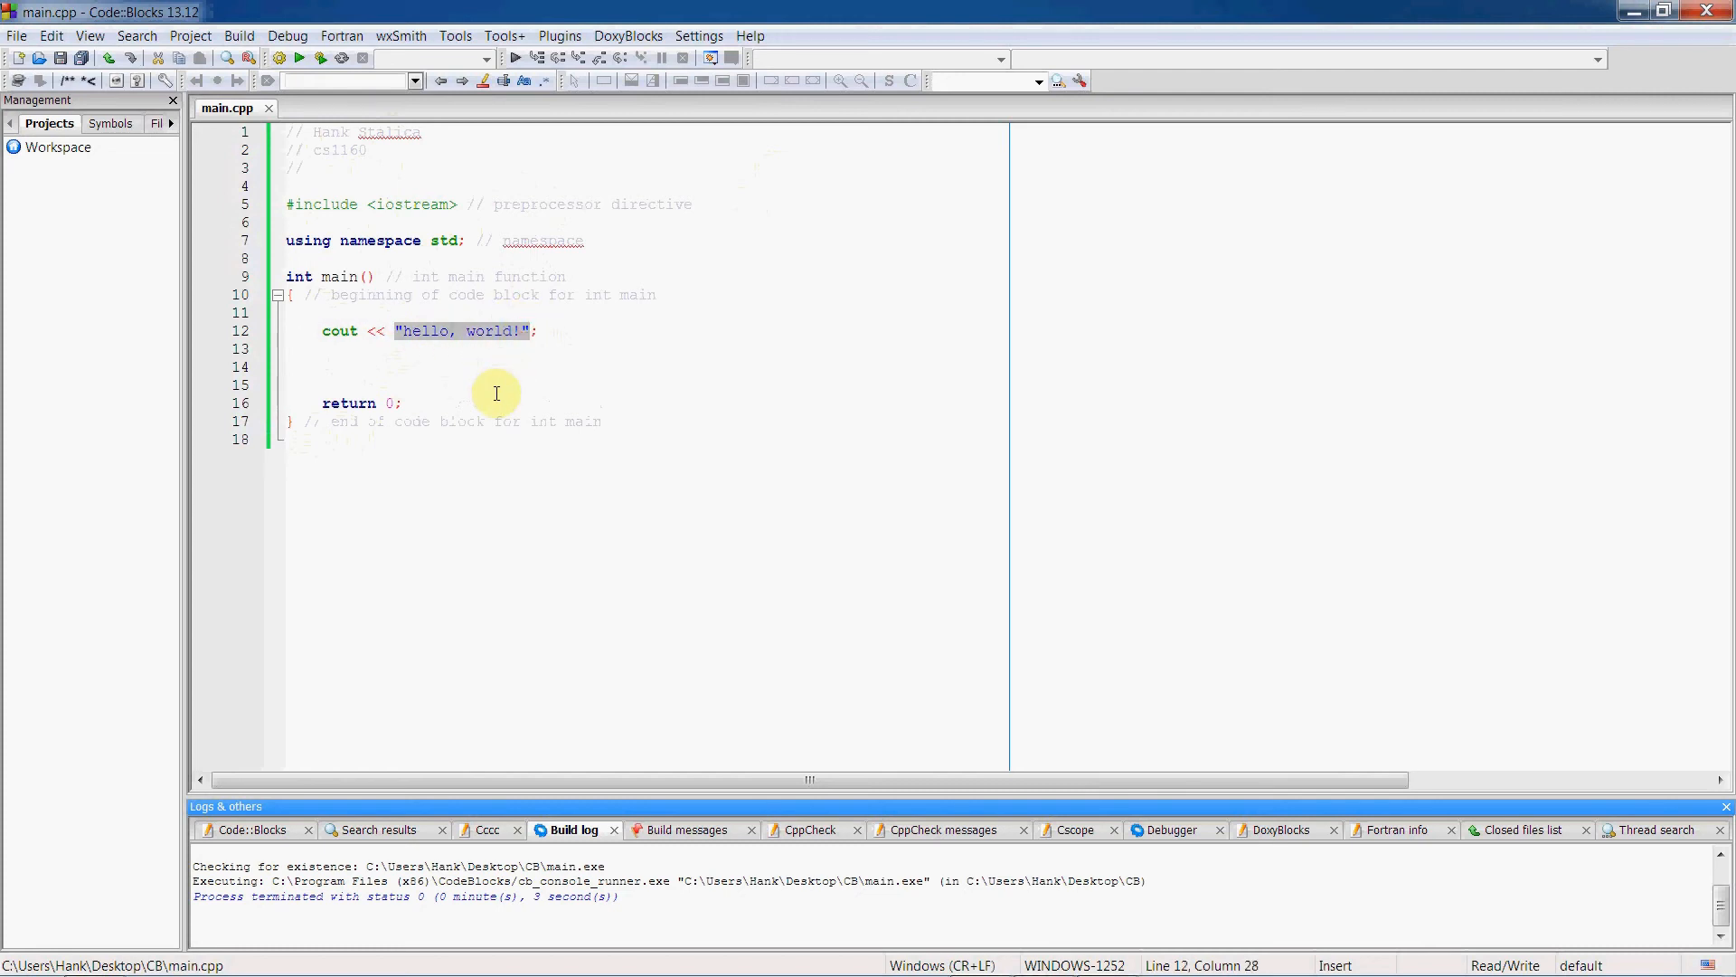
mouse_move(363, 361)
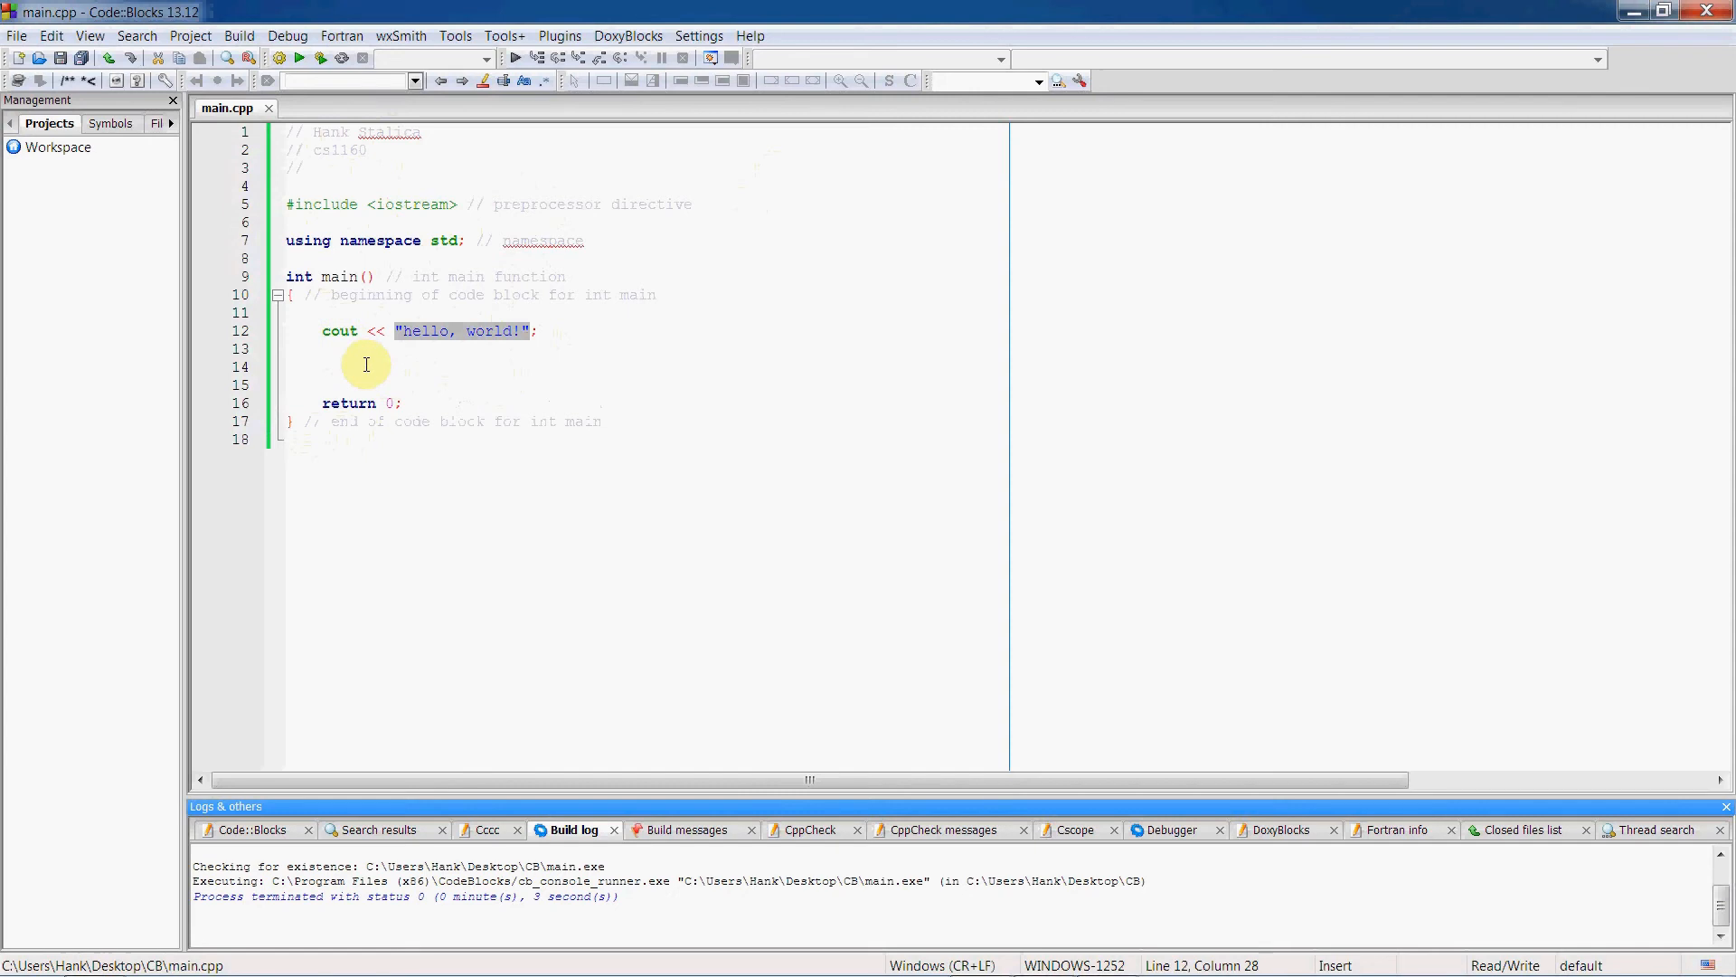
mouse_move(499, 337)
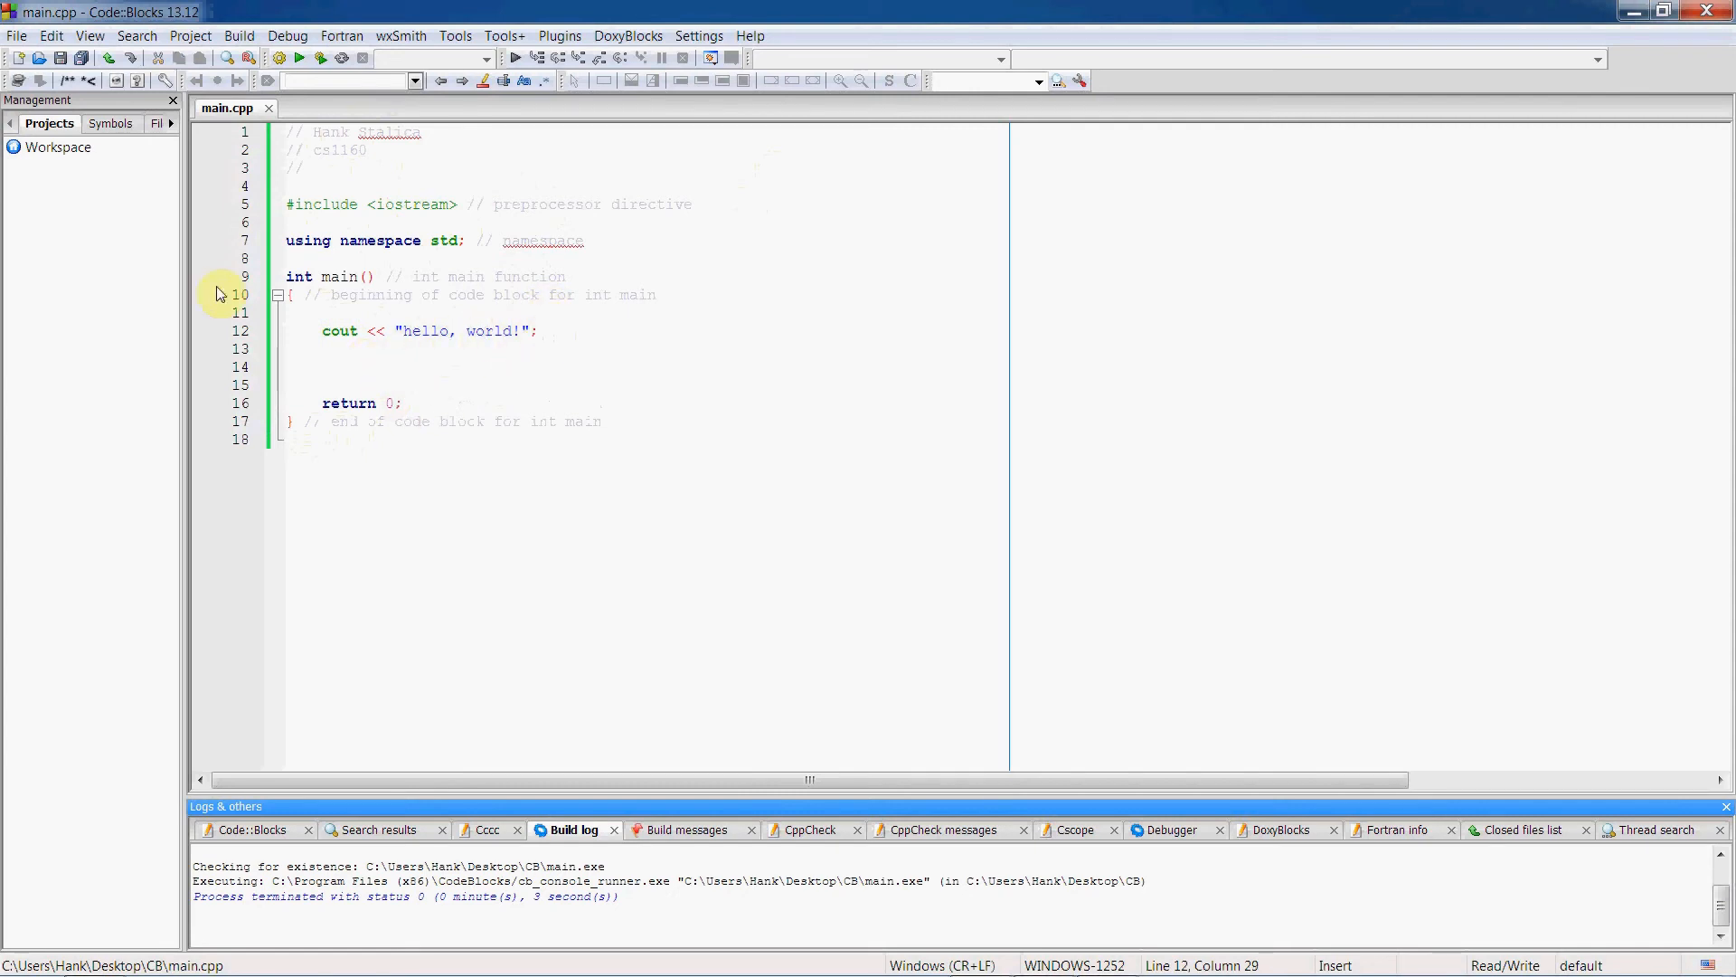
mouse_move(326, 58)
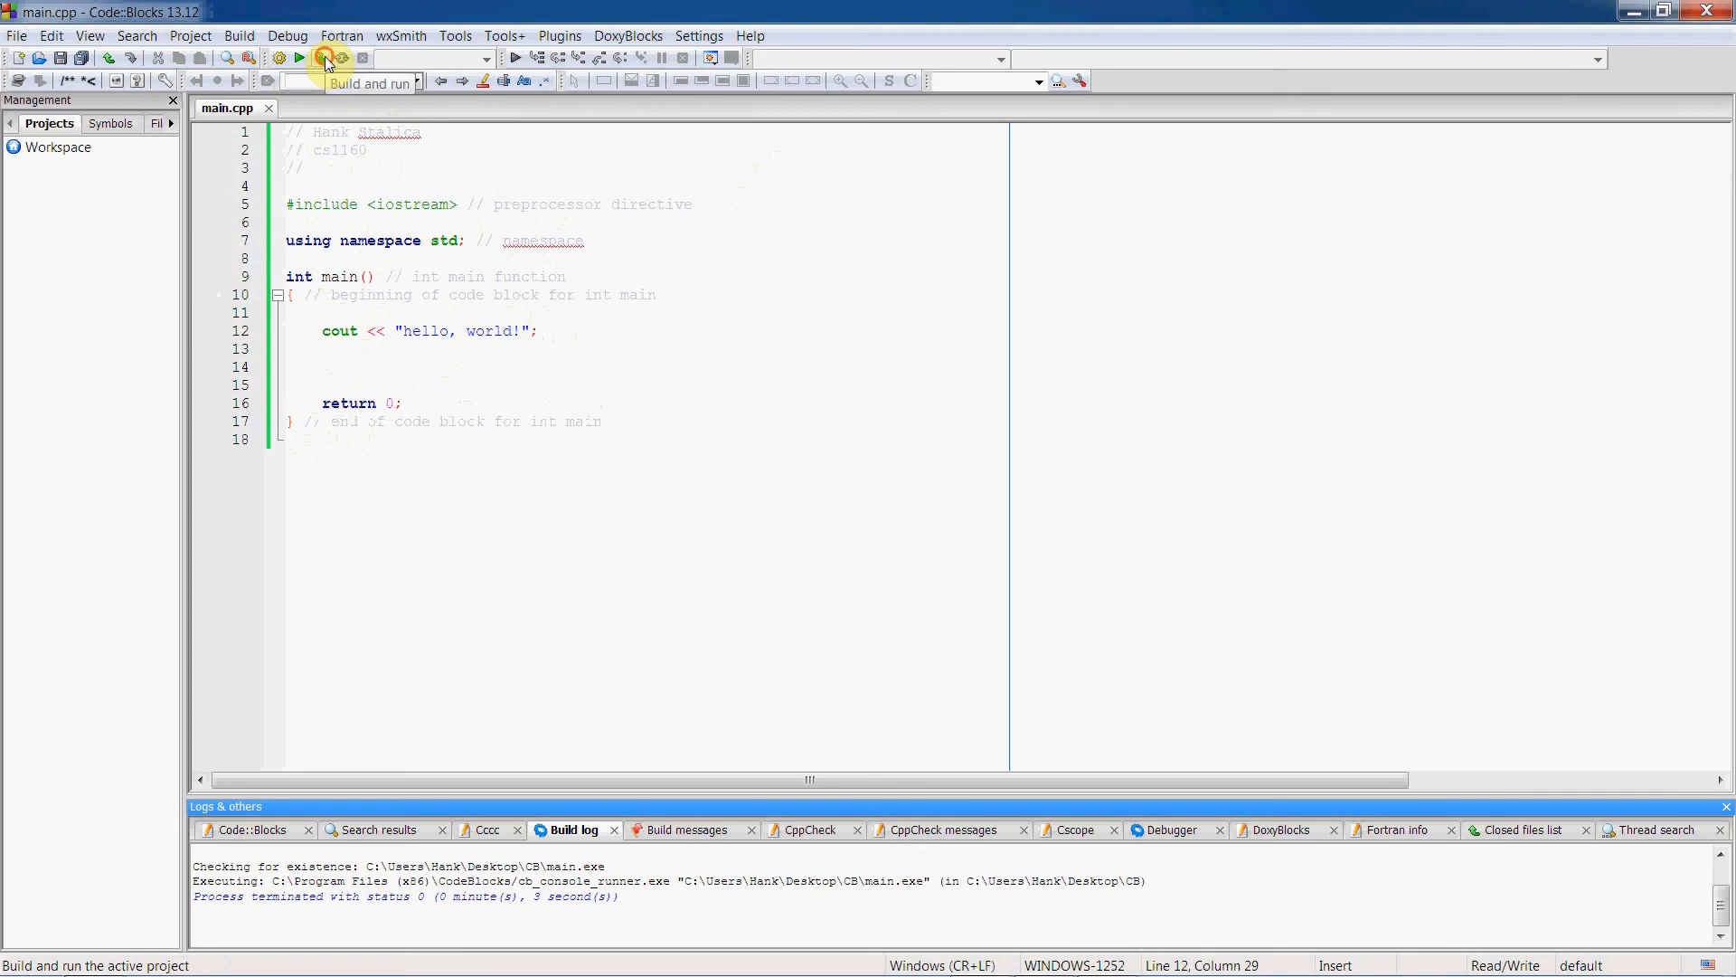
Build and run the program, then return to the editor after the console closes.
click(324, 58)
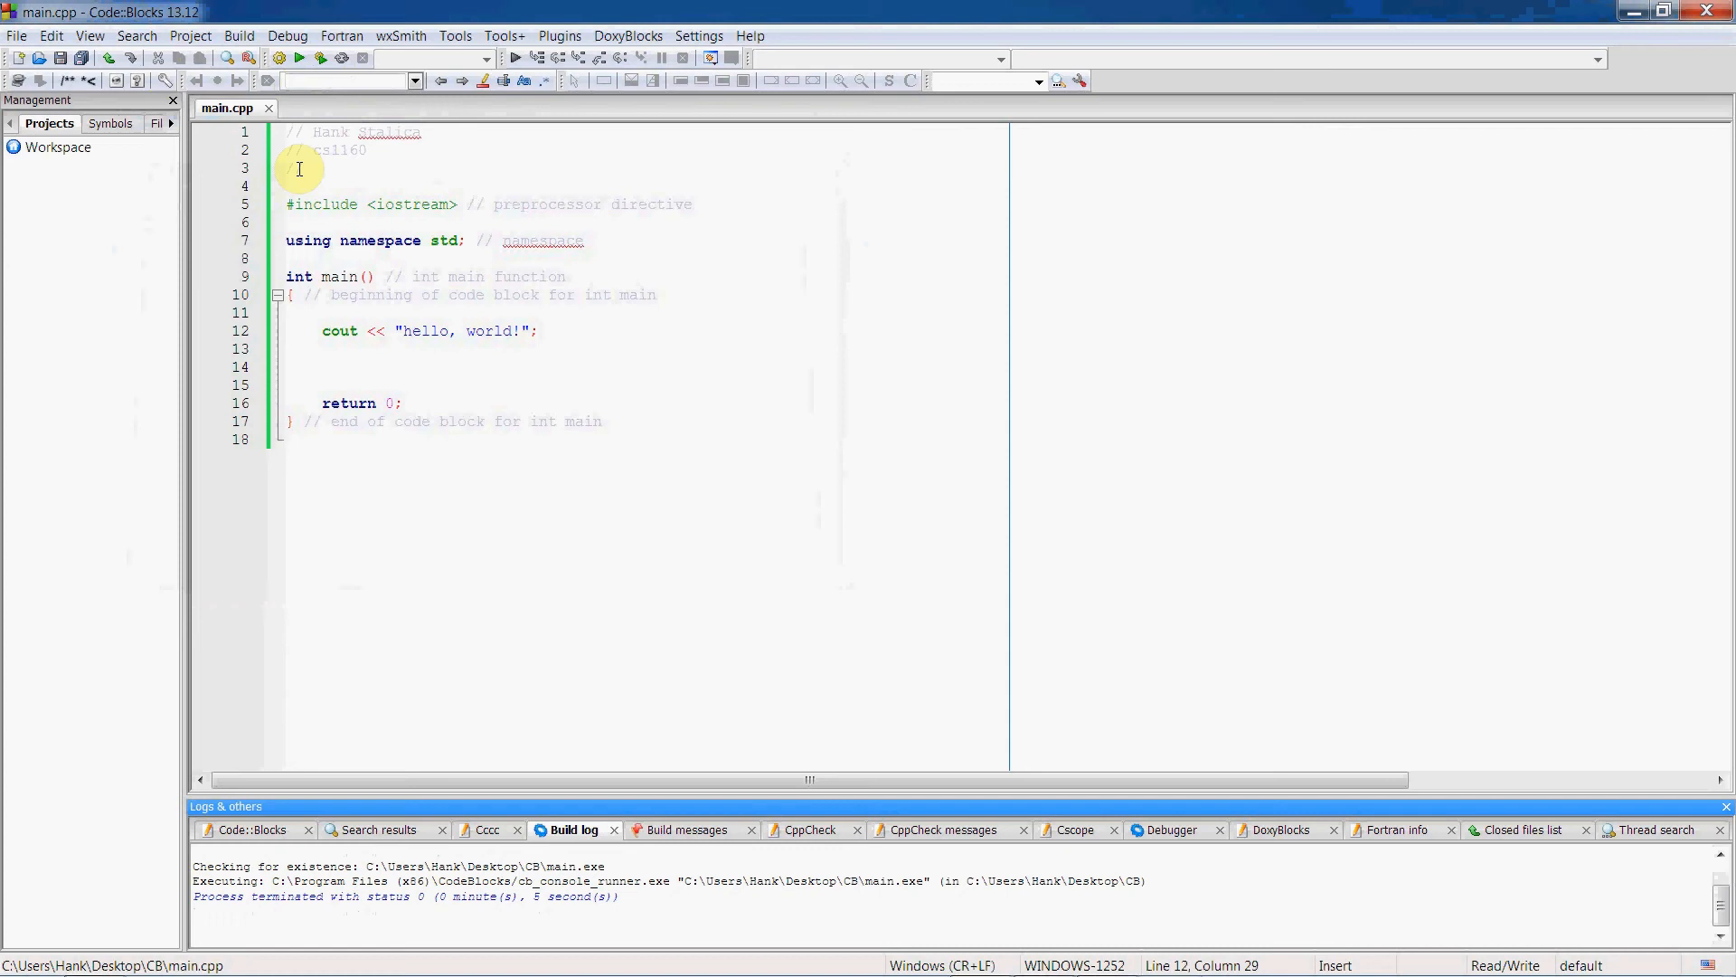
click(539, 331)
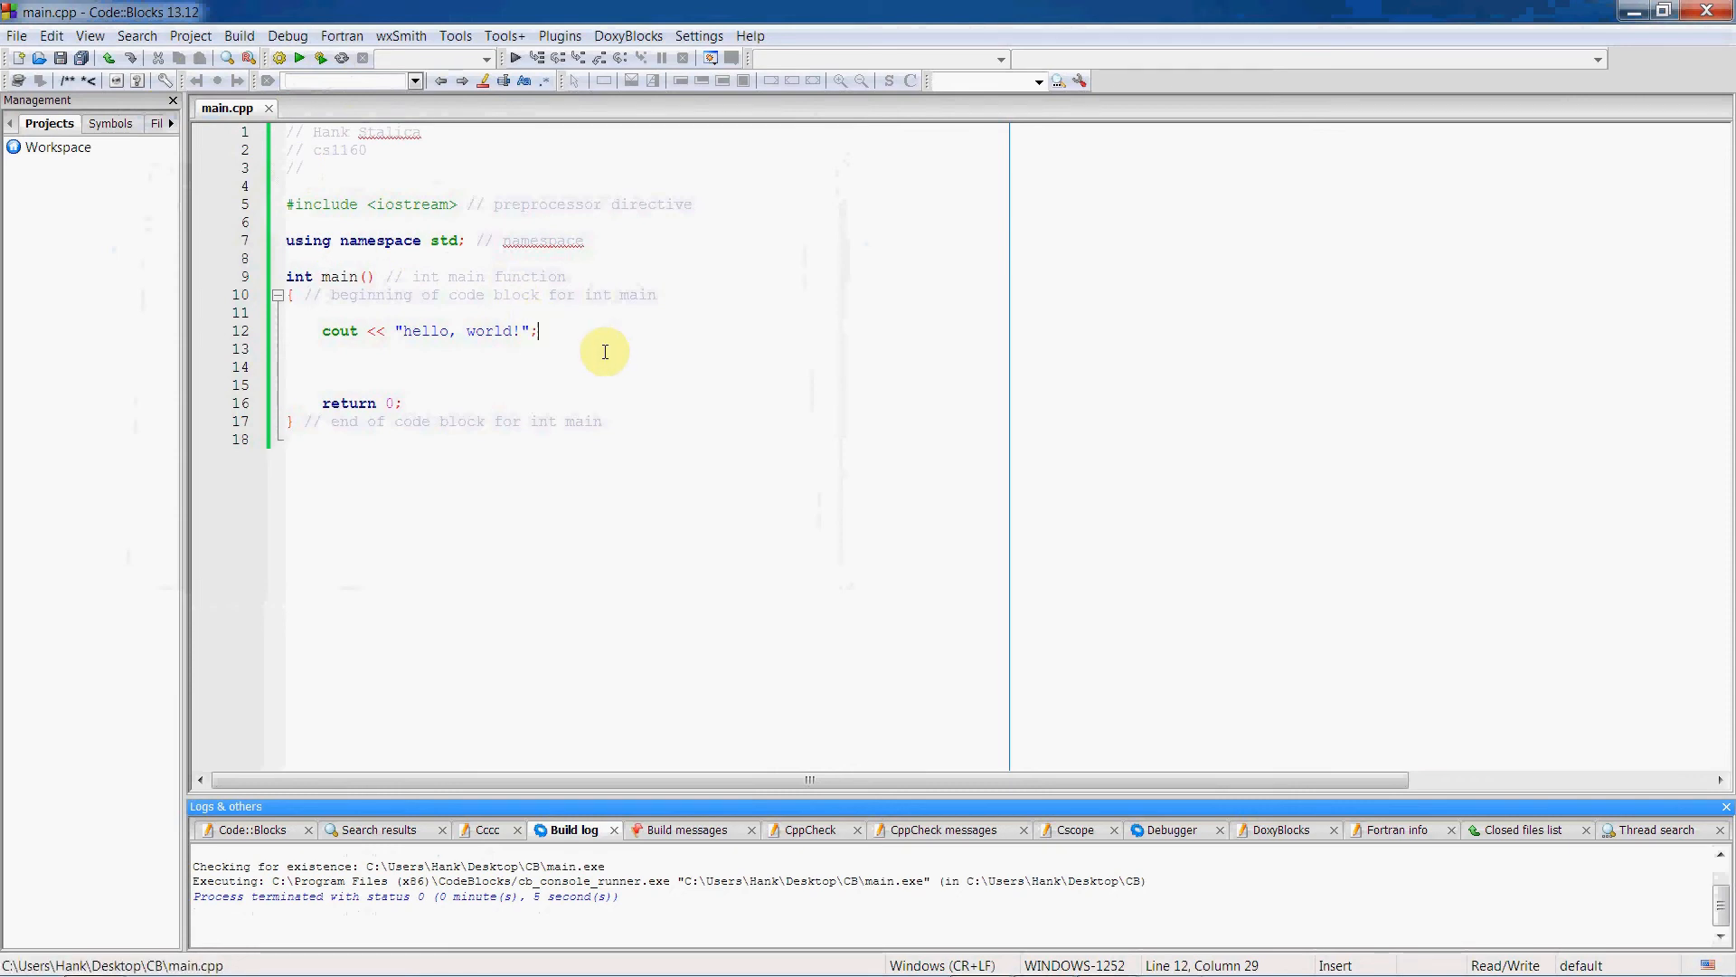
Add cout << "hello" << "world"; on a new line below the first statement.
key(enter)
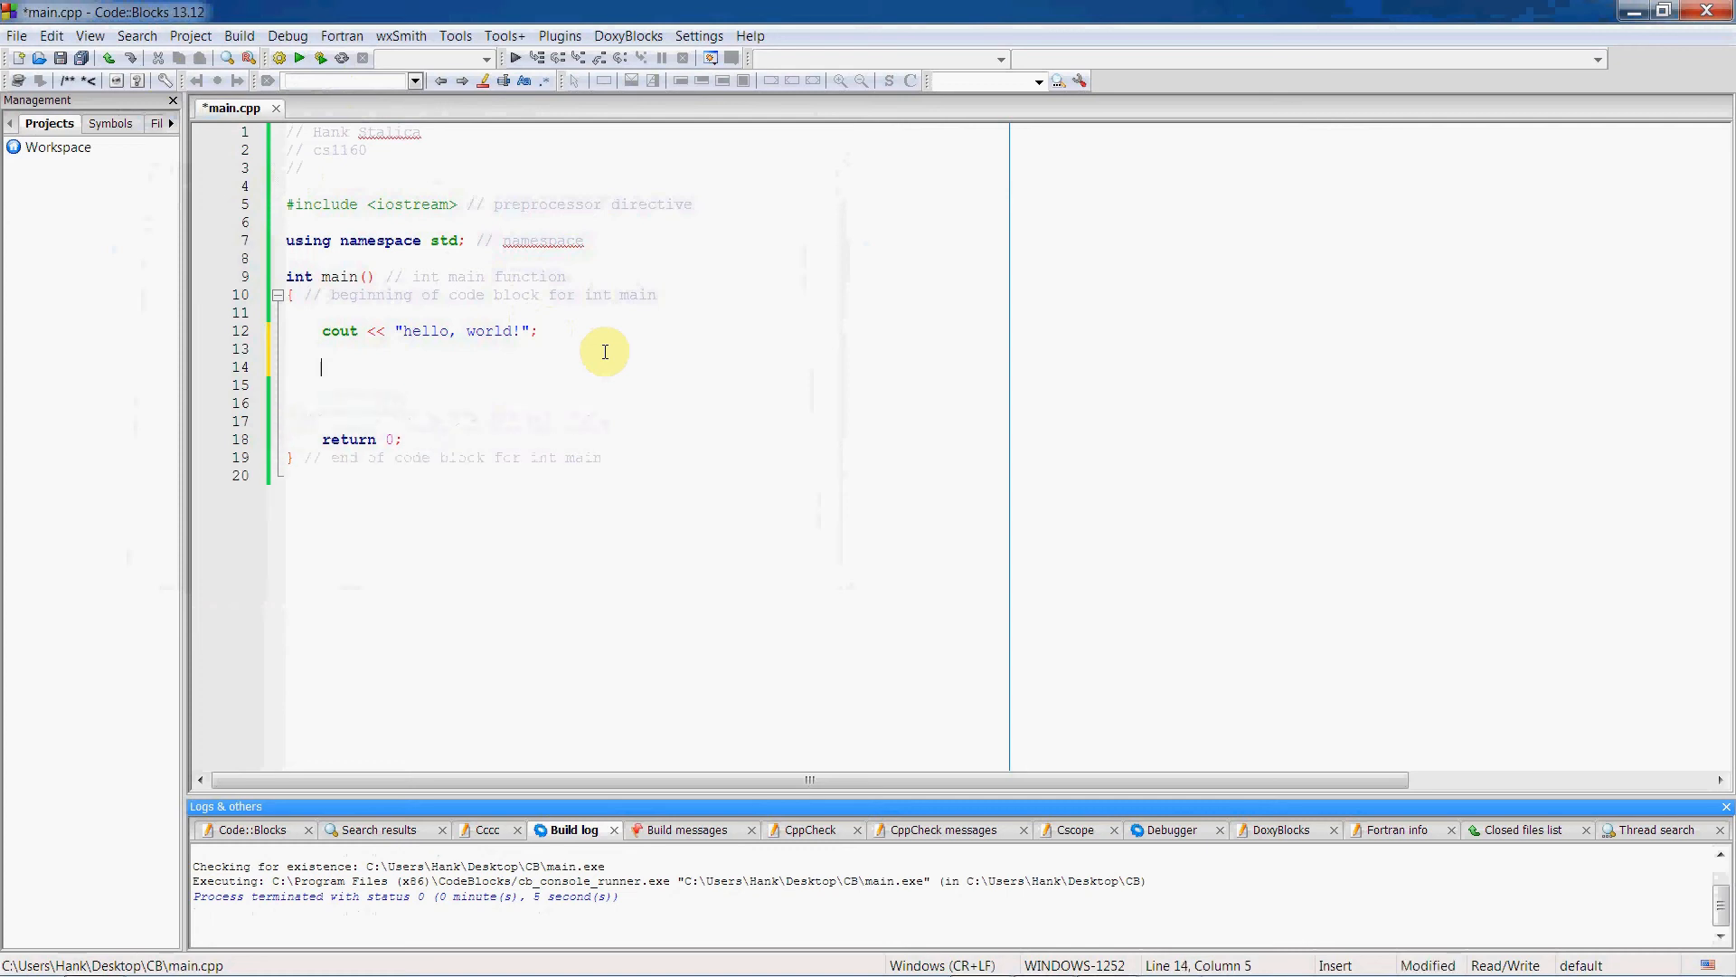
text(cout <<)
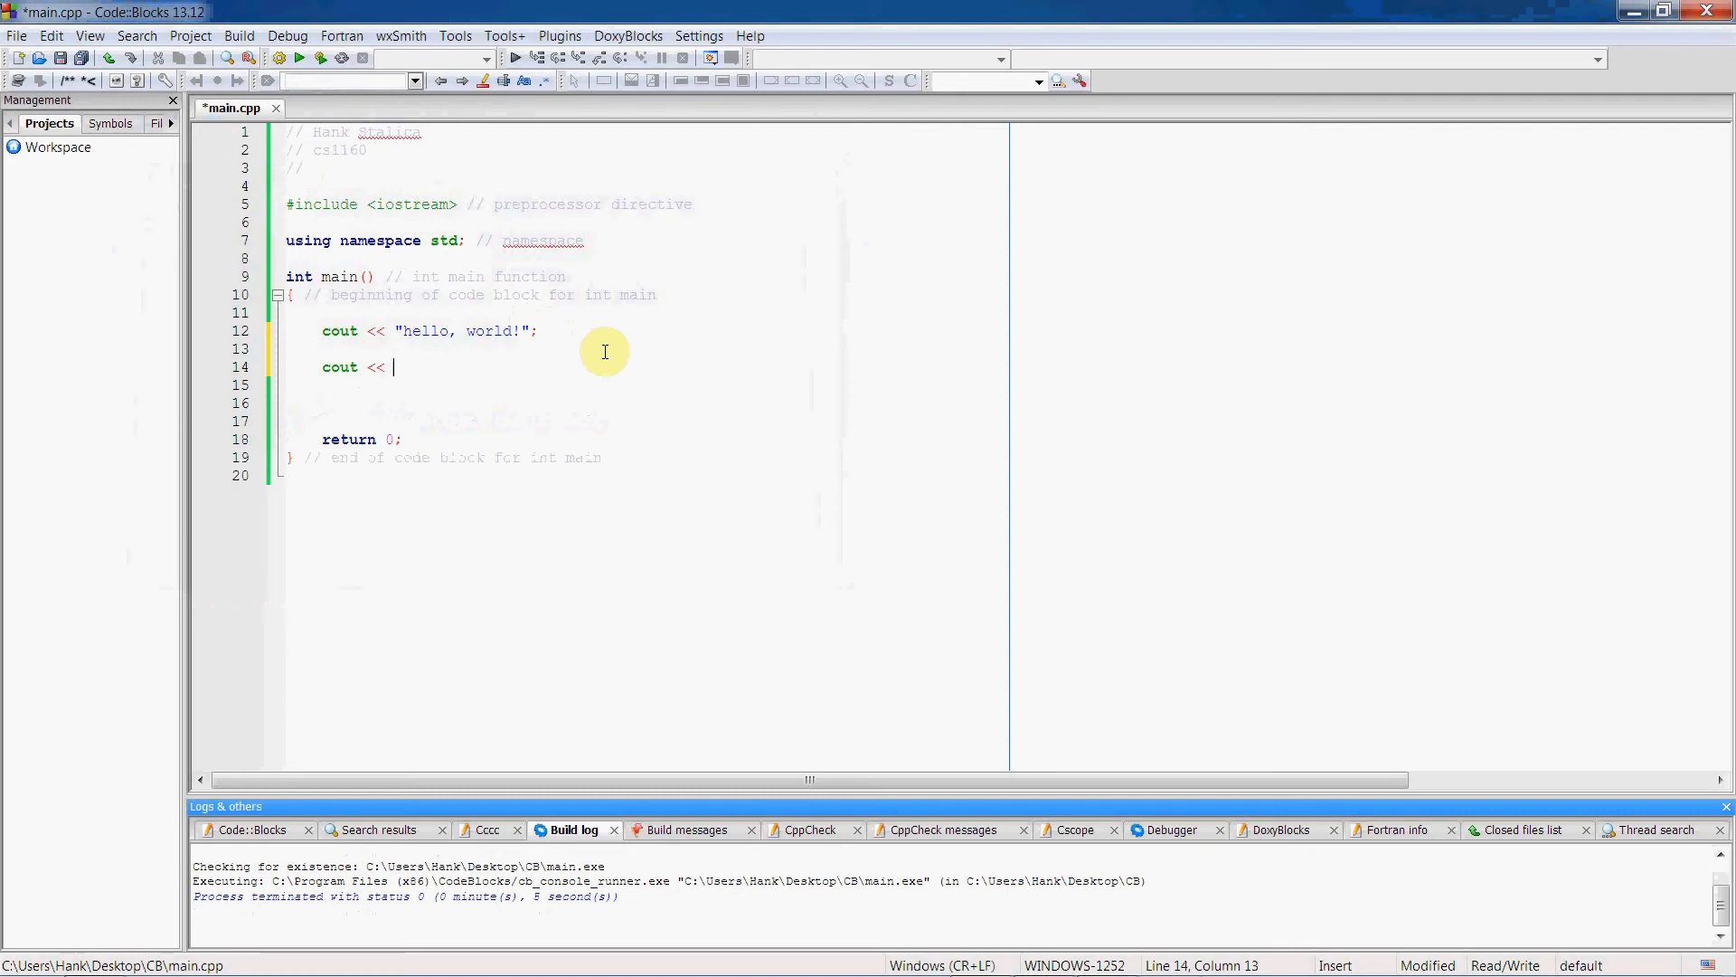
text("hel)
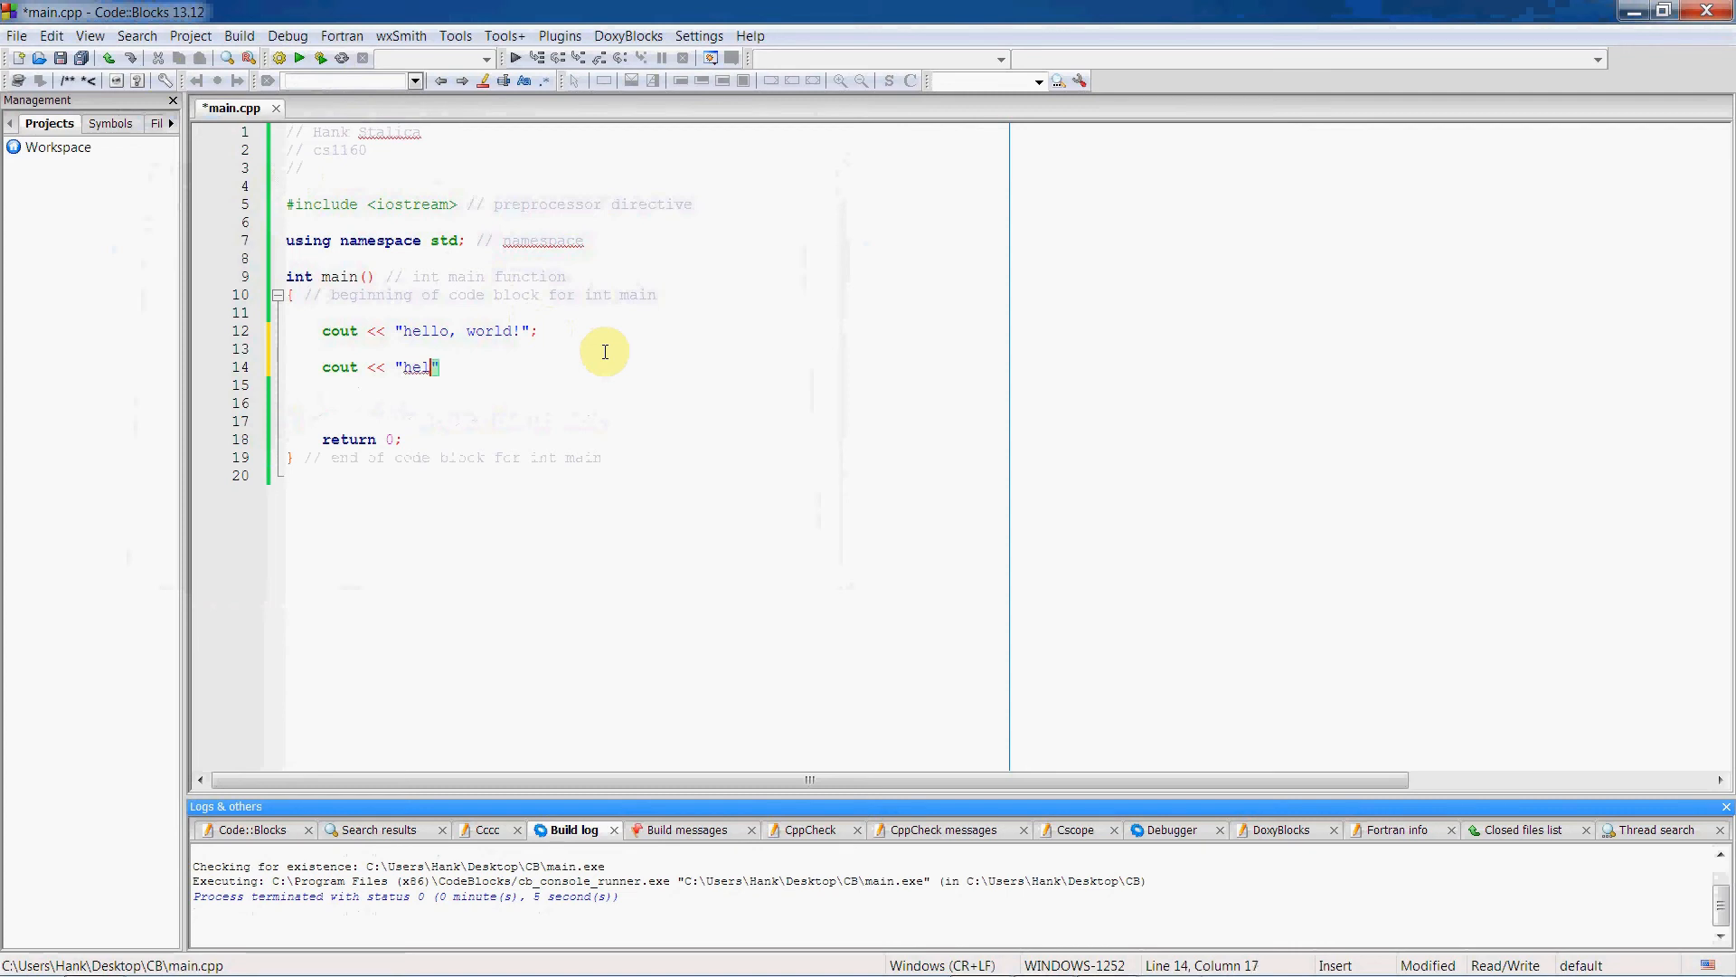
text(lo" <)
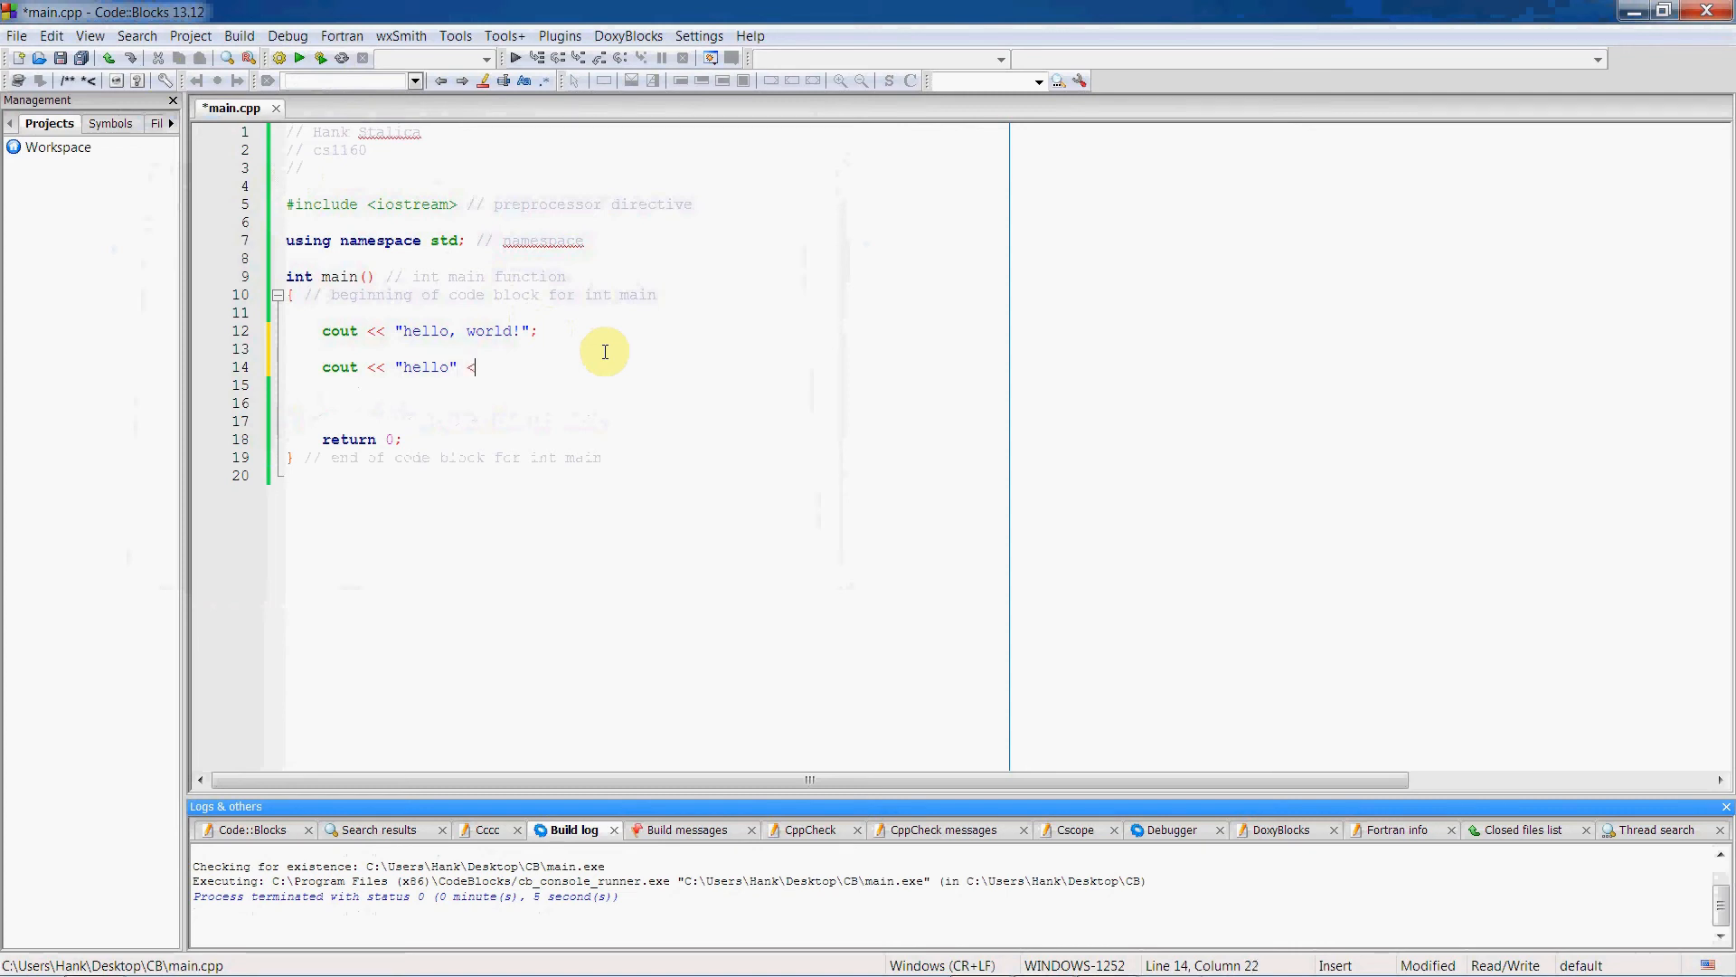
text(<)
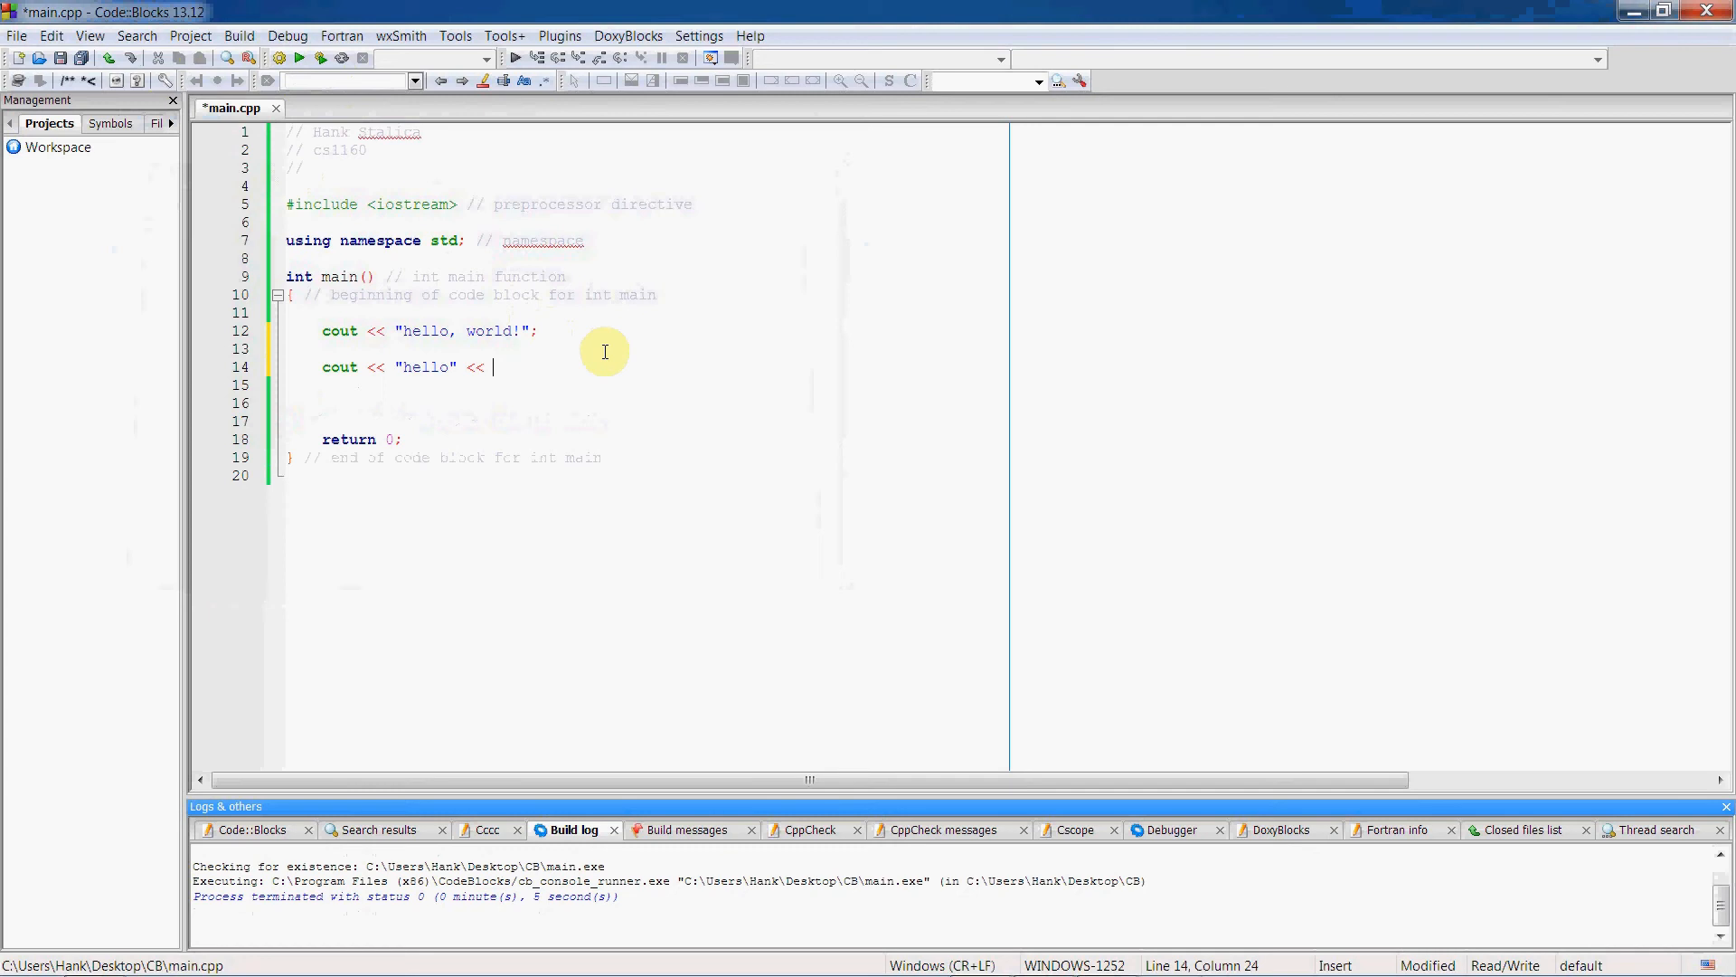
text("world")
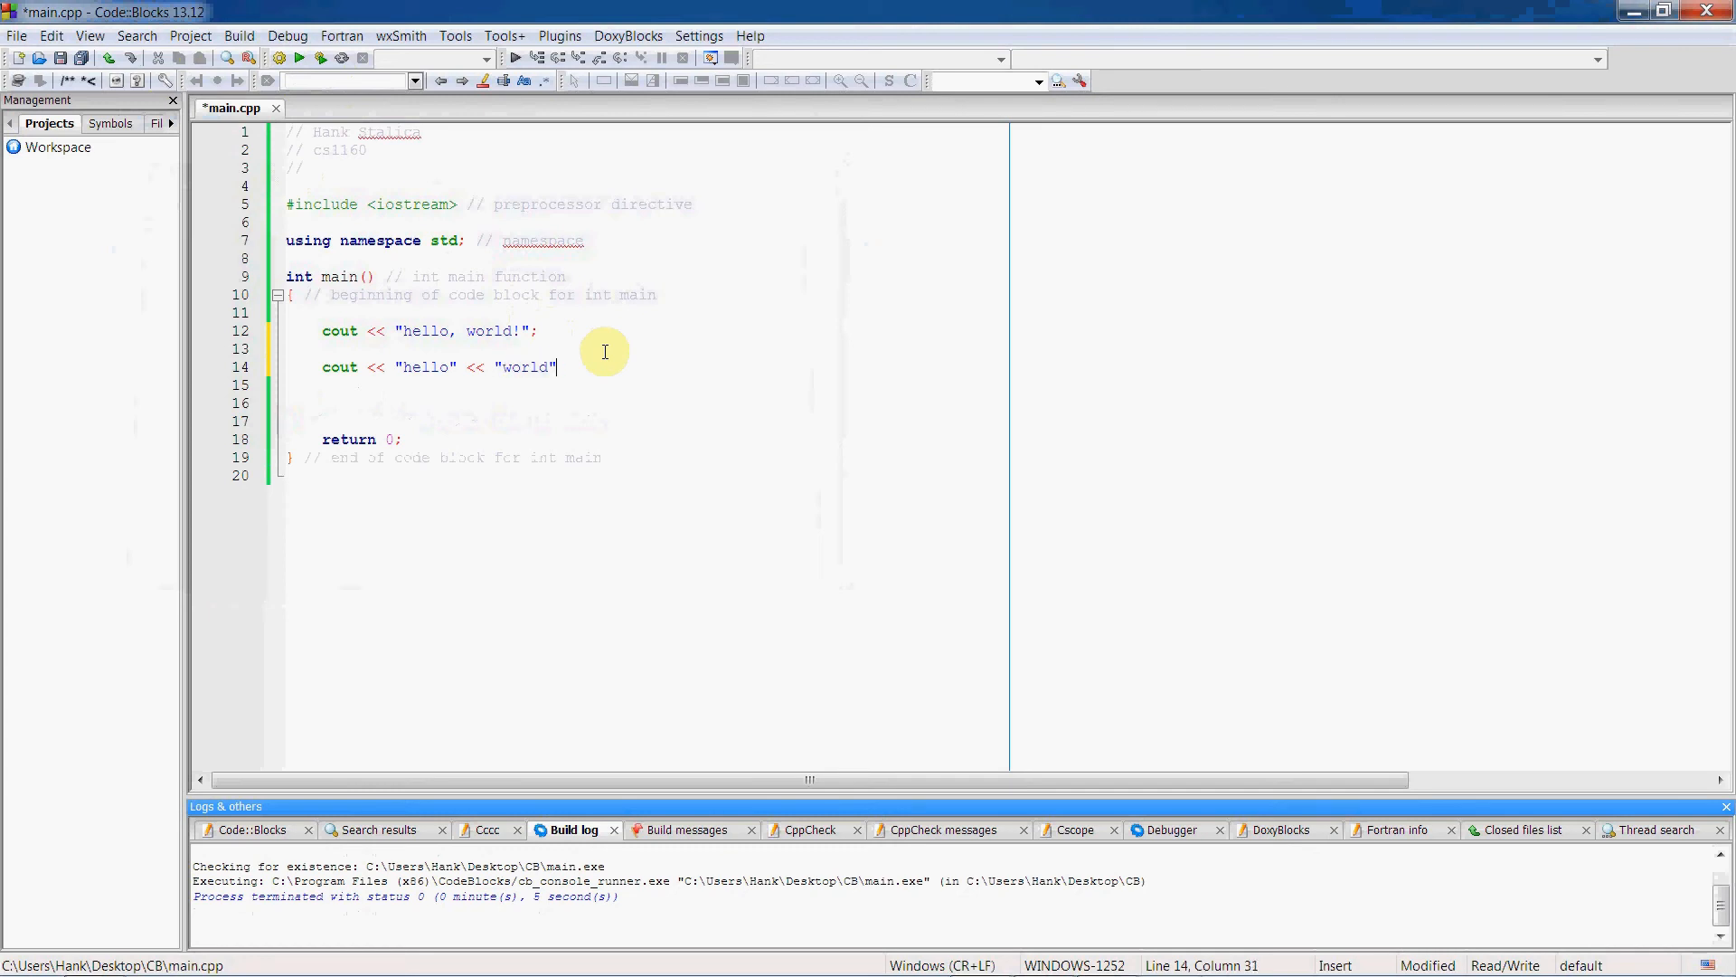
text(;)
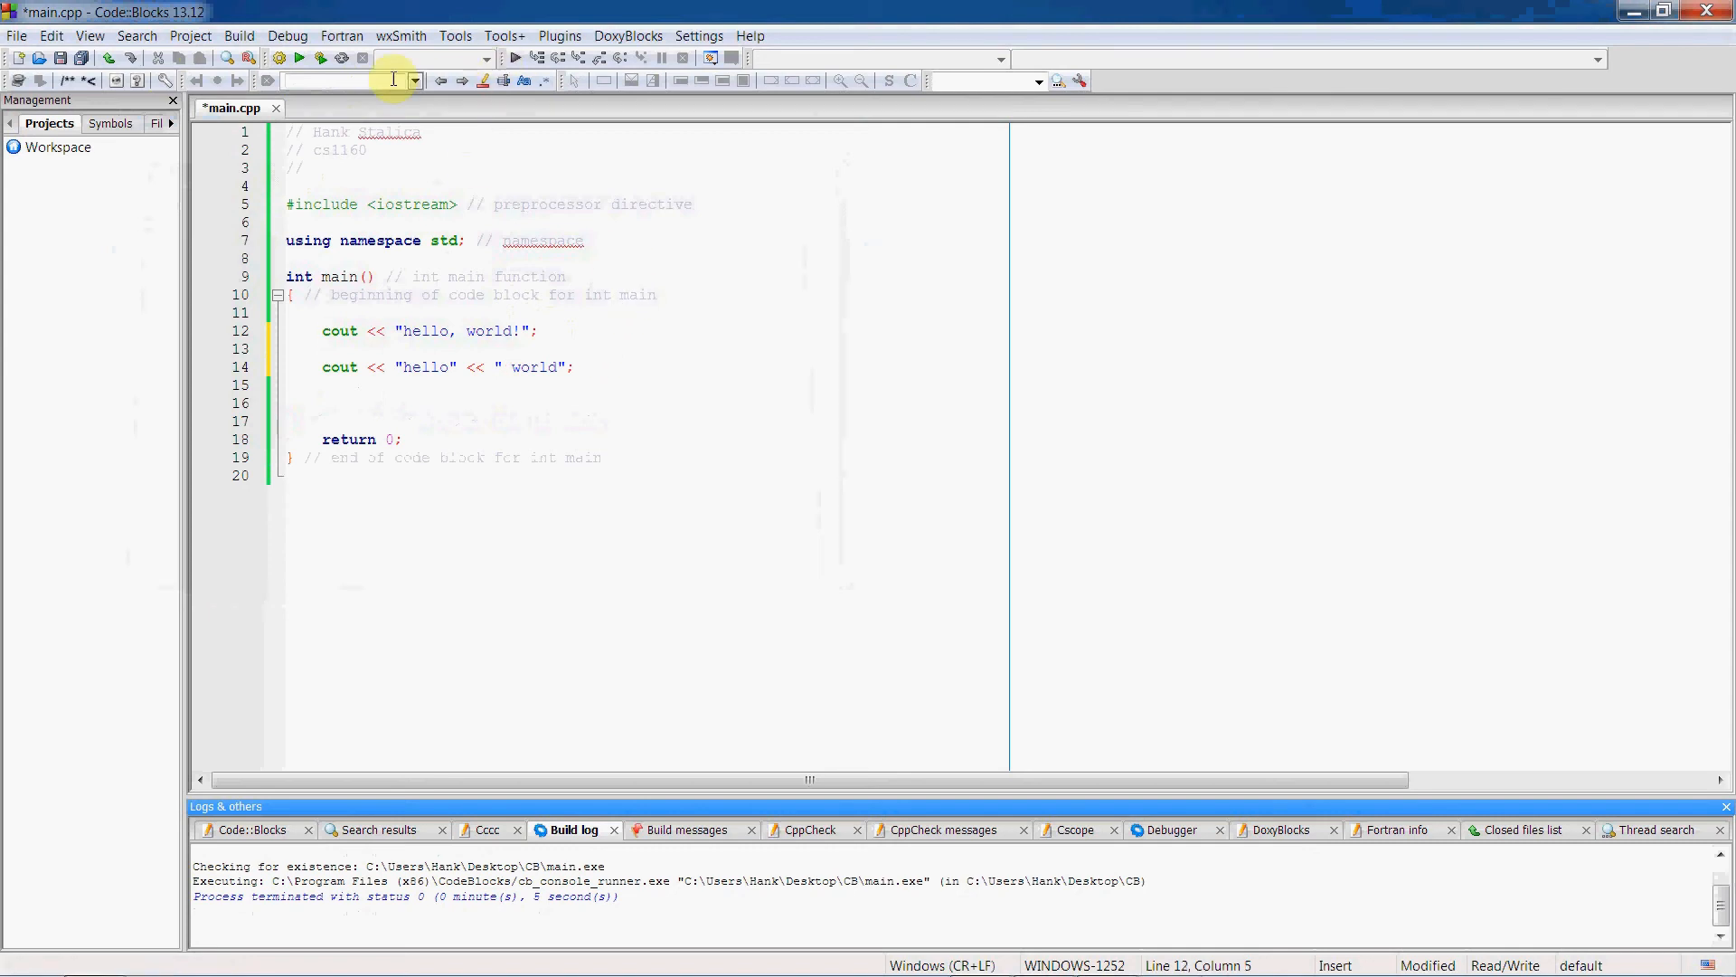
click(284, 58)
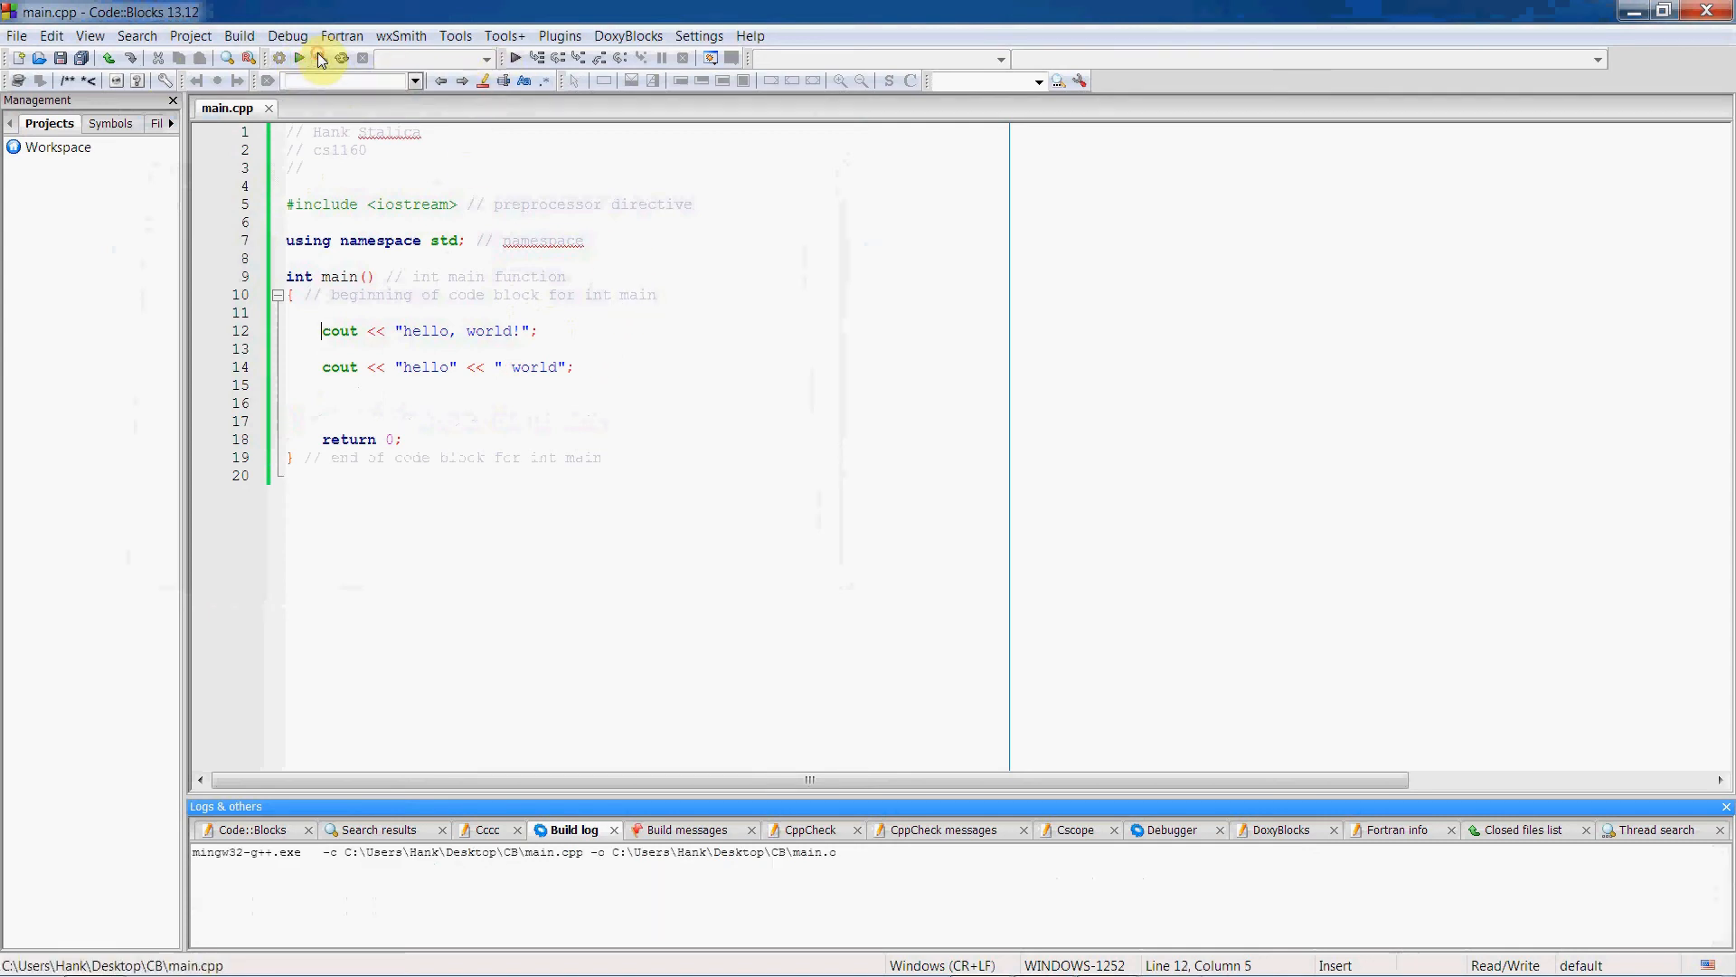
click(299, 58)
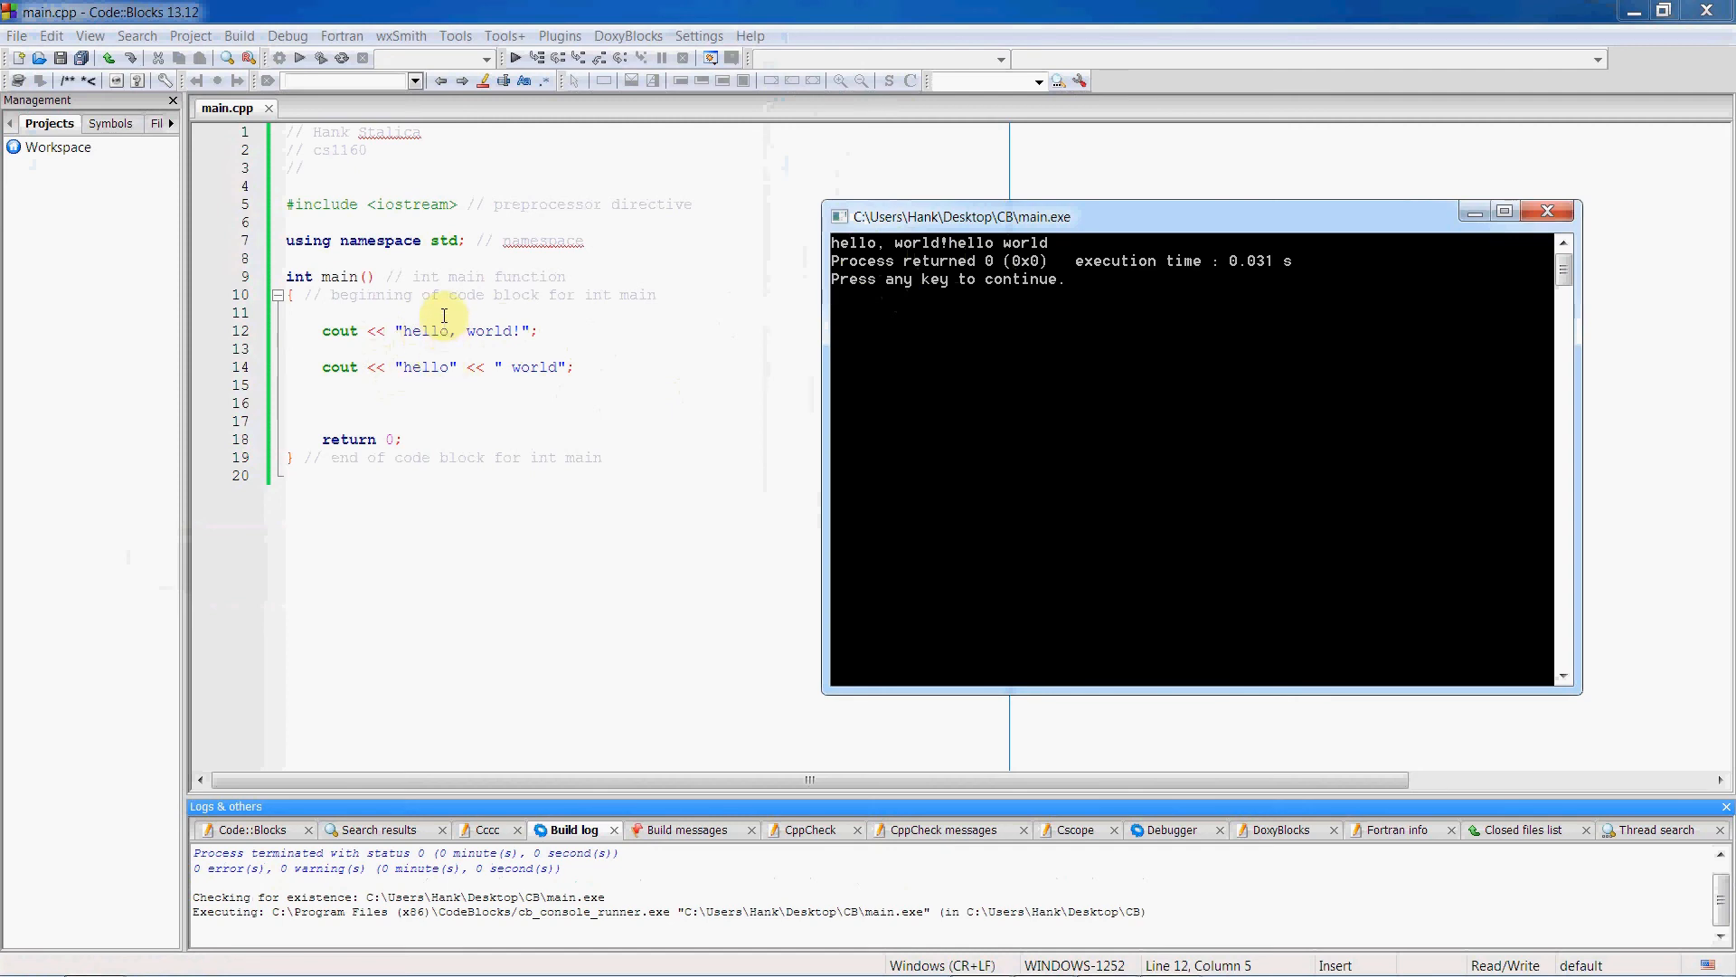
mouse_move(387, 373)
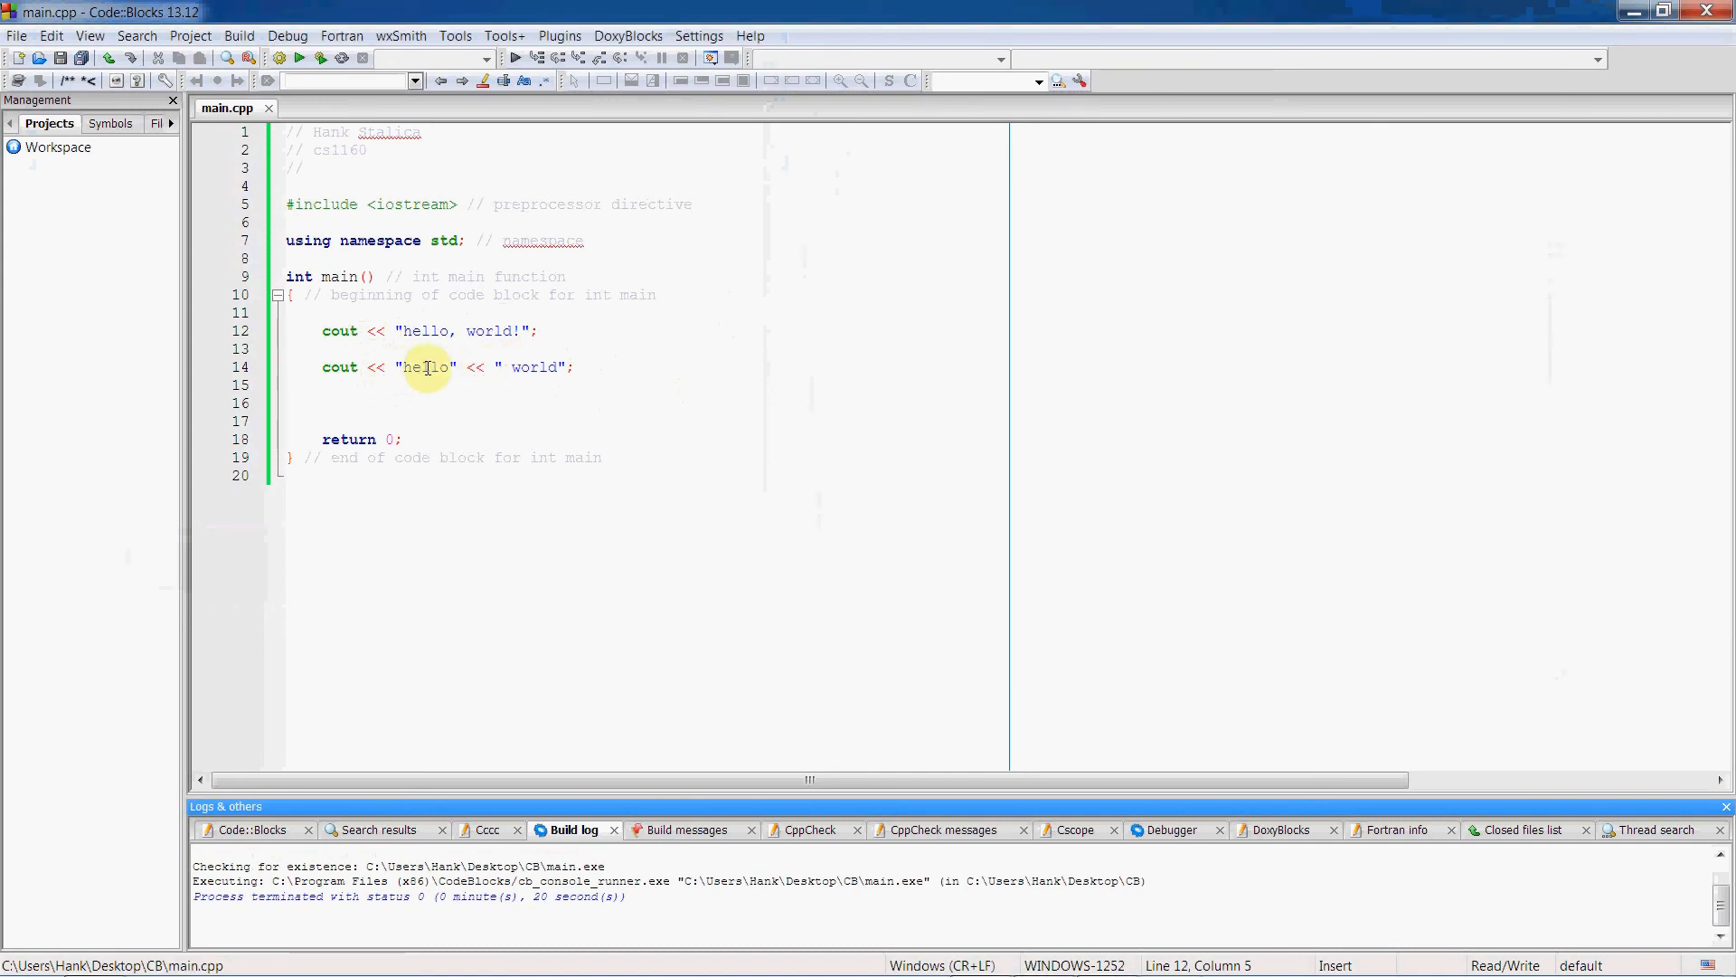
mouse_move(535, 368)
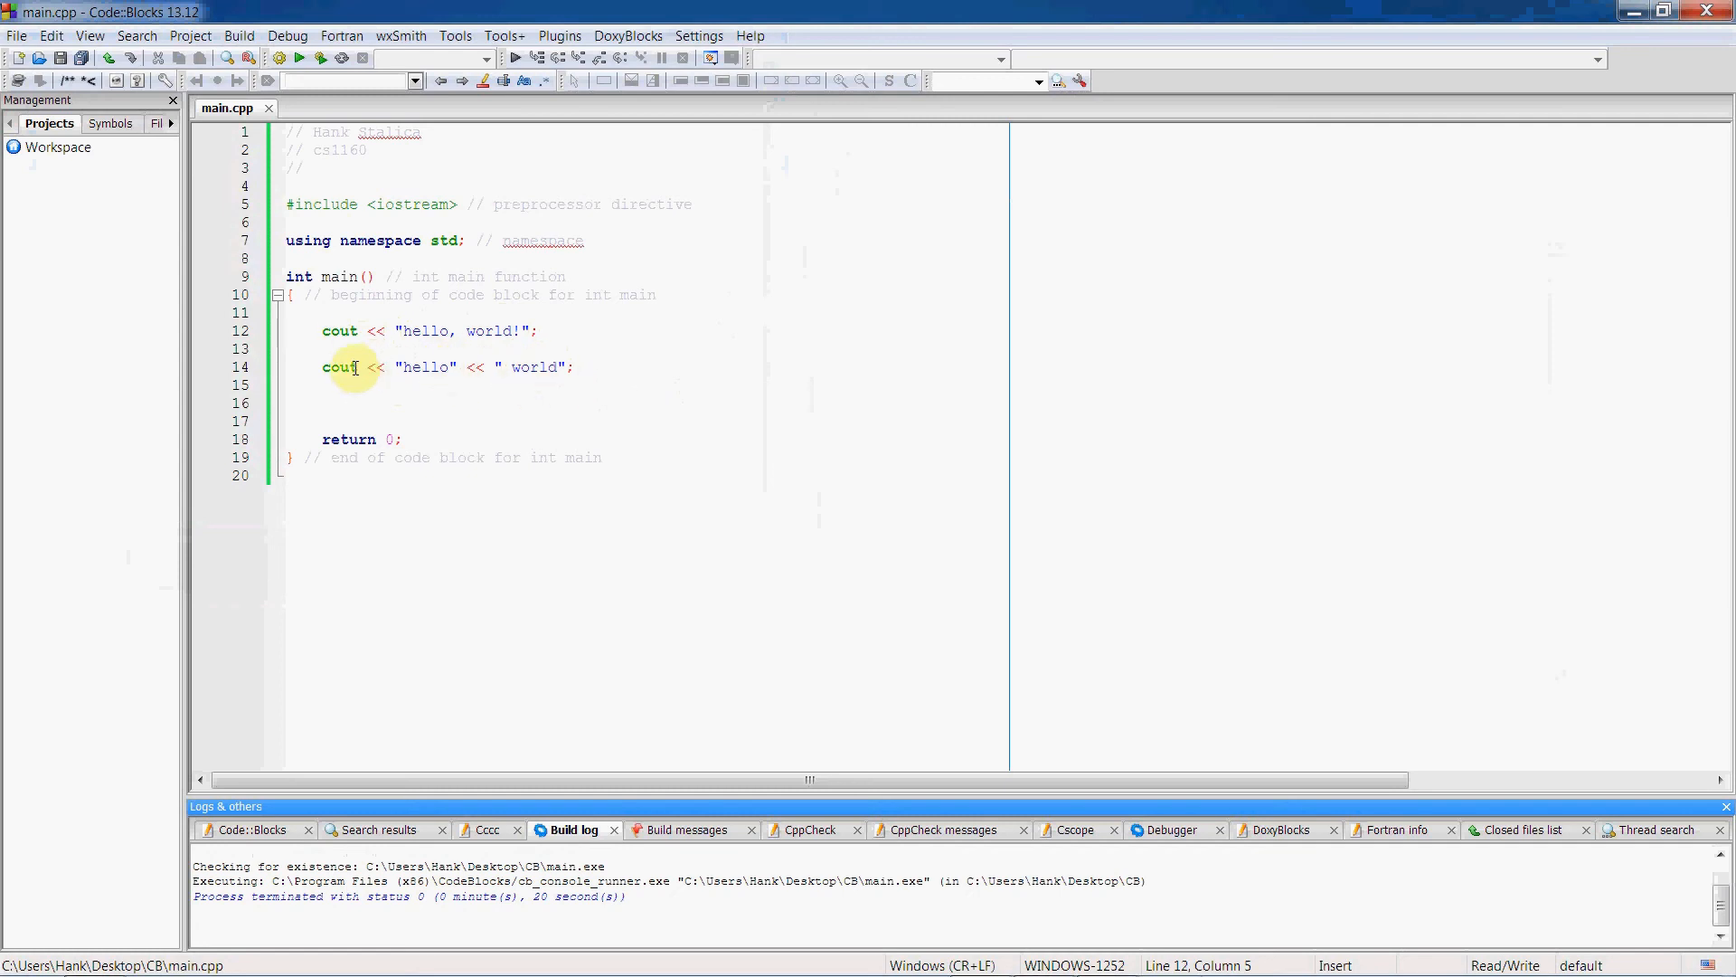
click(579, 367)
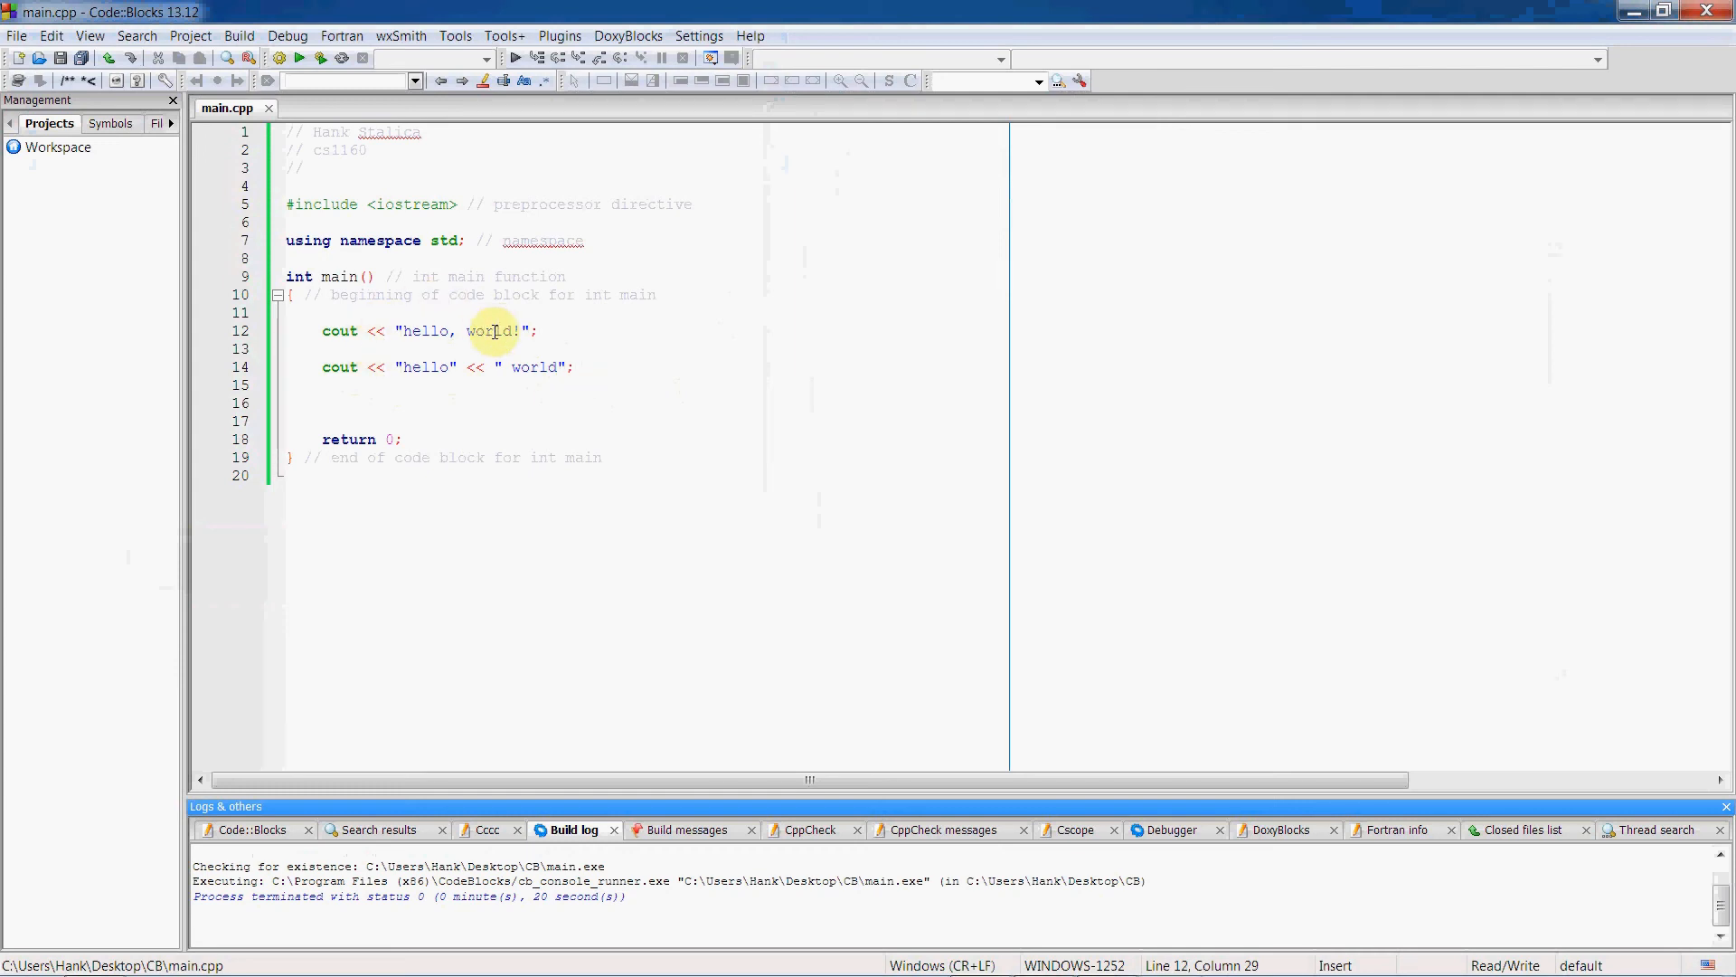
mouse_move(570, 333)
text( << endl)
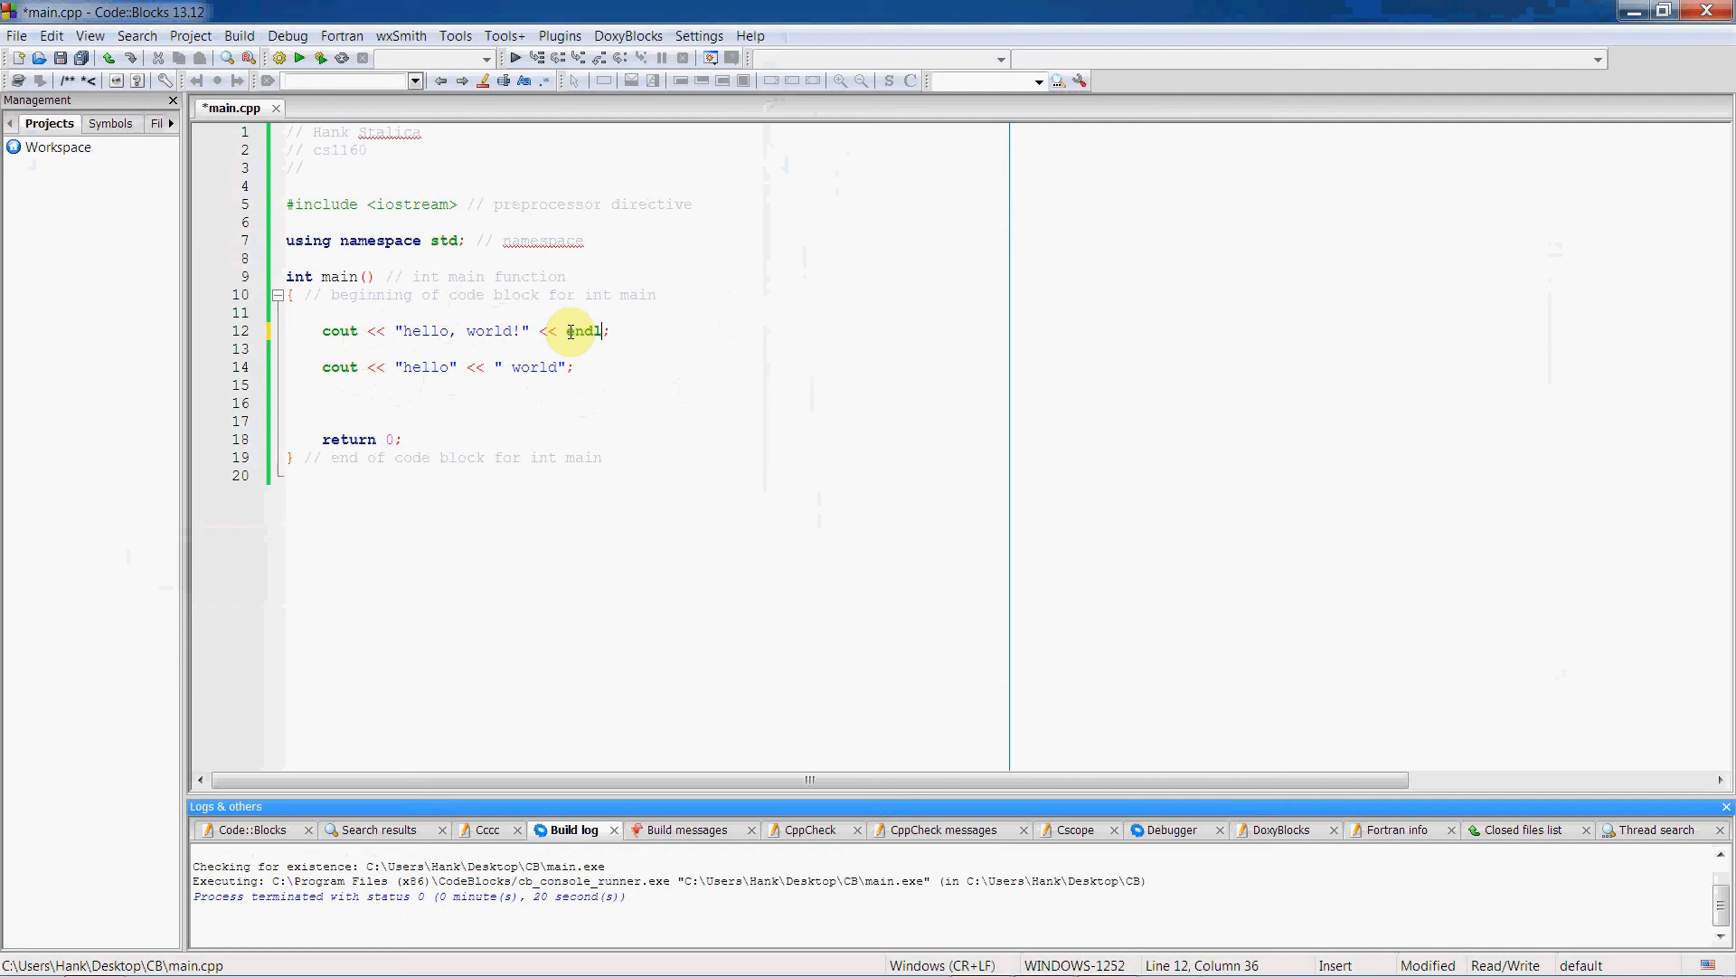
mouse_move(573, 367)
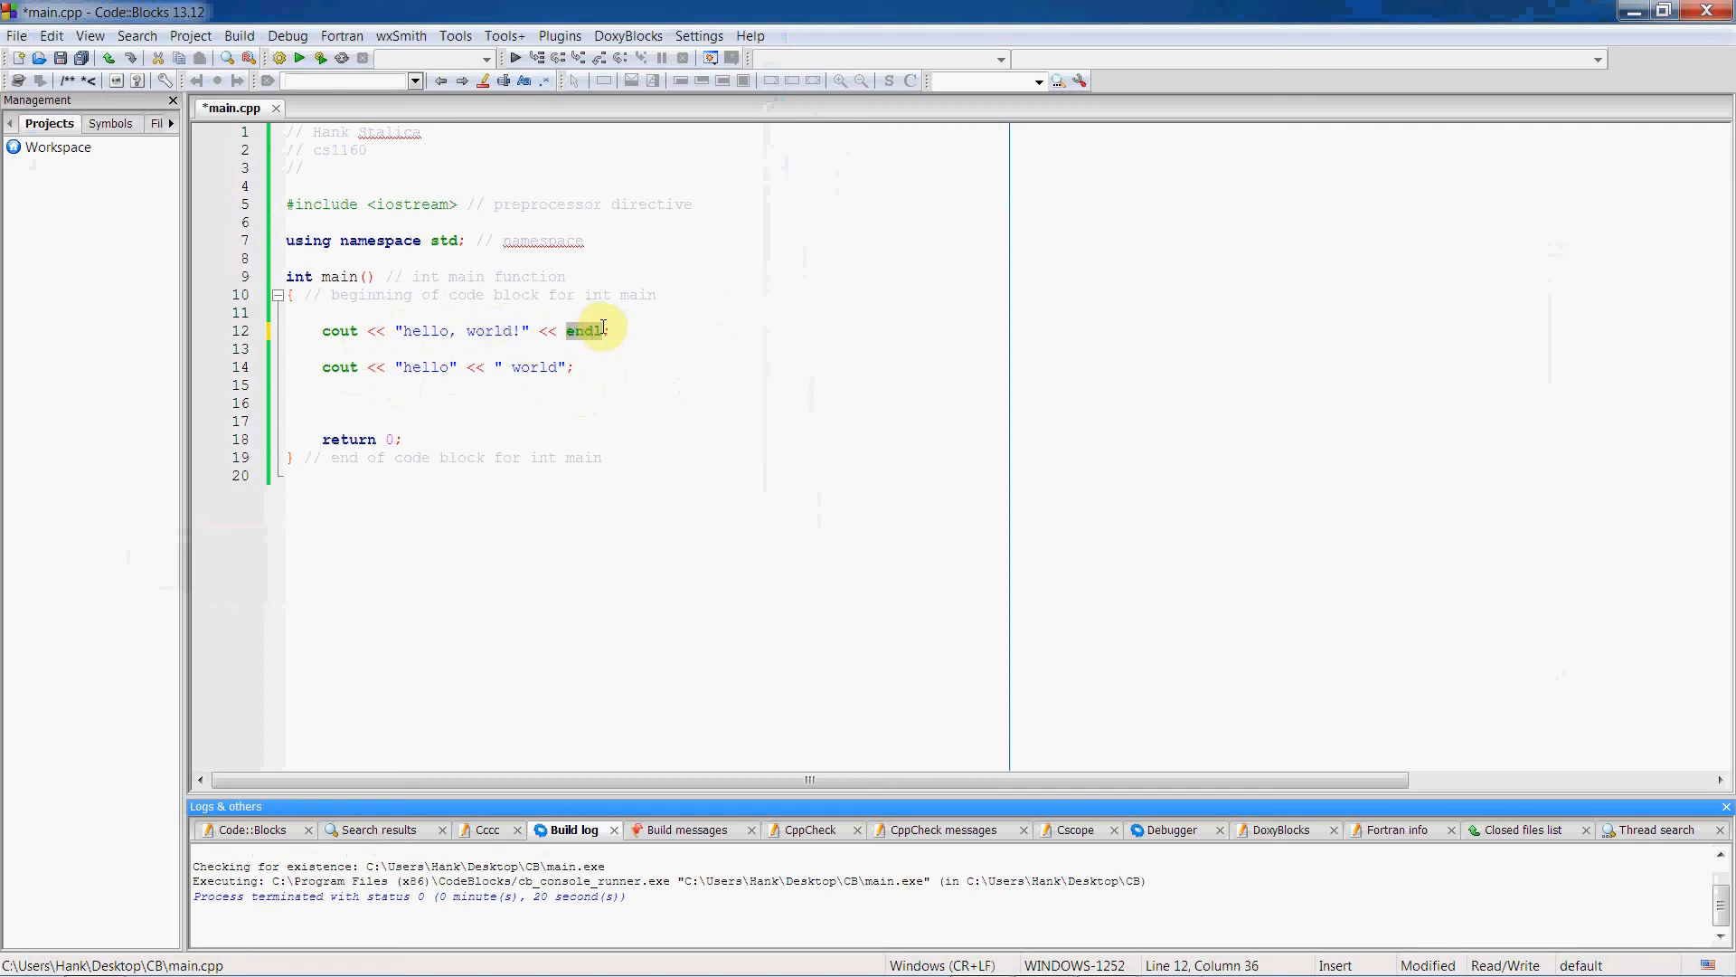
mouse_move(631, 365)
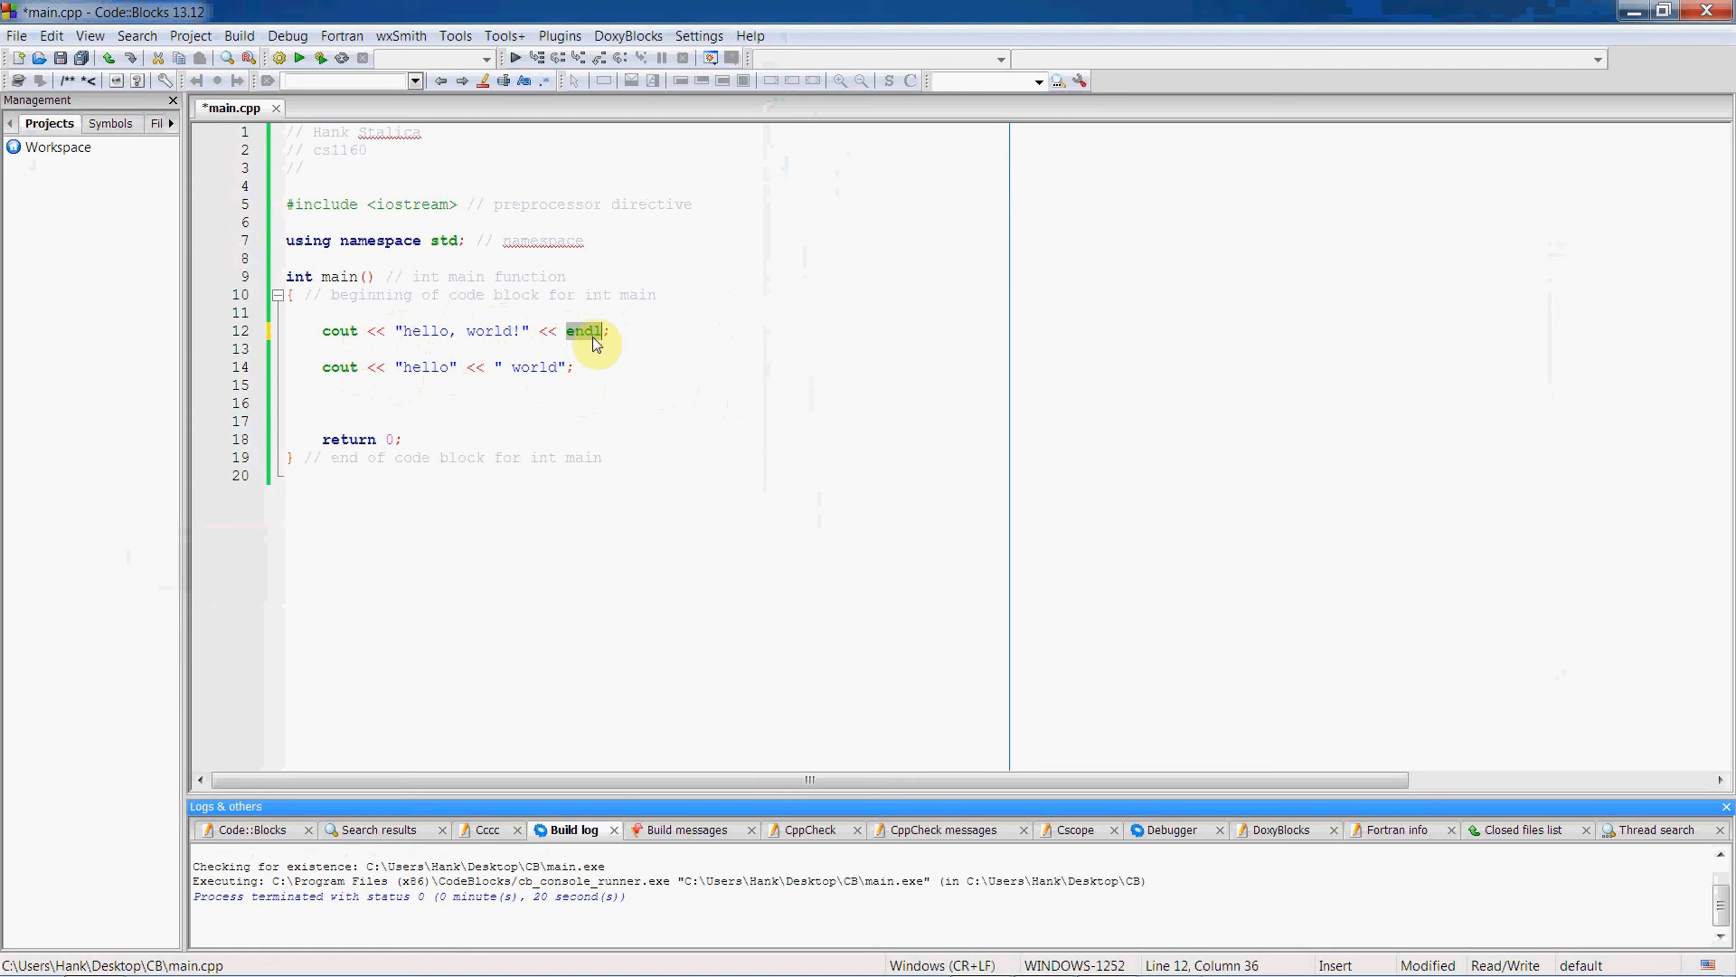
mouse_move(486, 333)
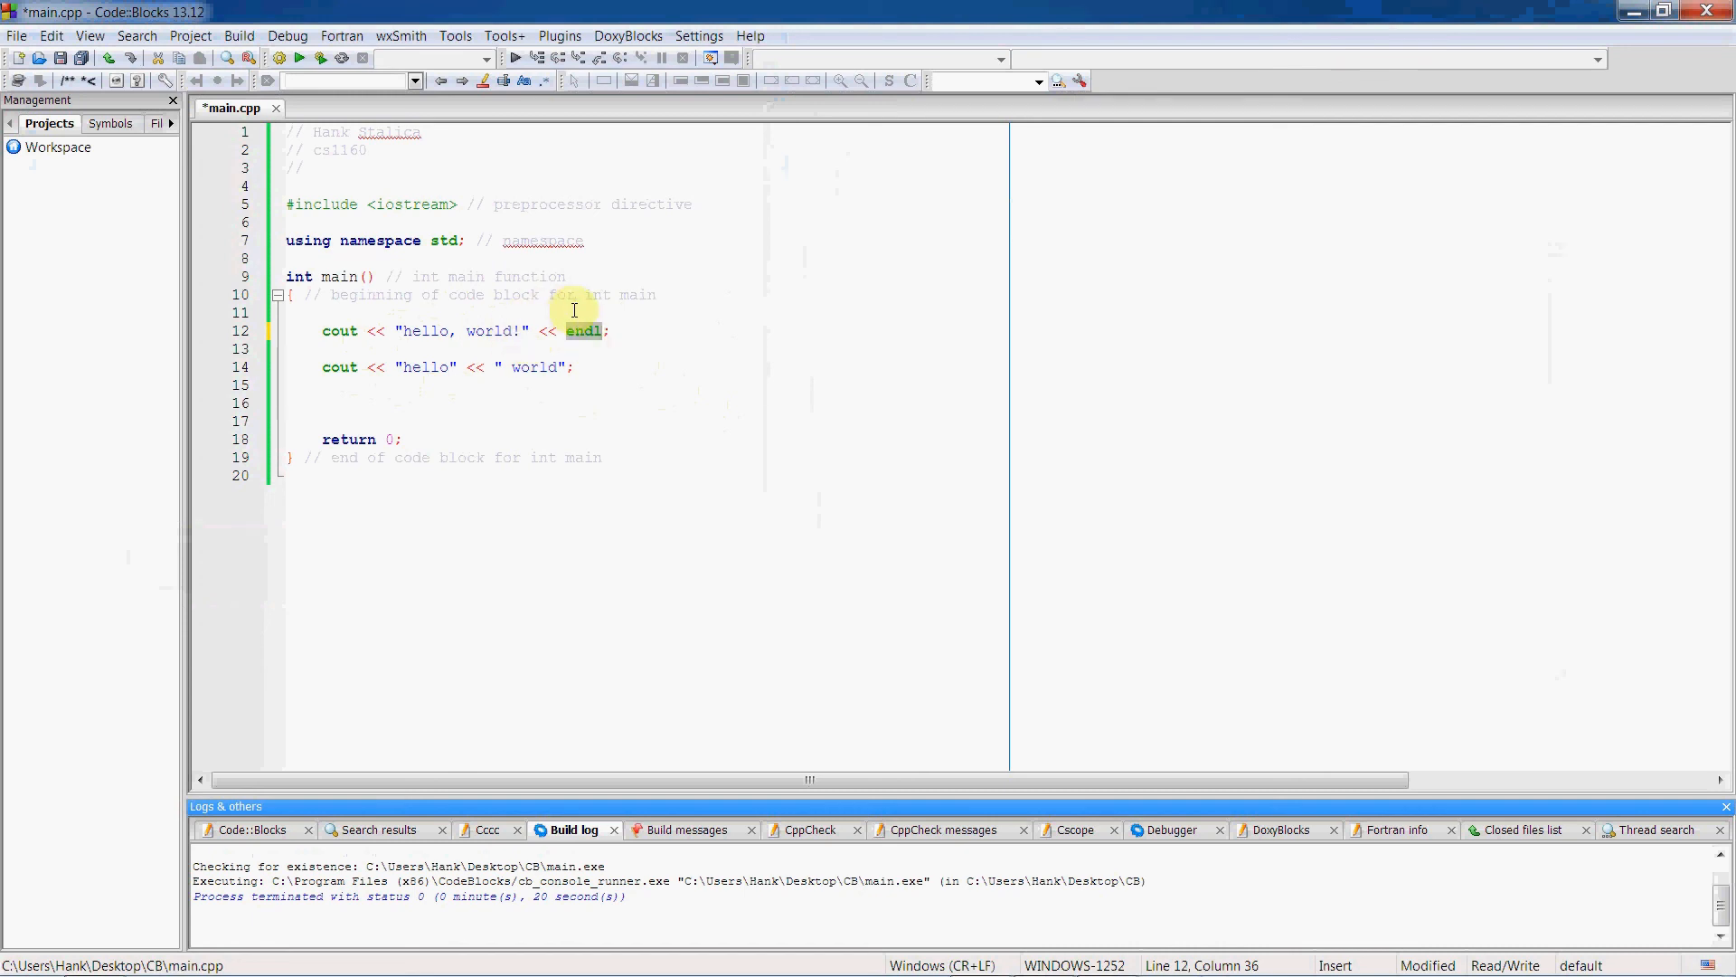
mouse_move(321, 368)
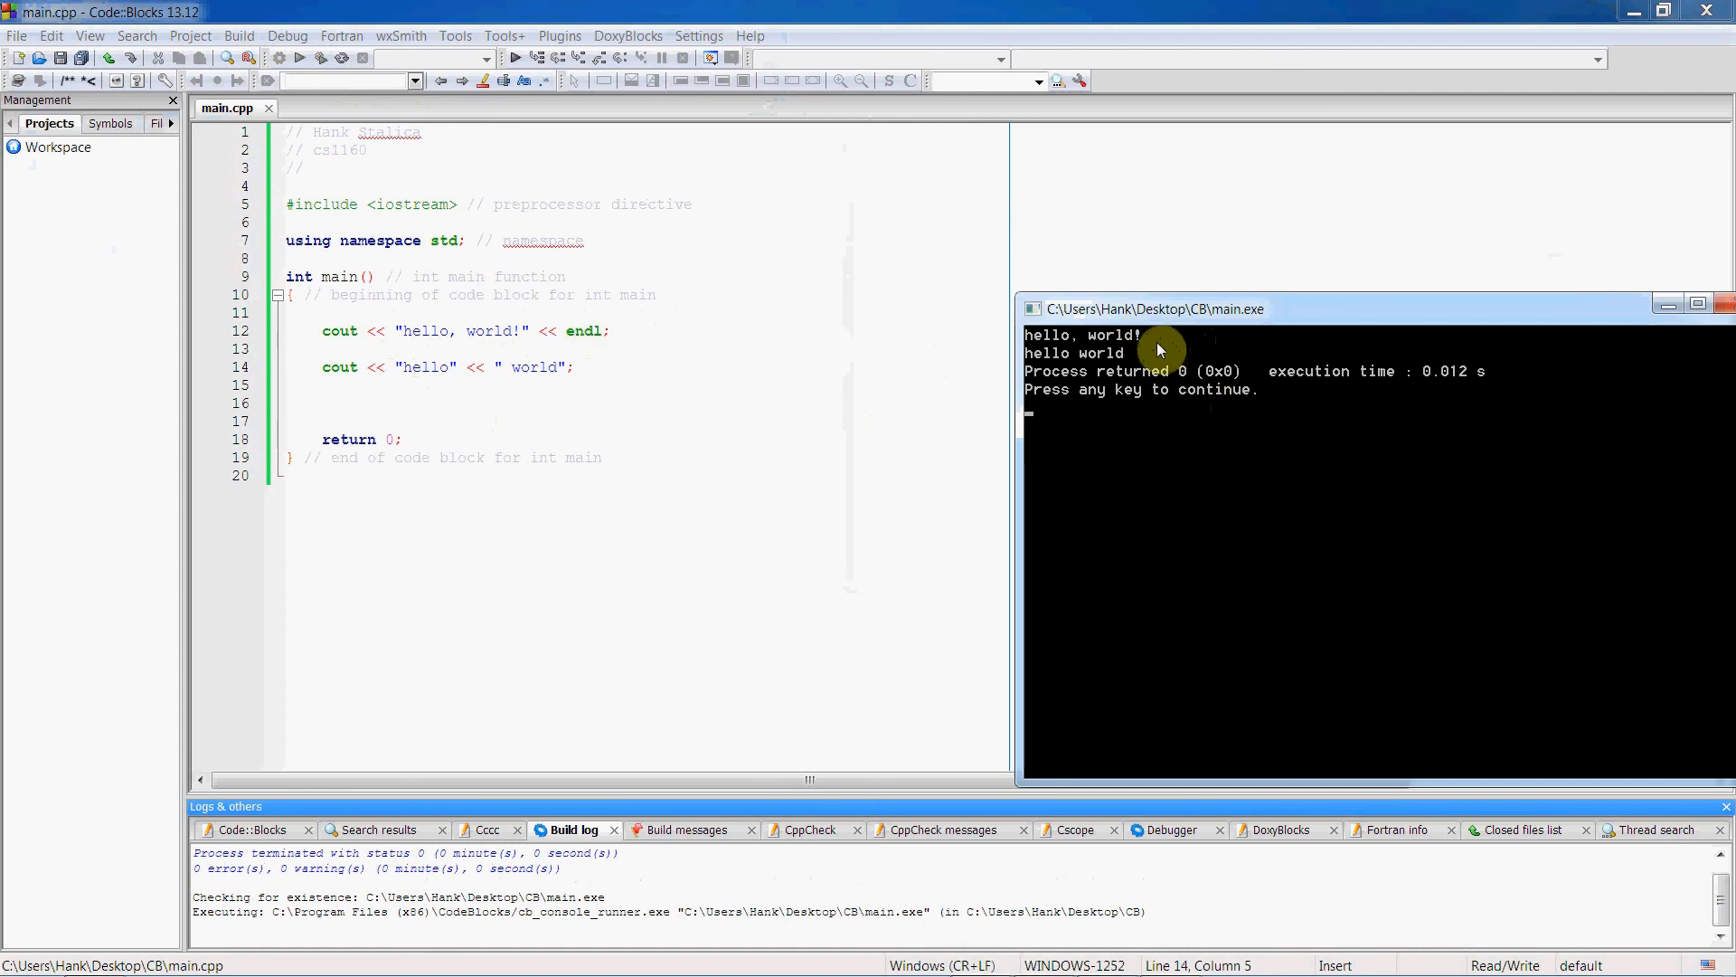
mouse_move(608, 318)
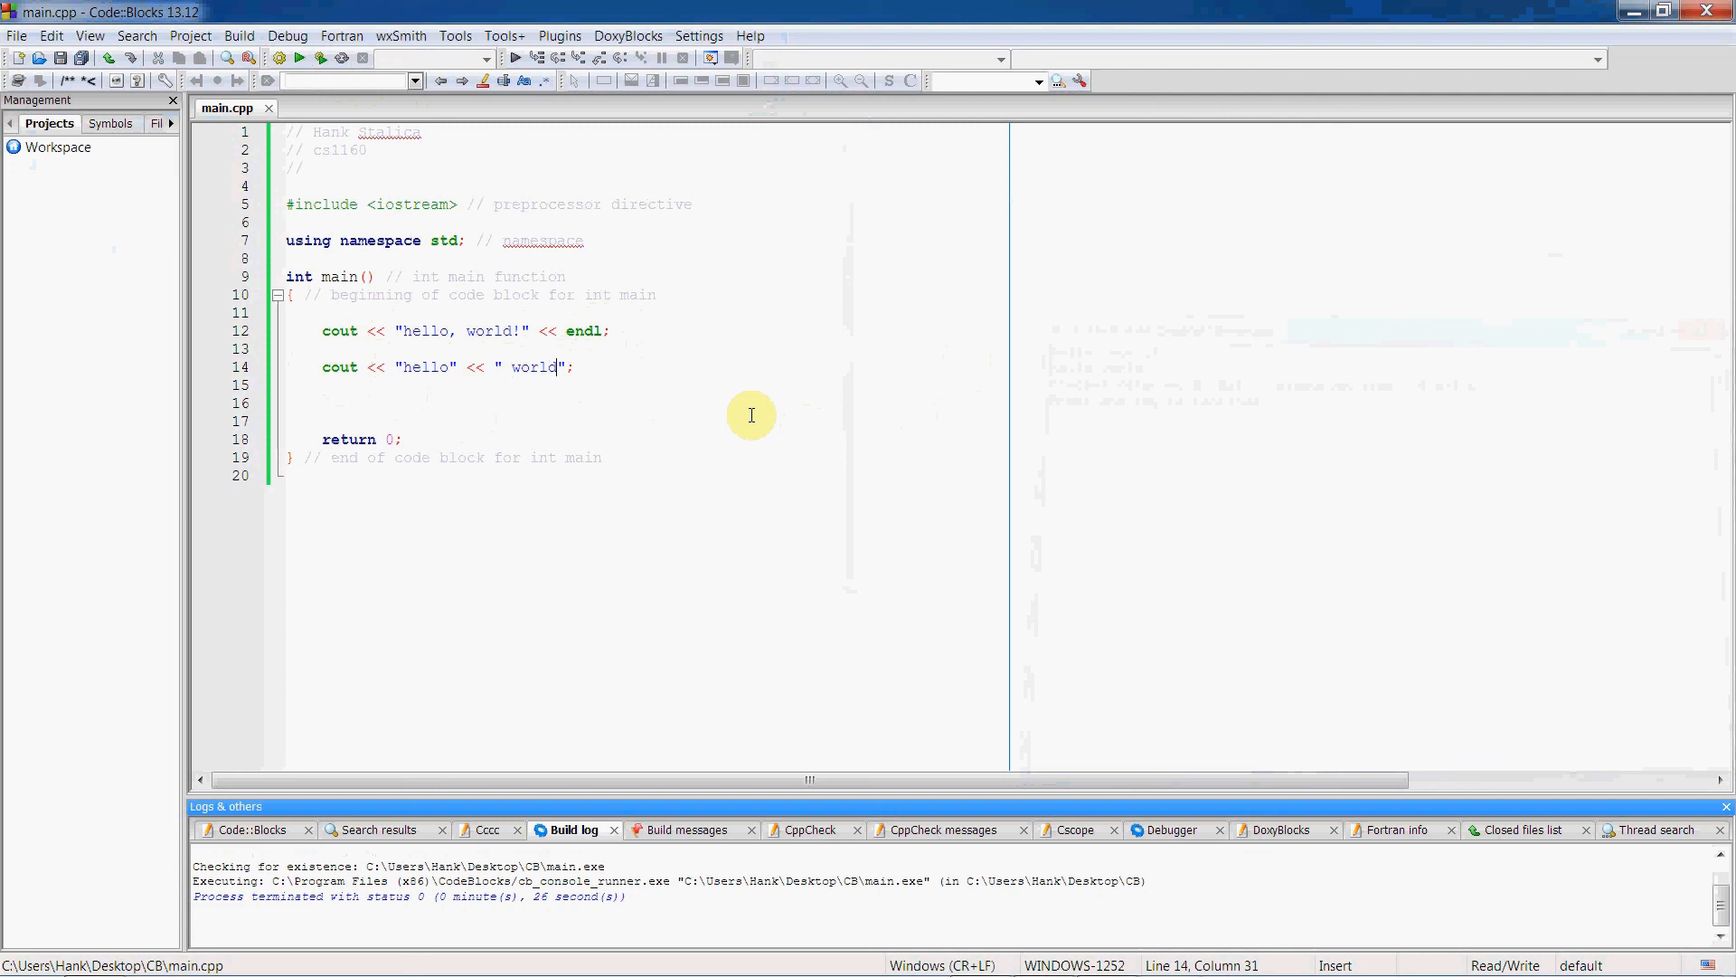
mouse_move(589, 344)
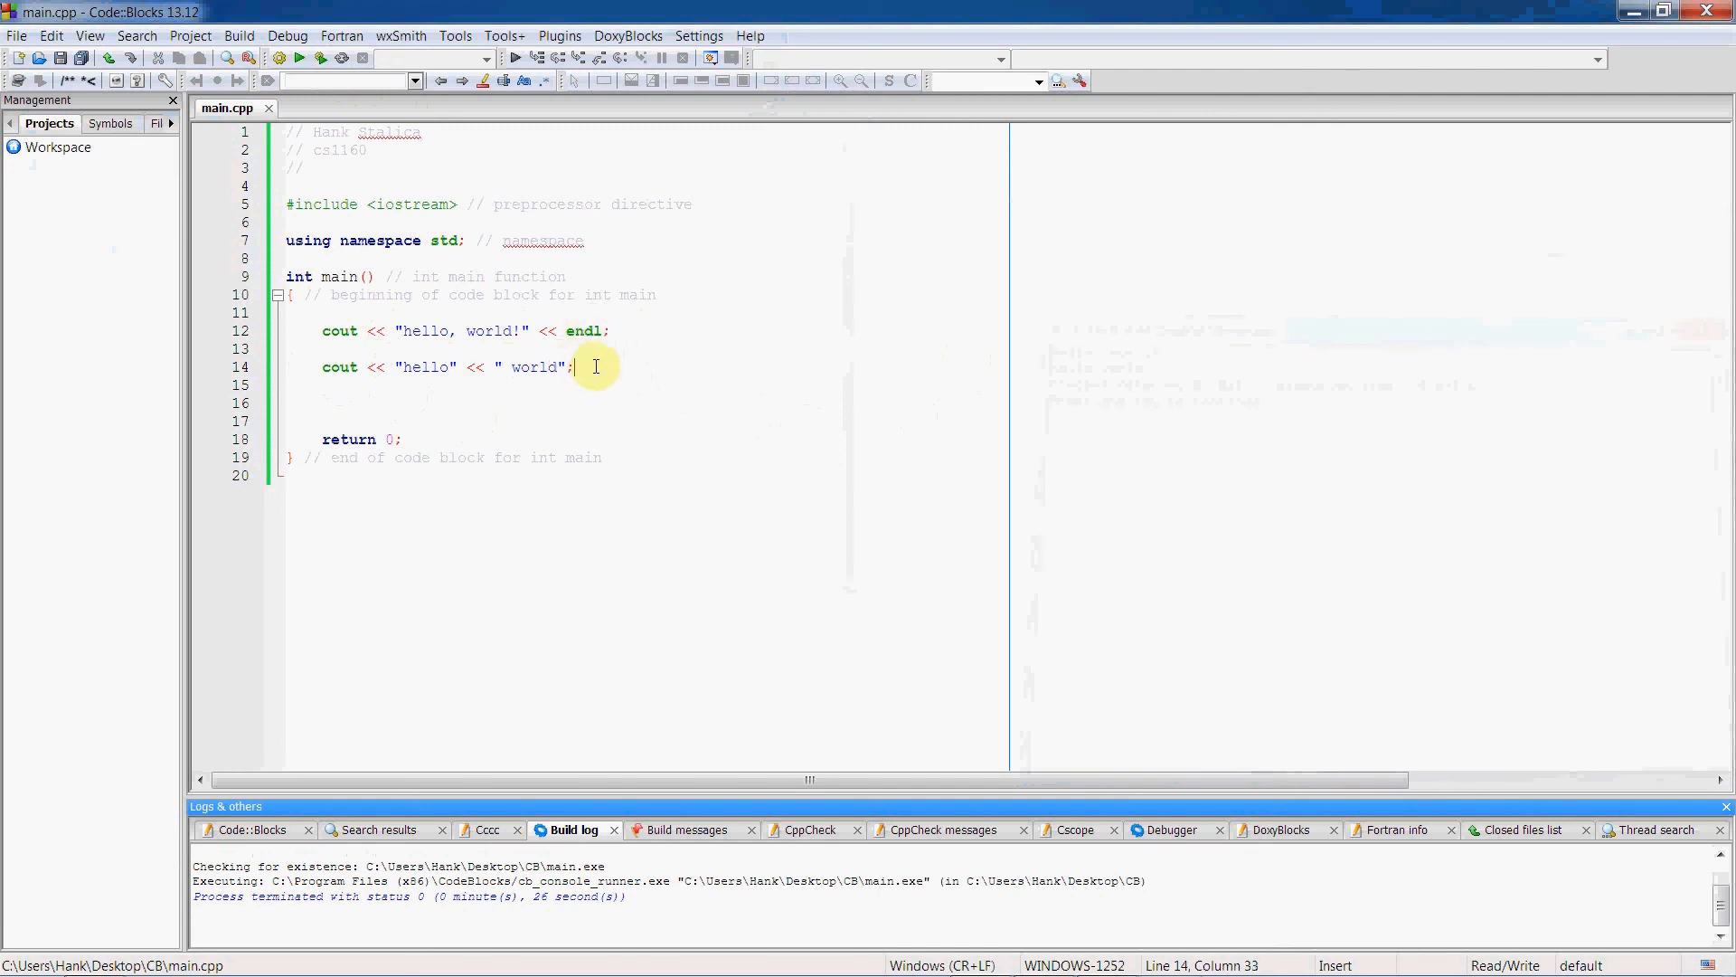
Add cout << "hank"; on a new line below the second statement.
key(enter)
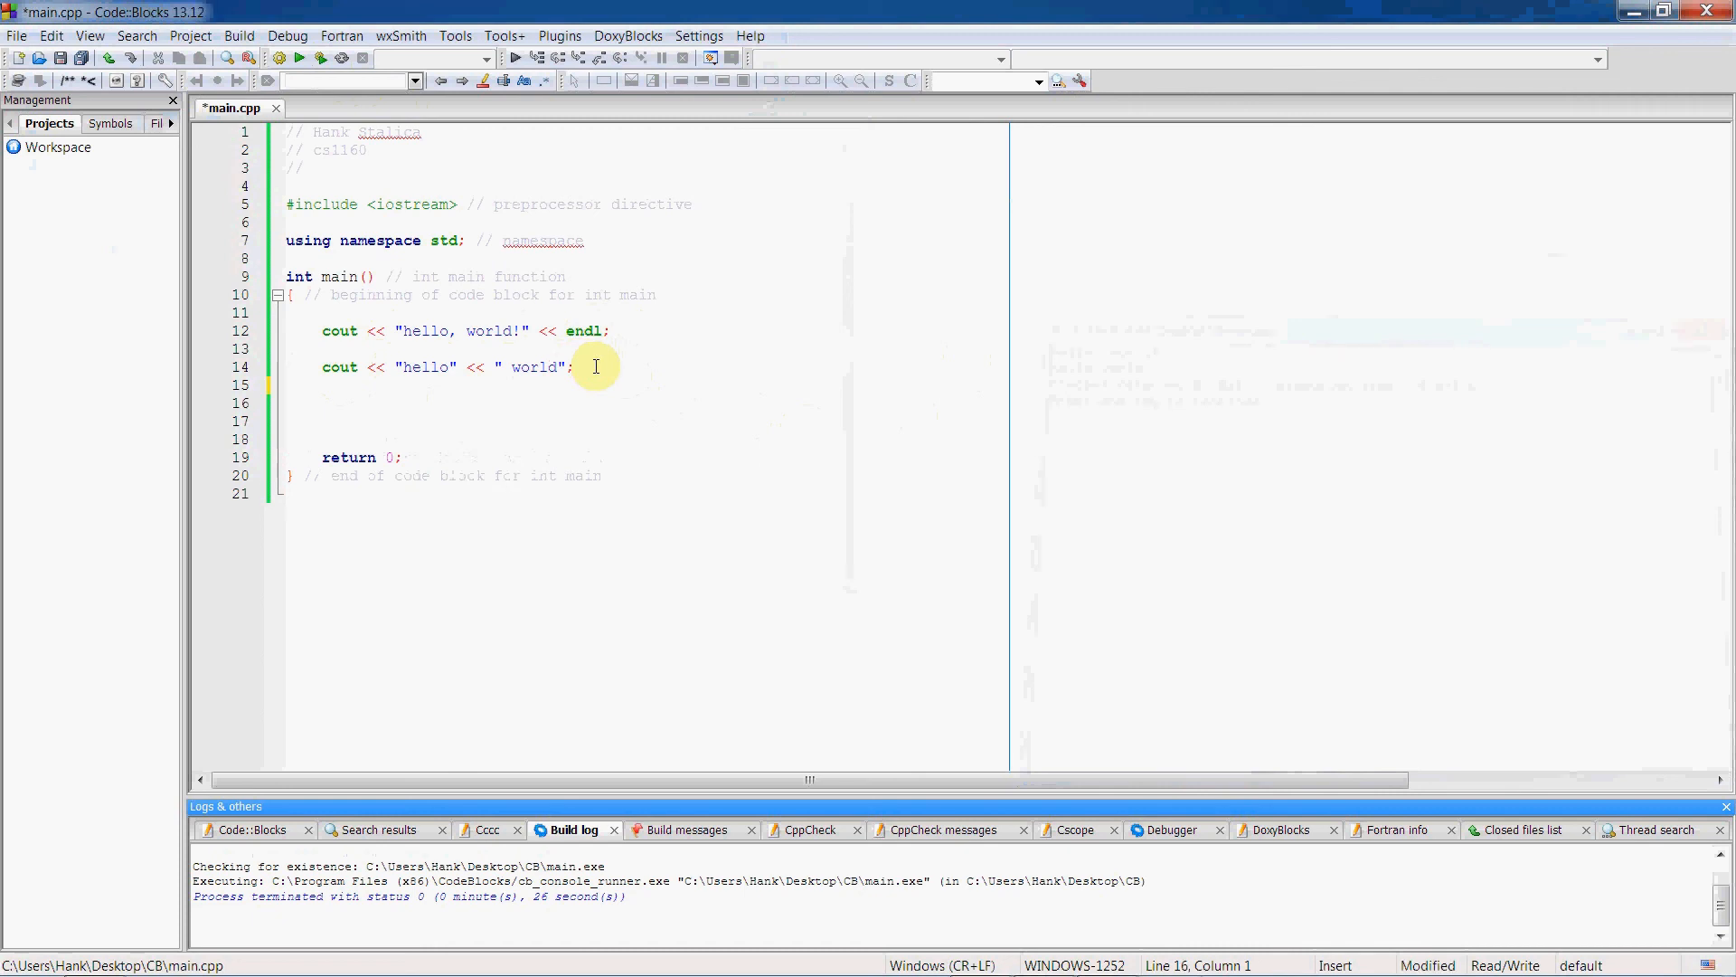
text(cout <<)
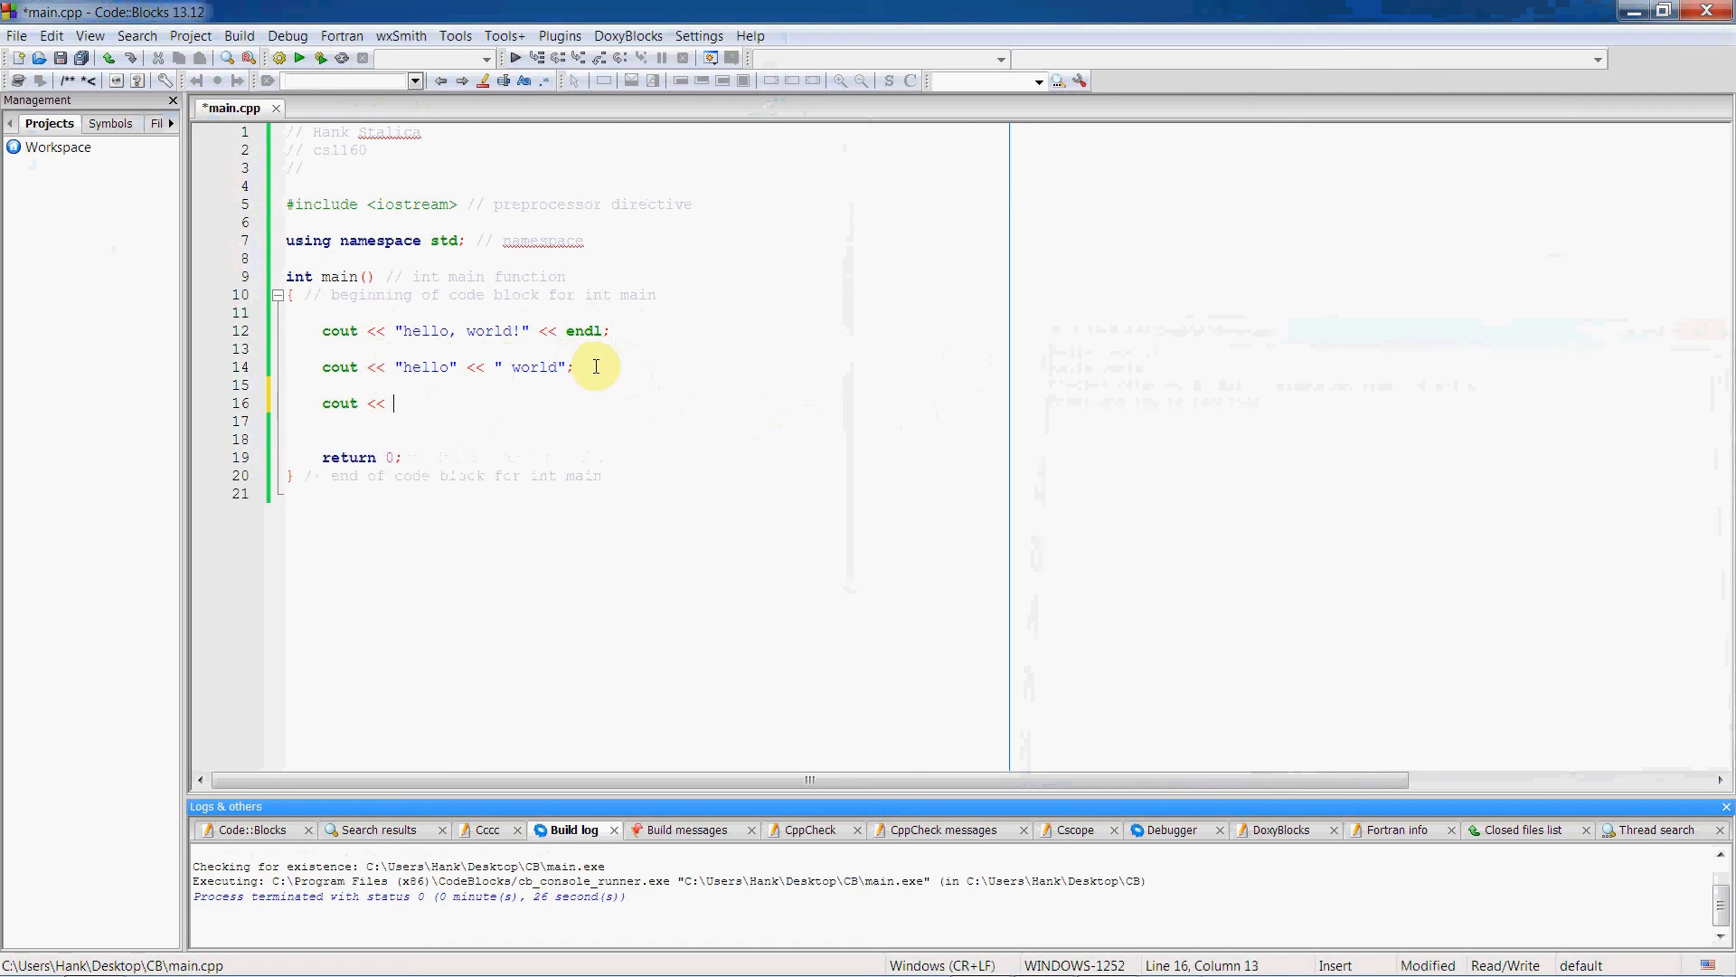
text("hank")
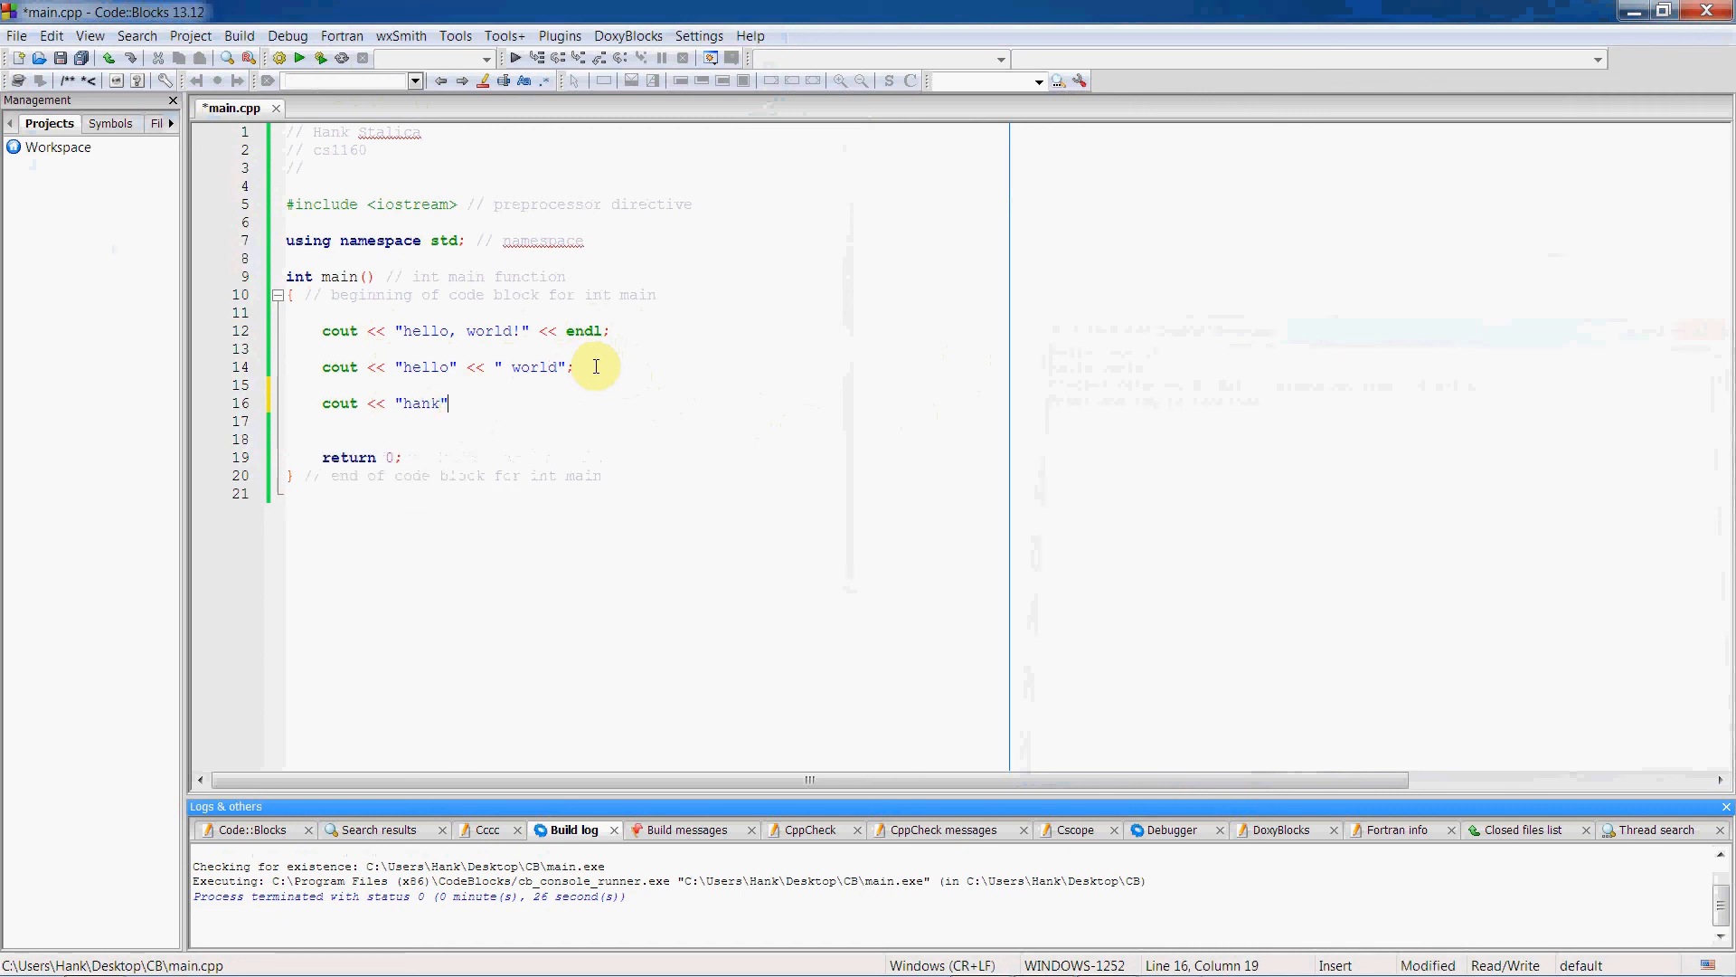
text(;)
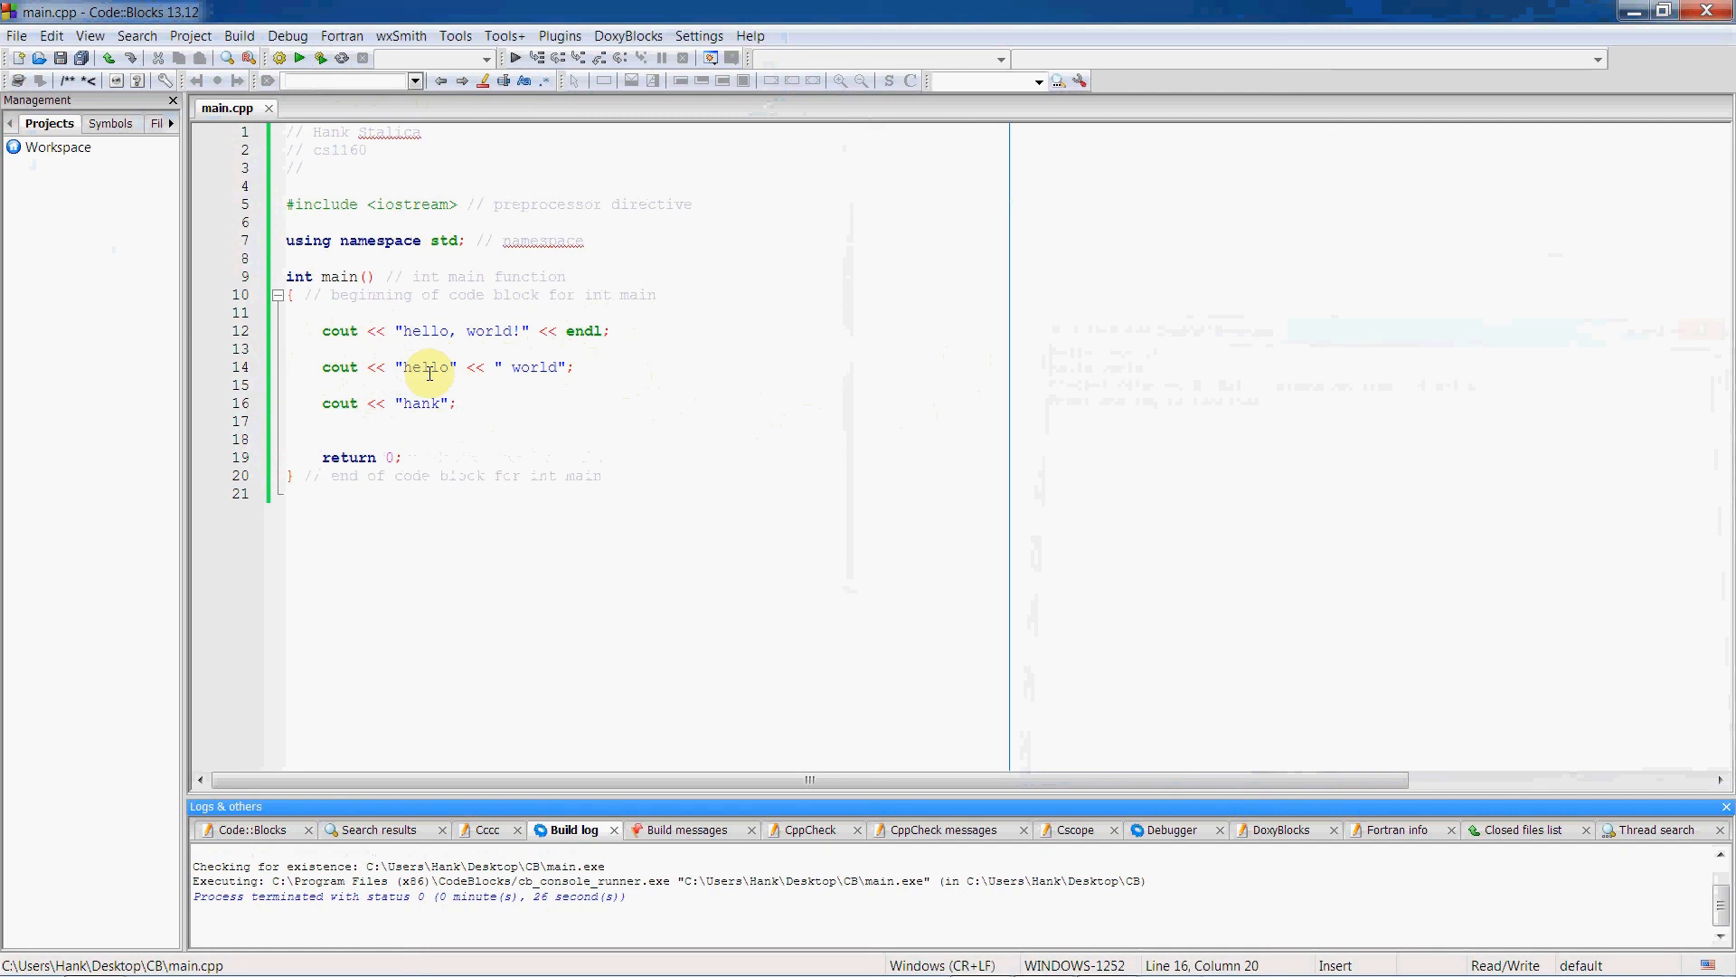
mouse_move(421, 425)
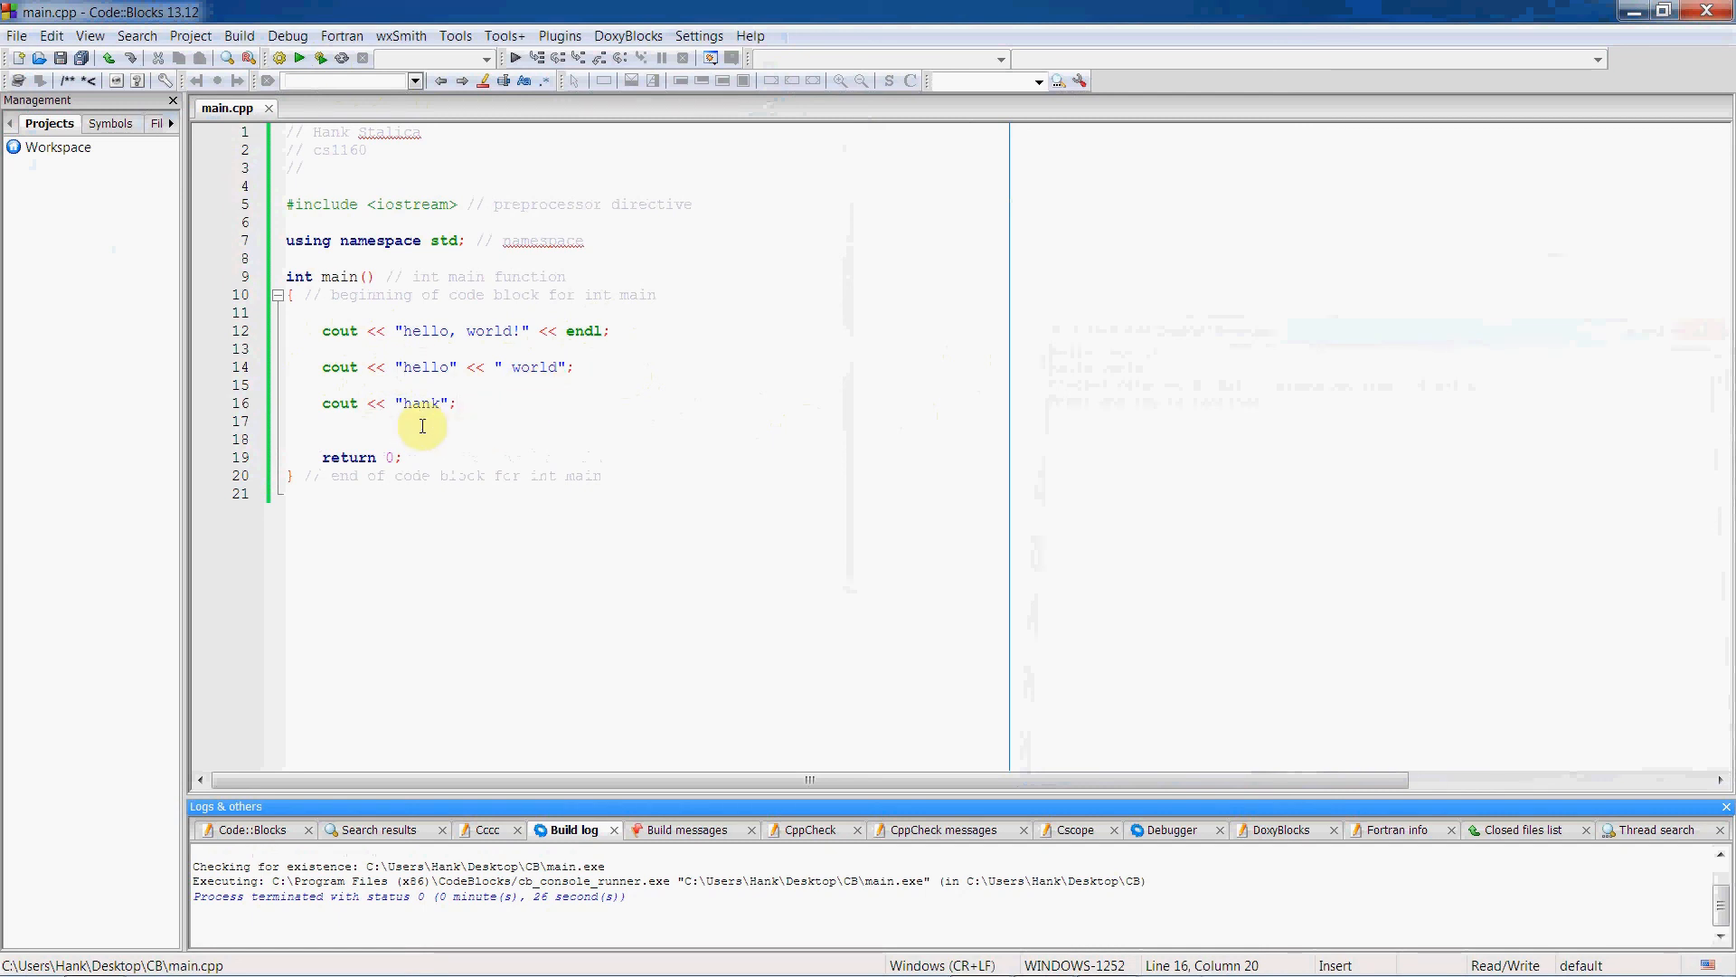
mouse_move(416, 180)
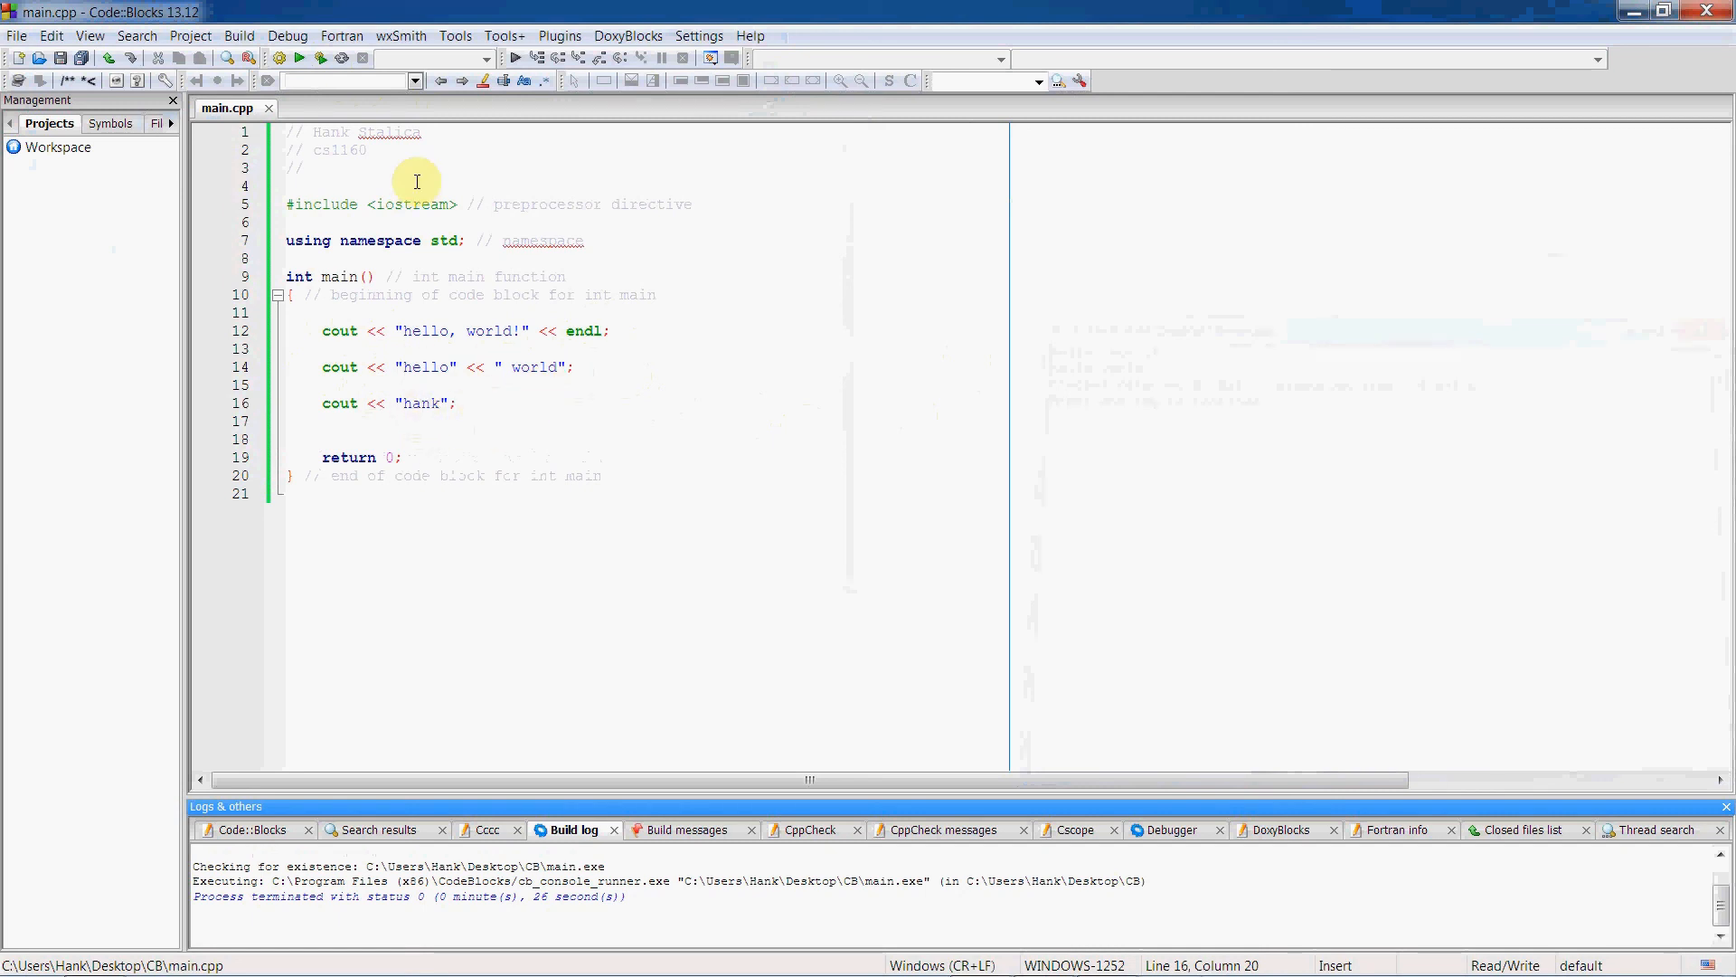
click(299, 80)
text(\)
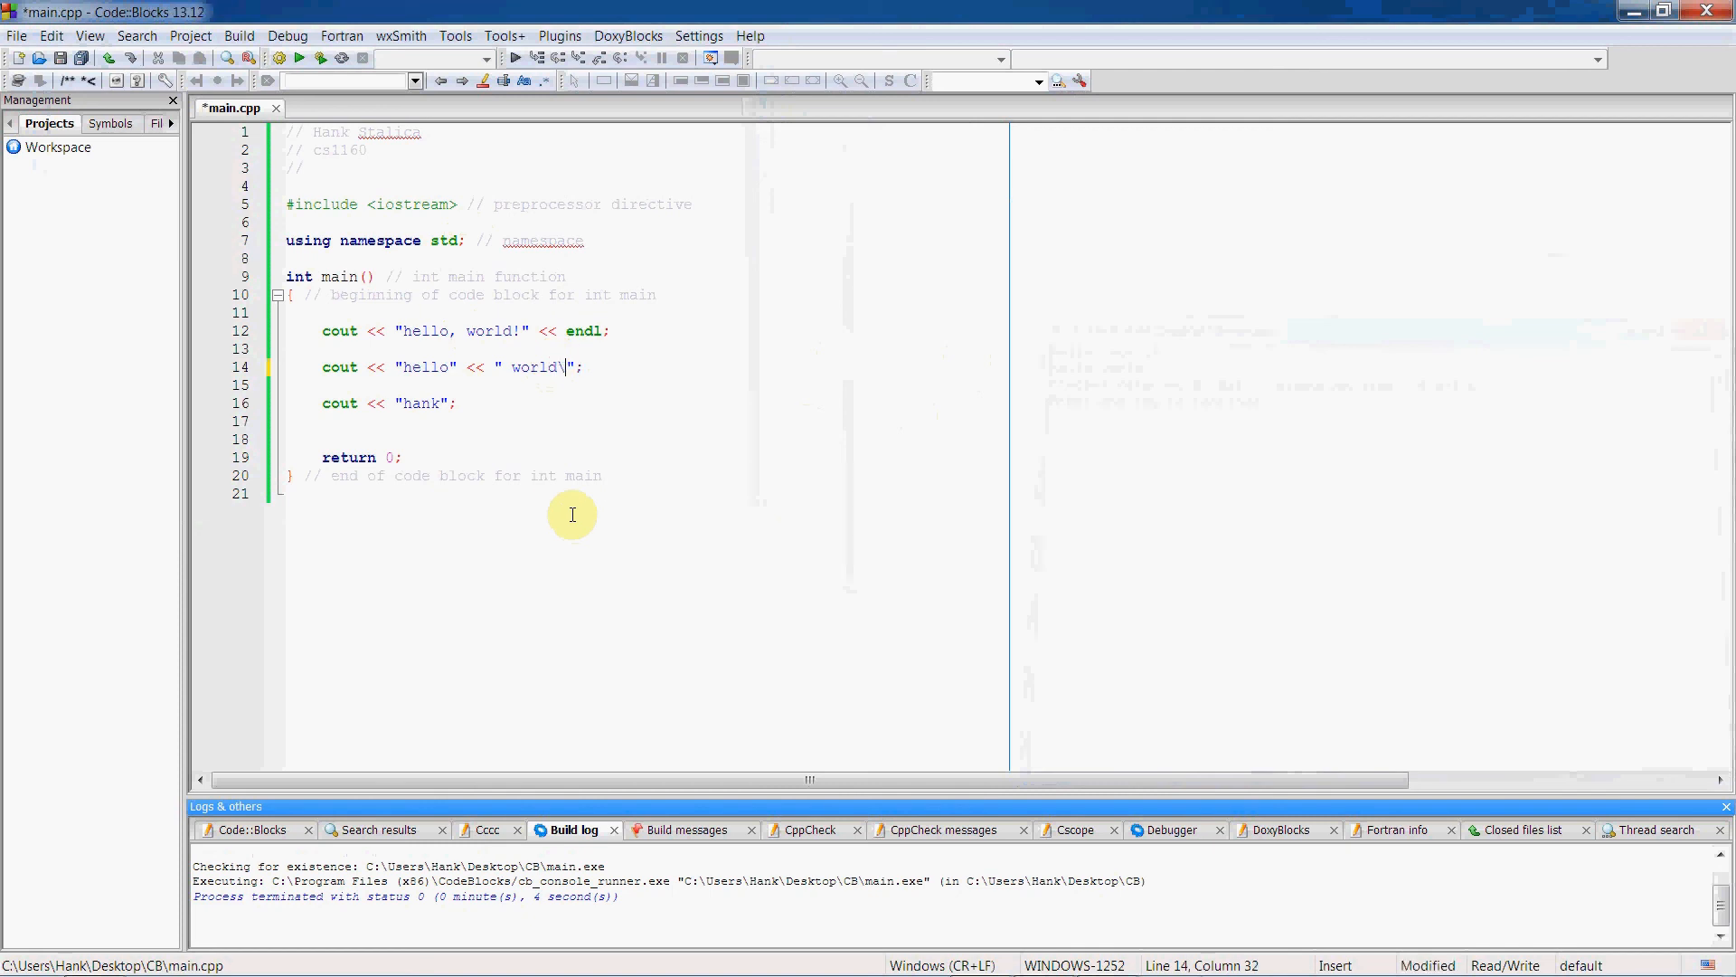
End the " world" string with a \n escape, then build and run the program.
text(n)
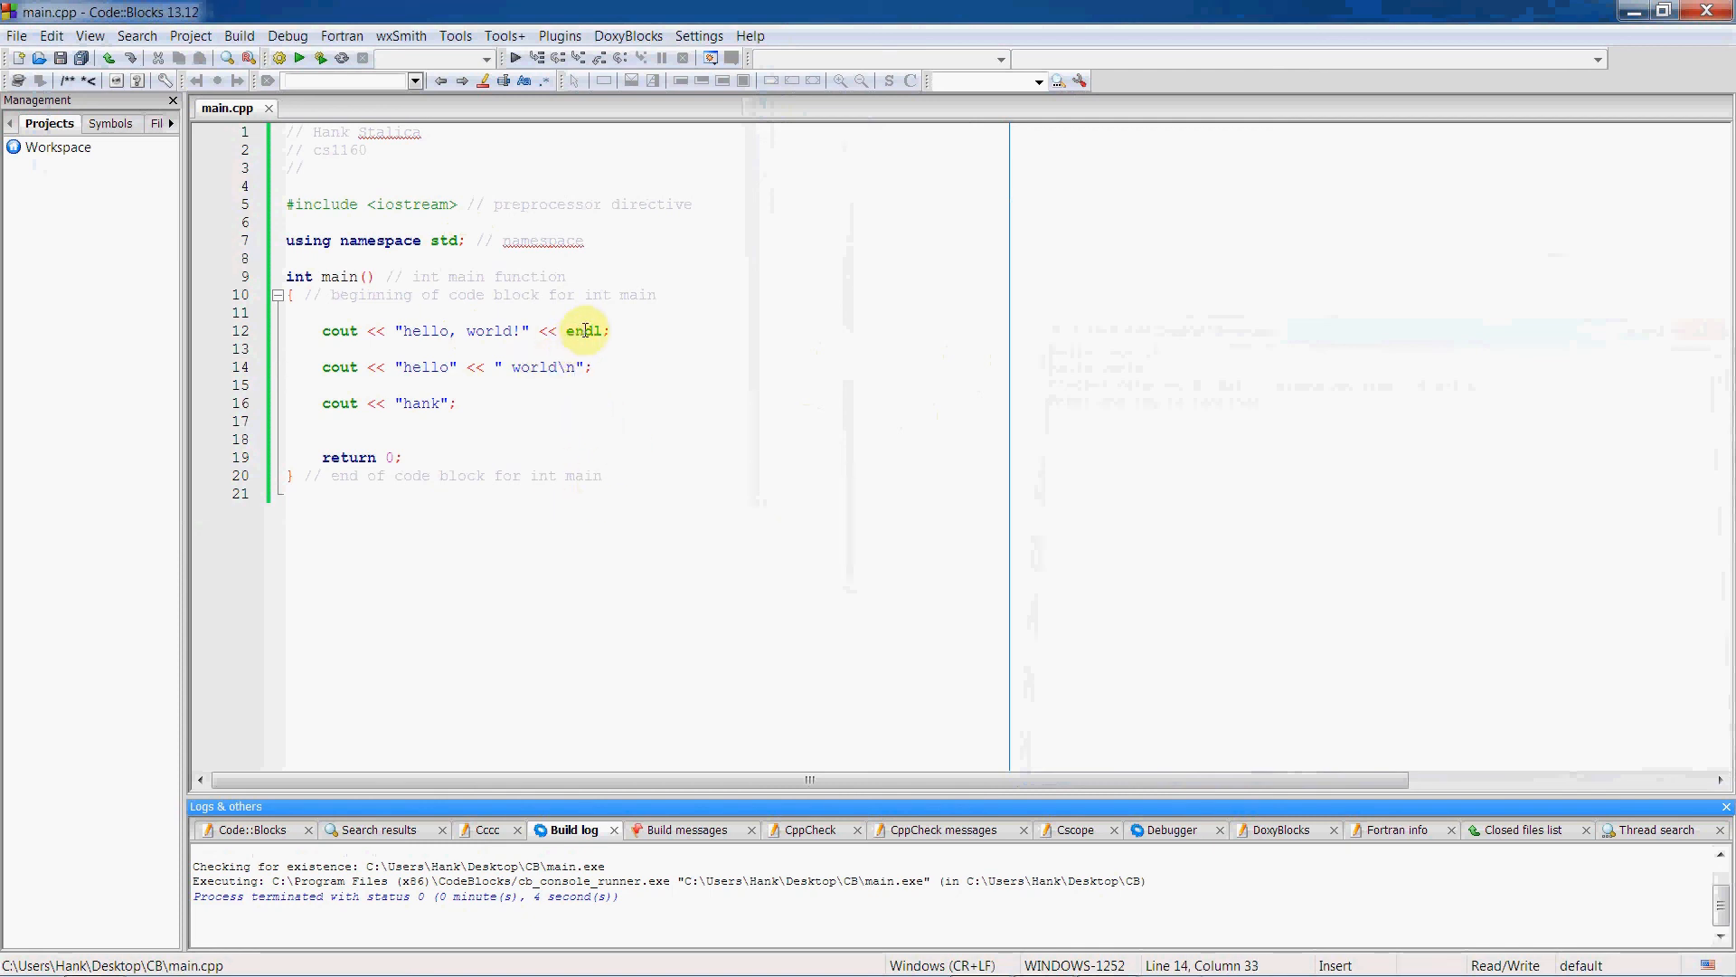
mouse_move(573, 367)
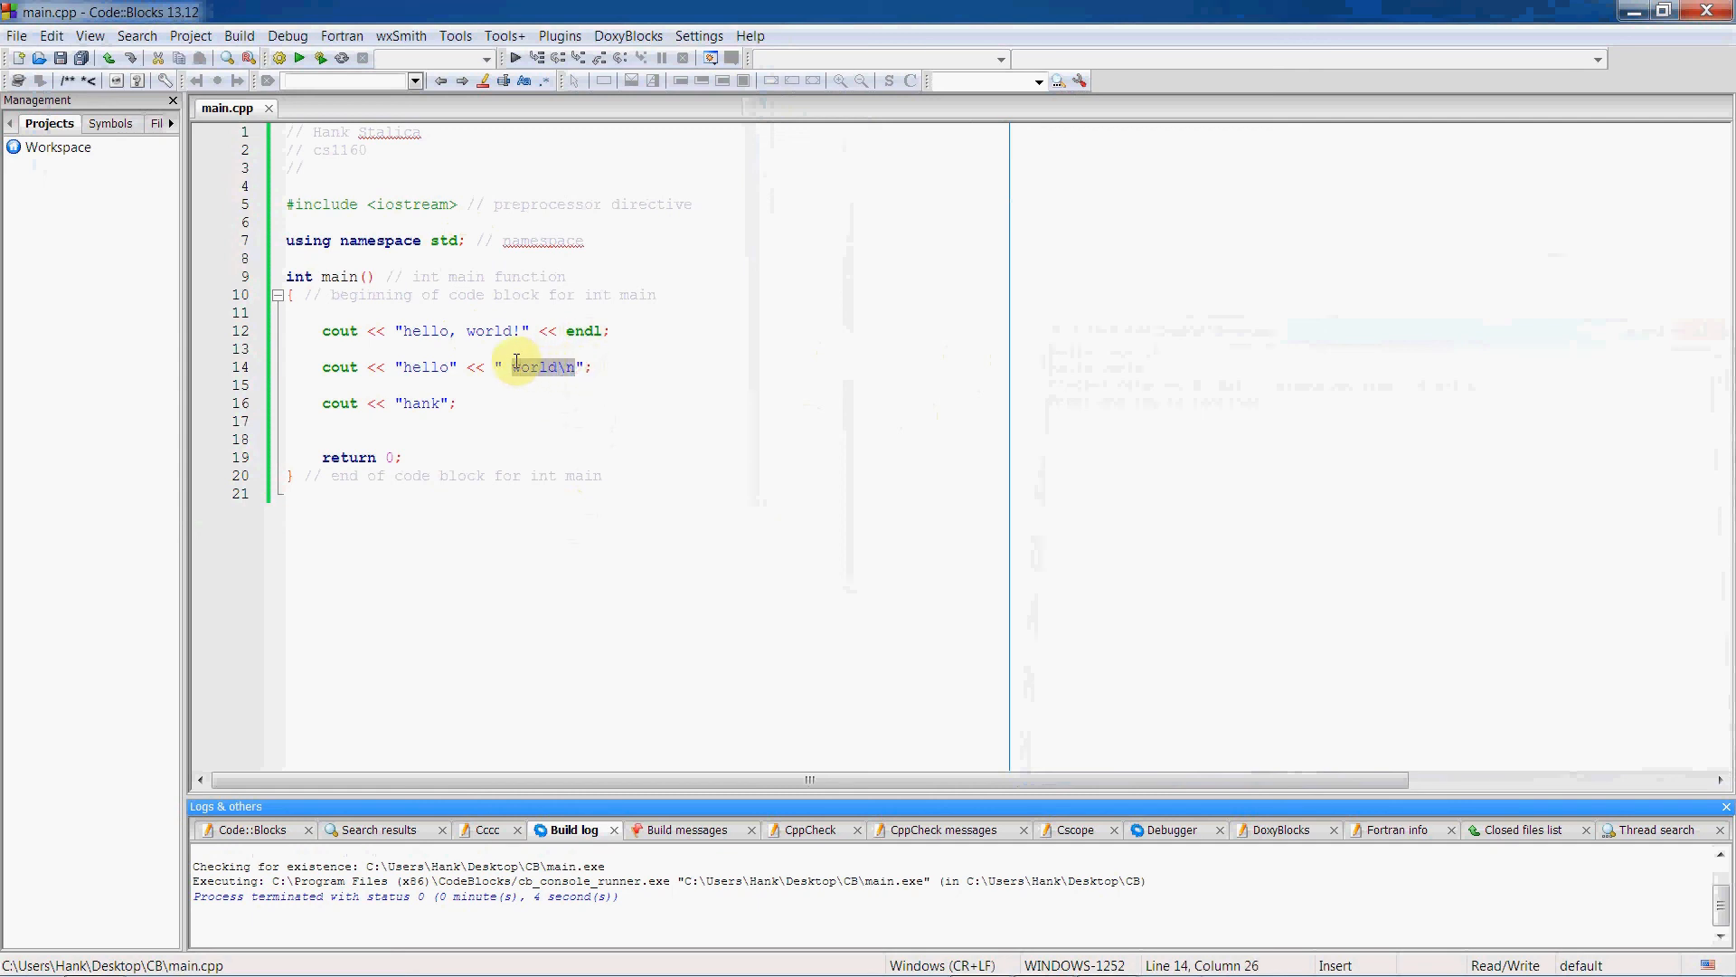
click(561, 367)
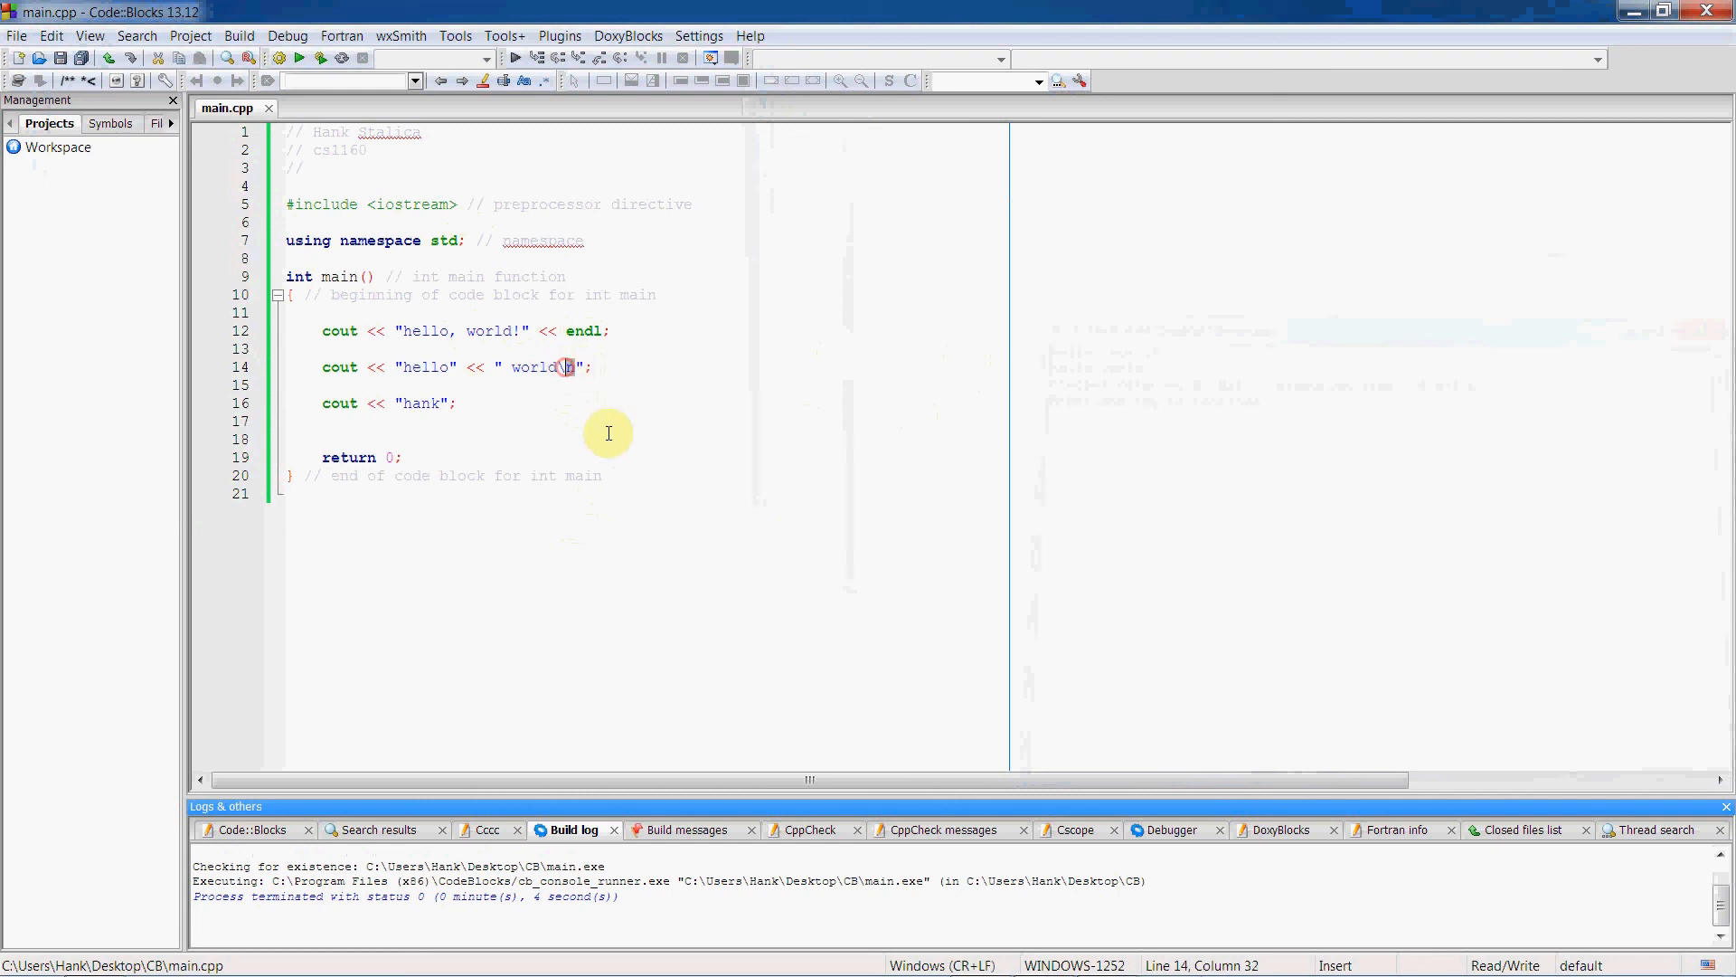
mouse_move(573, 369)
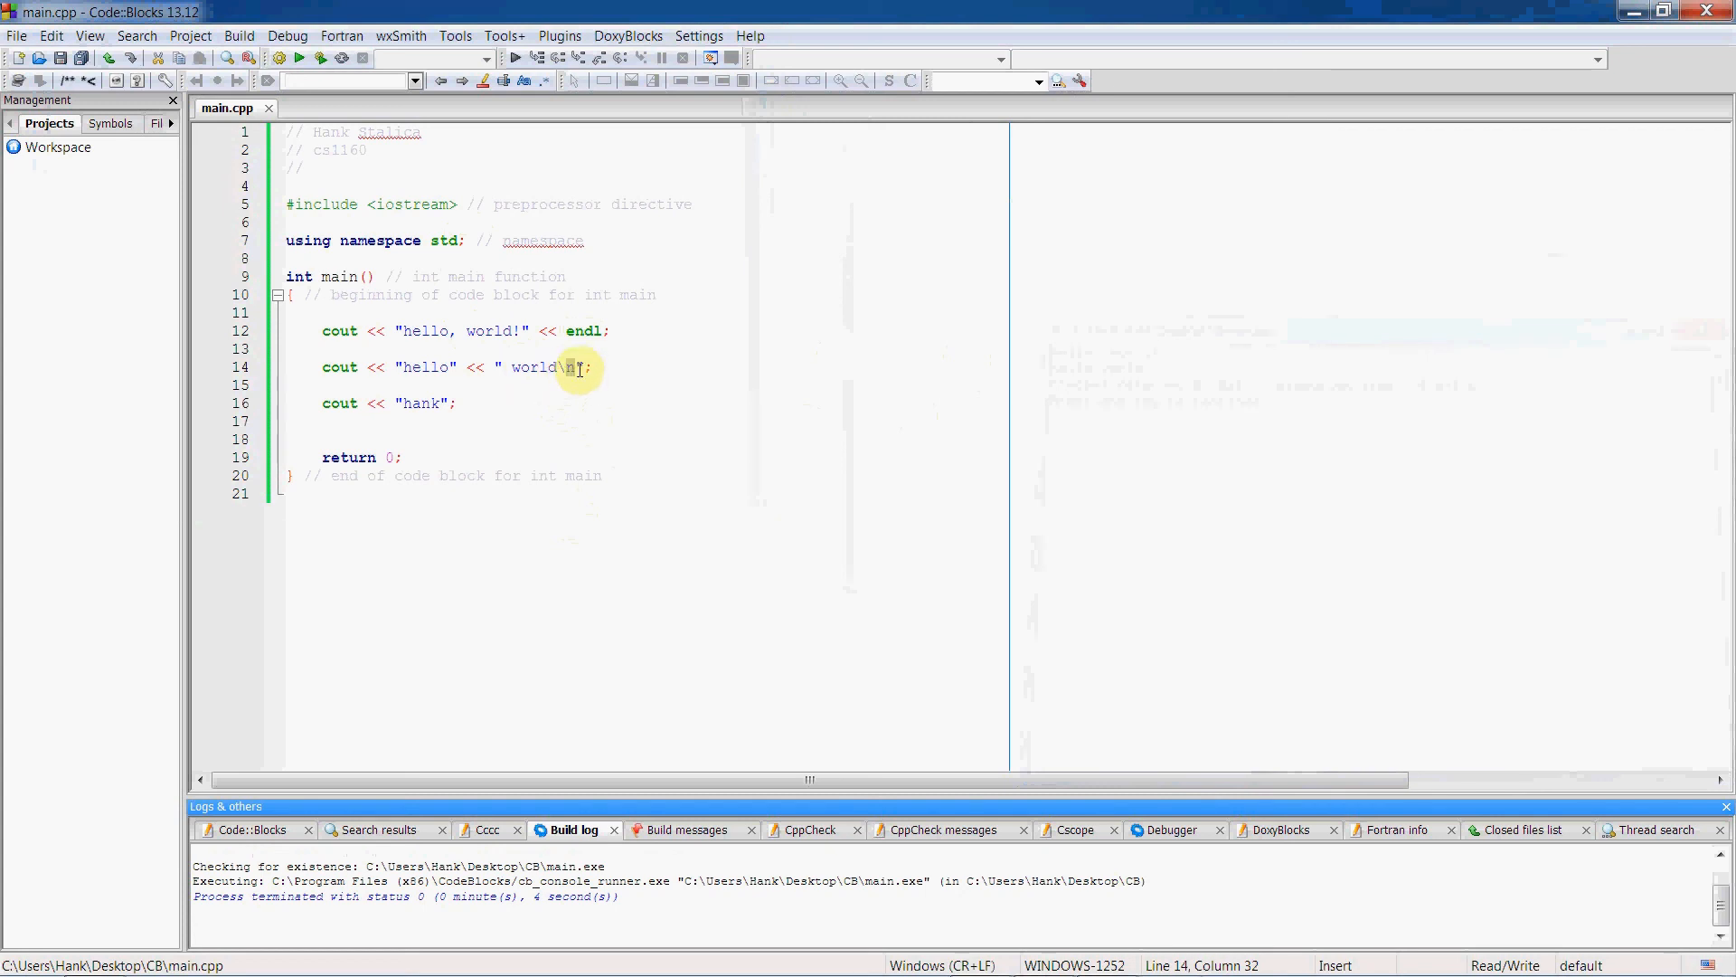
mouse_move(489, 119)
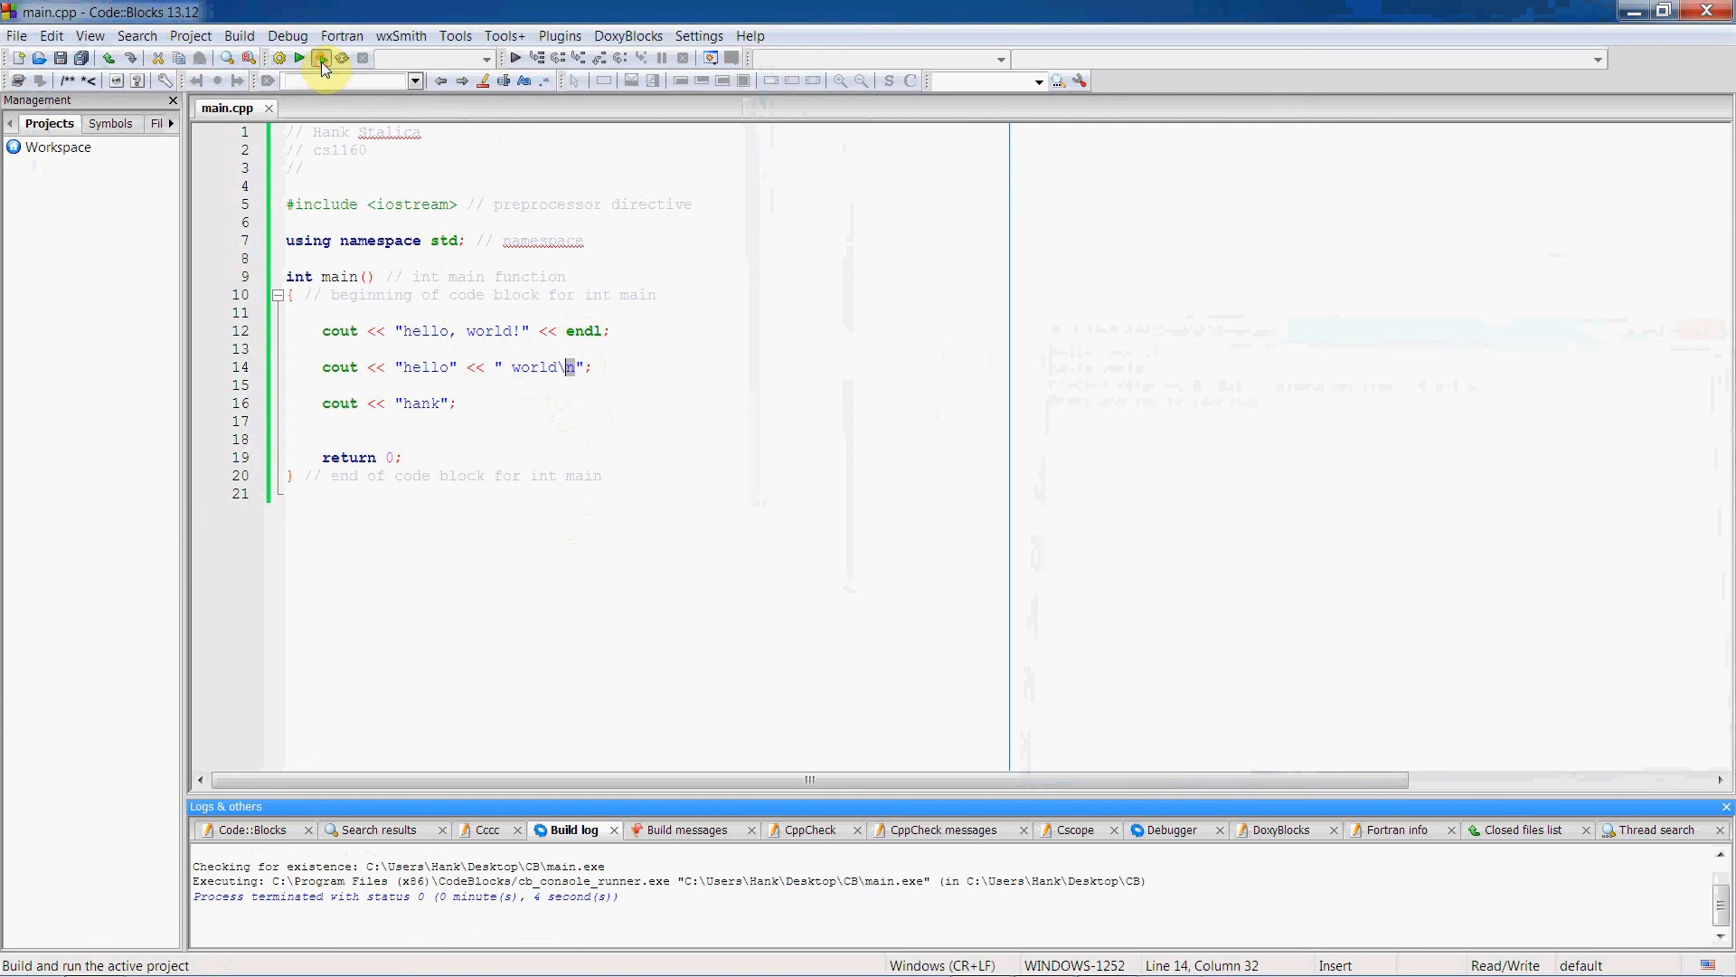
click(322, 58)
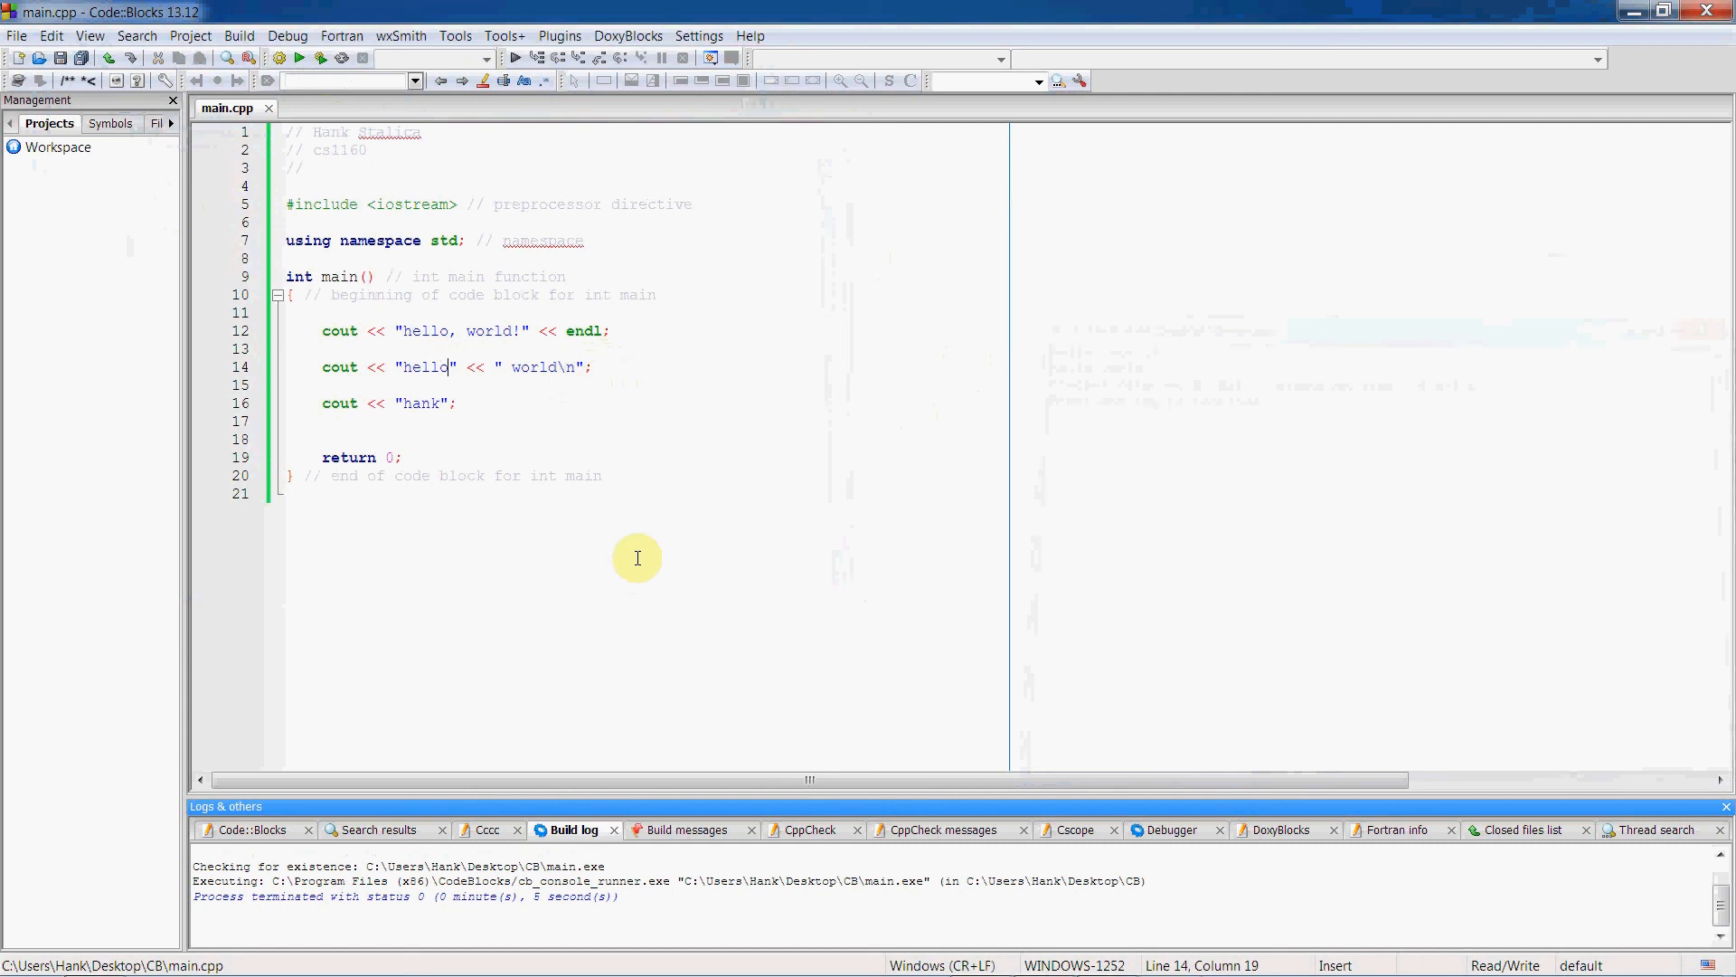
Insert a \t escape after hello in the second string, then build and run again.
text(\t)
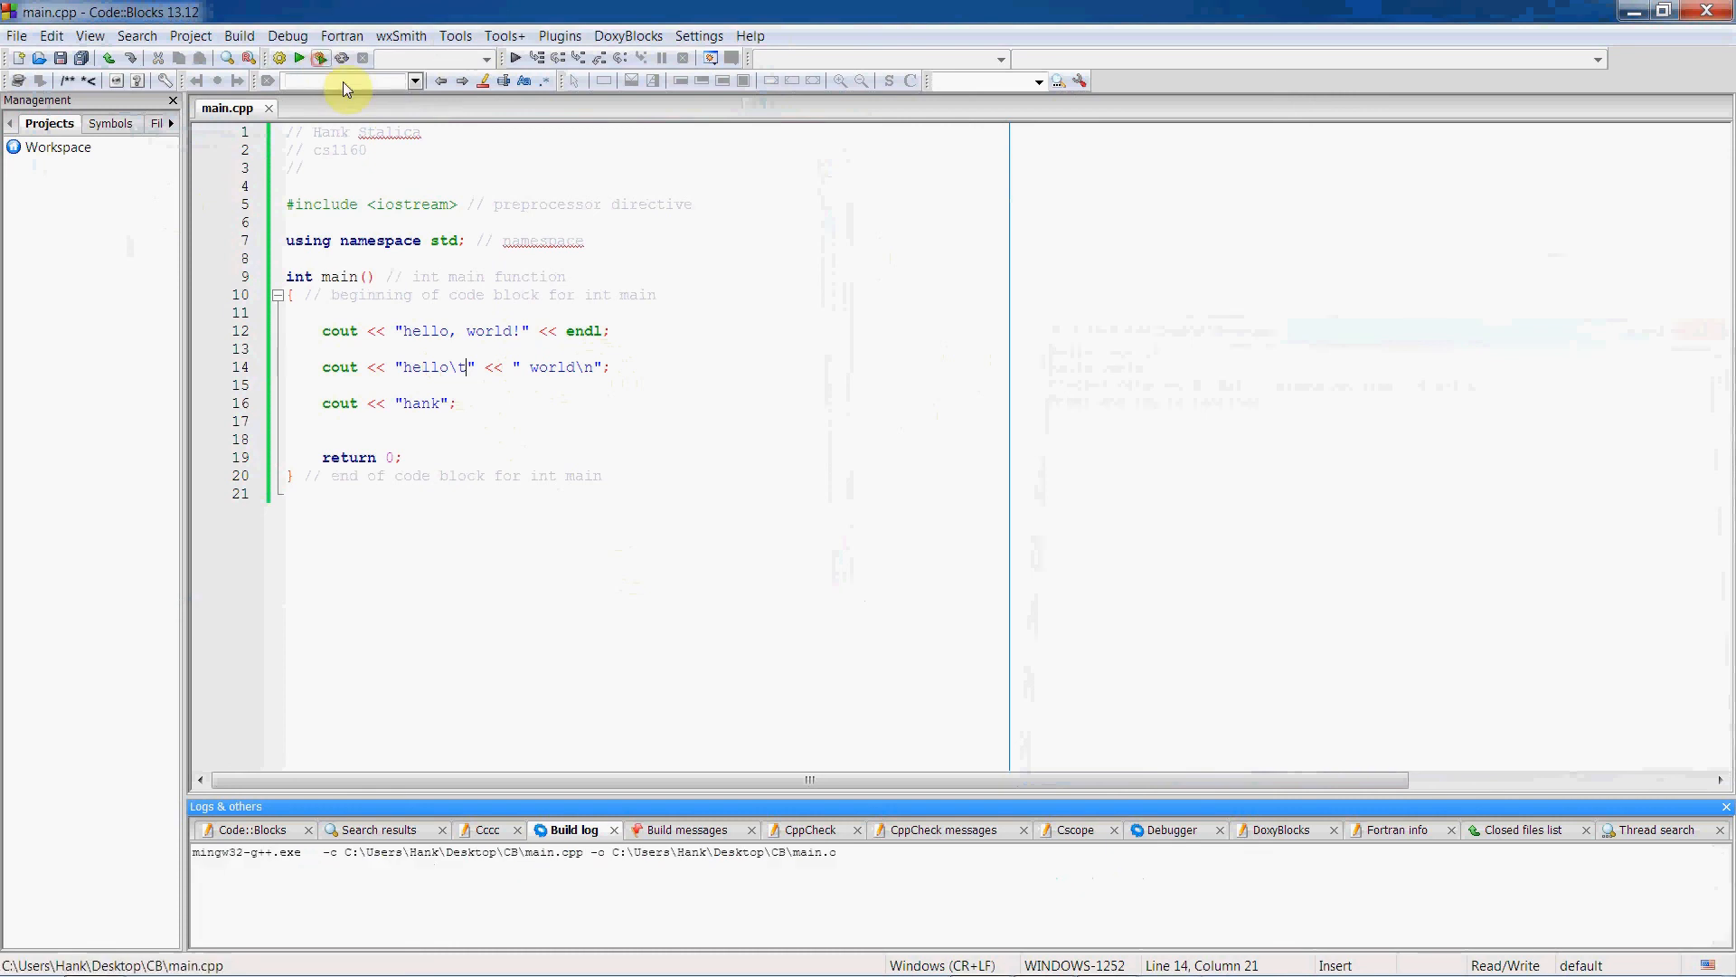
click(322, 58)
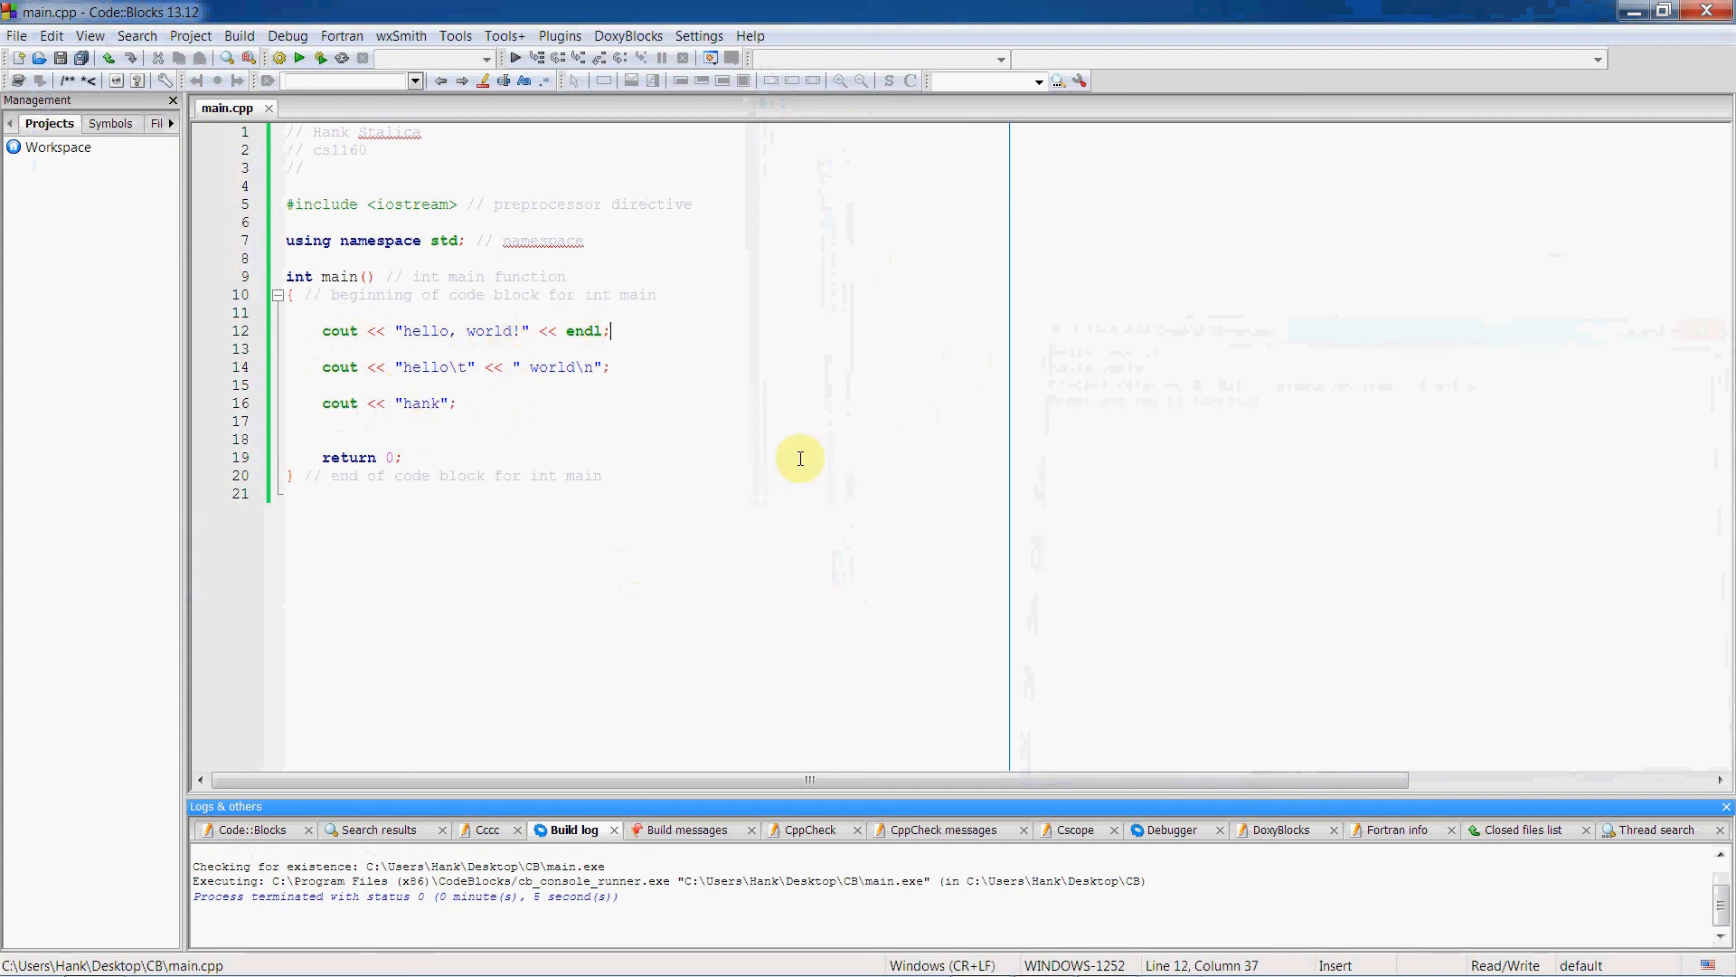
Remove the first semicolon and join the hello world and hank outputs onto one cout chain.
key(Backspace)
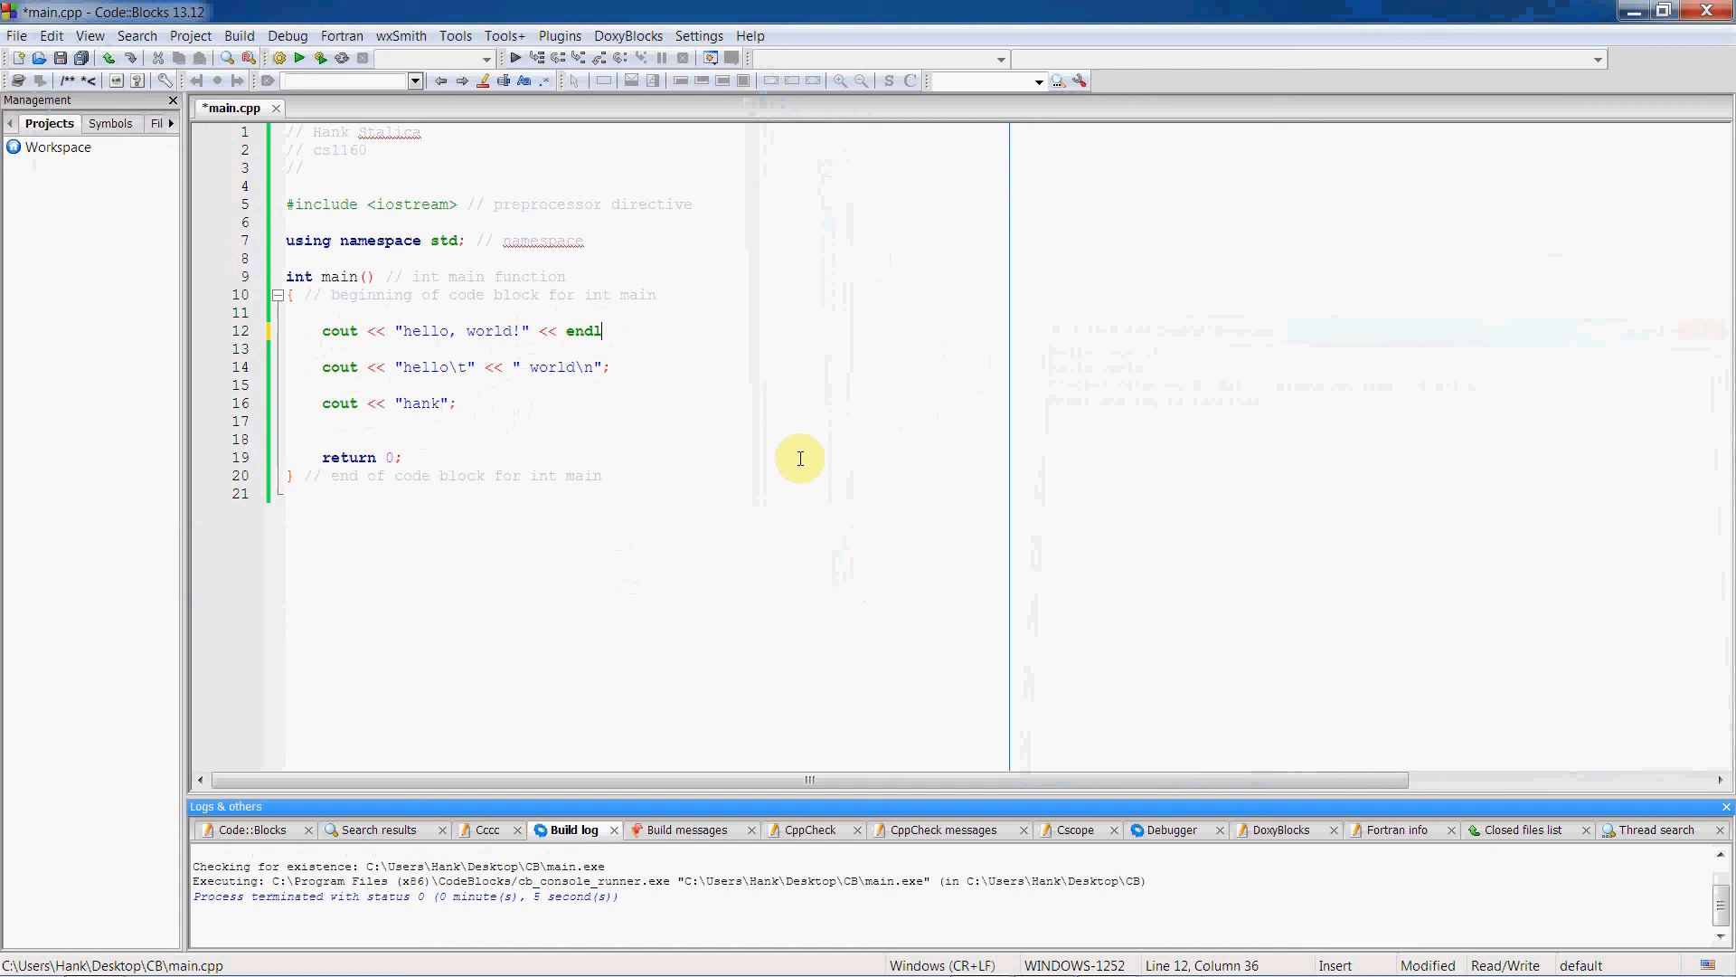
key(Delete)
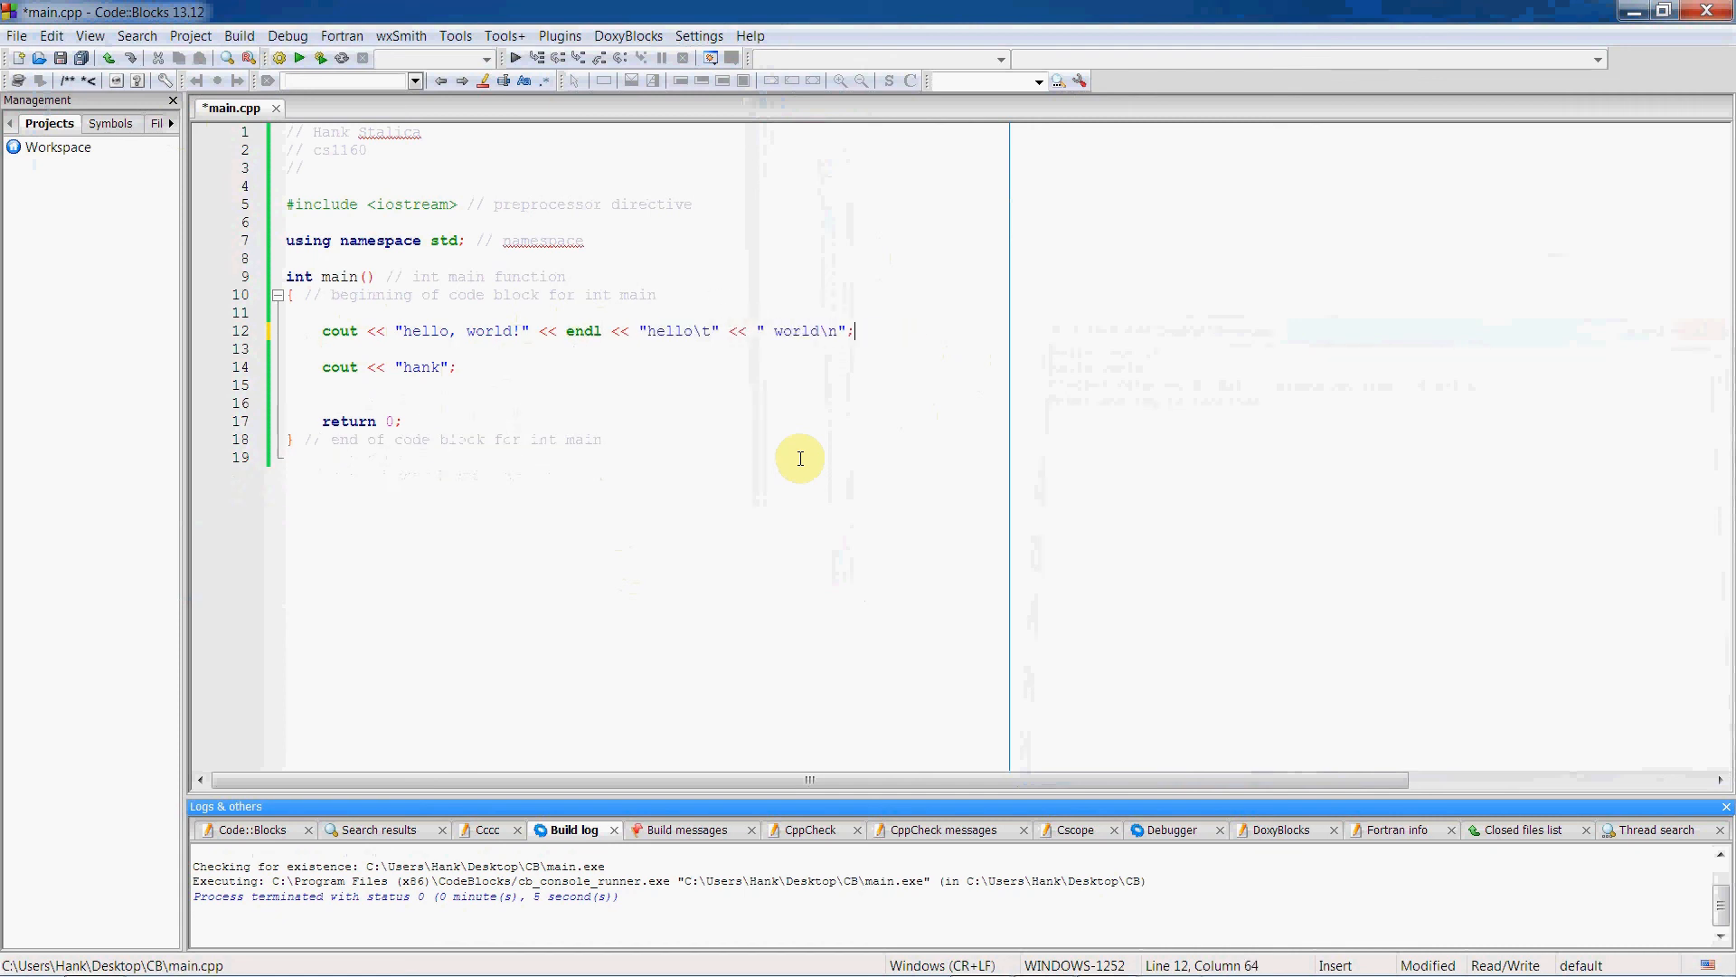
key(Delete)
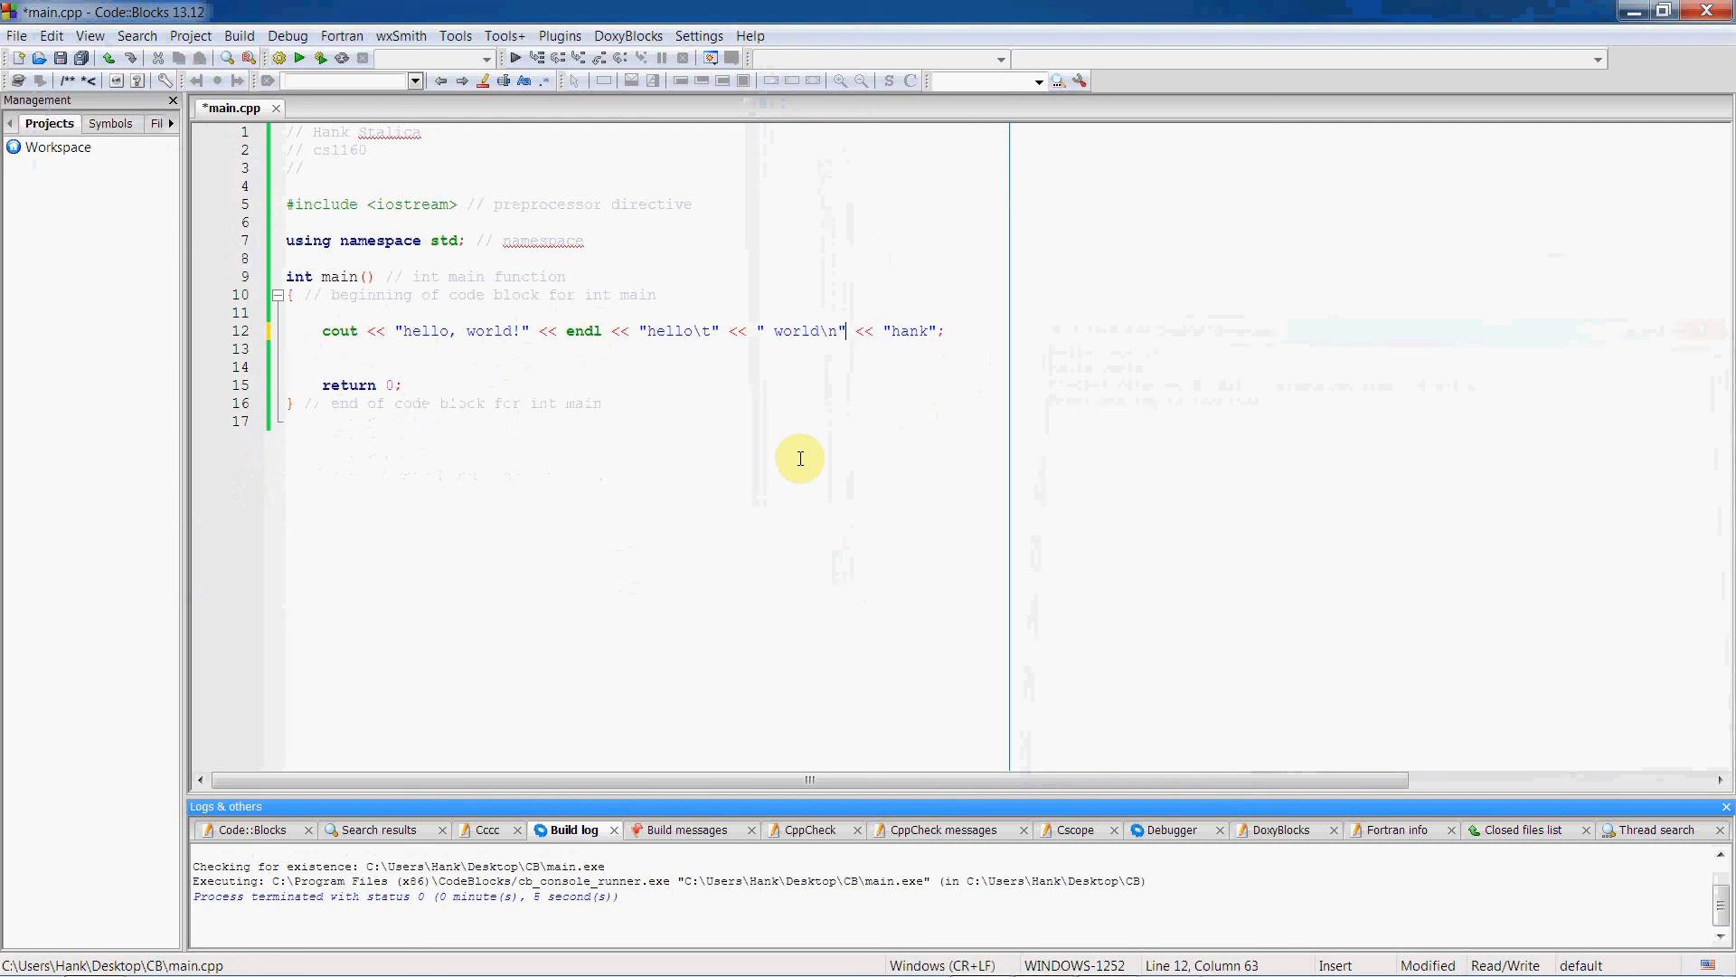
mouse_move(425, 359)
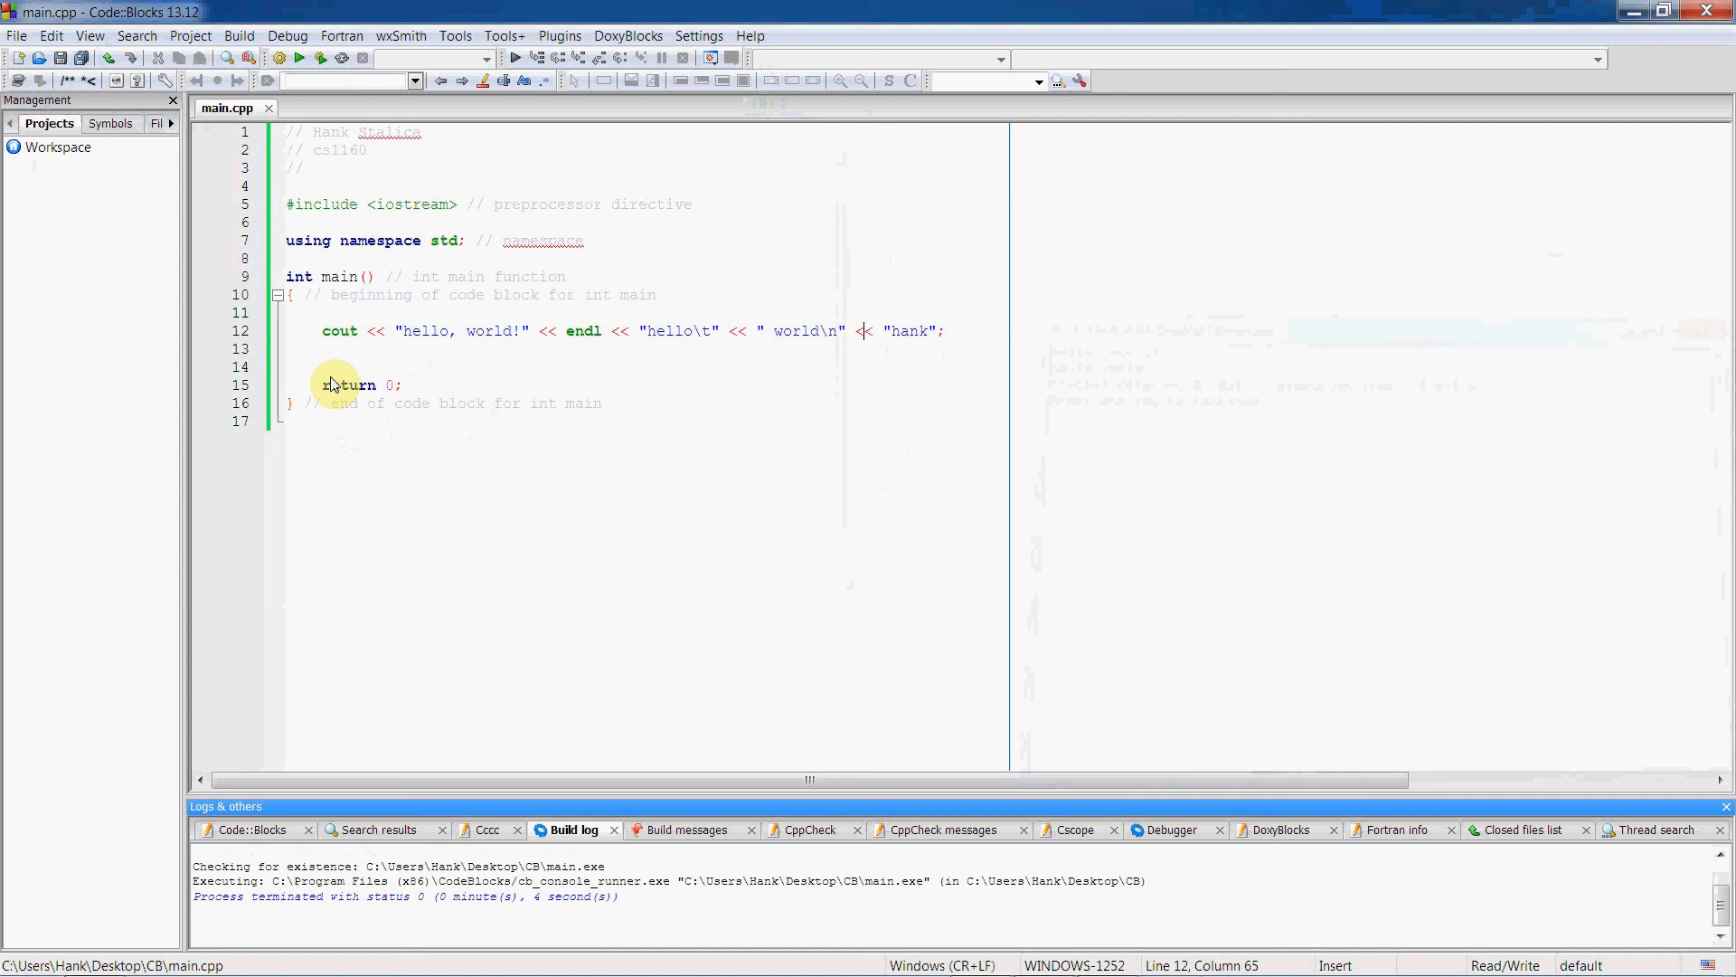
mouse_move(461, 372)
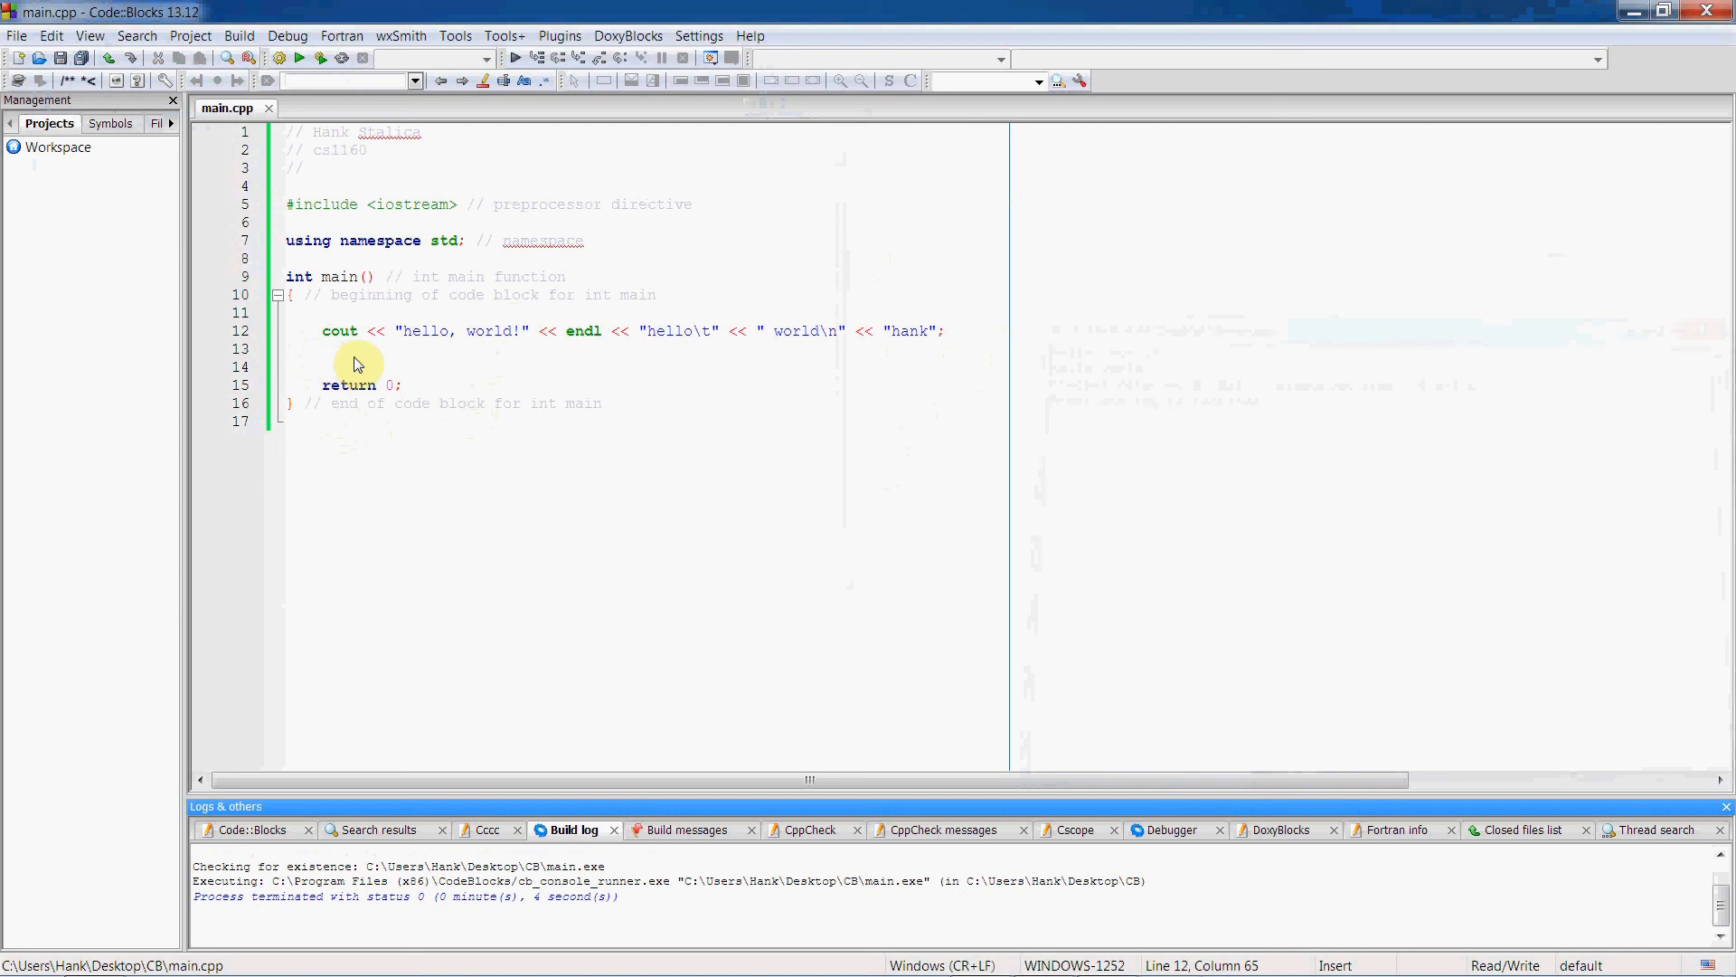
mouse_move(401, 358)
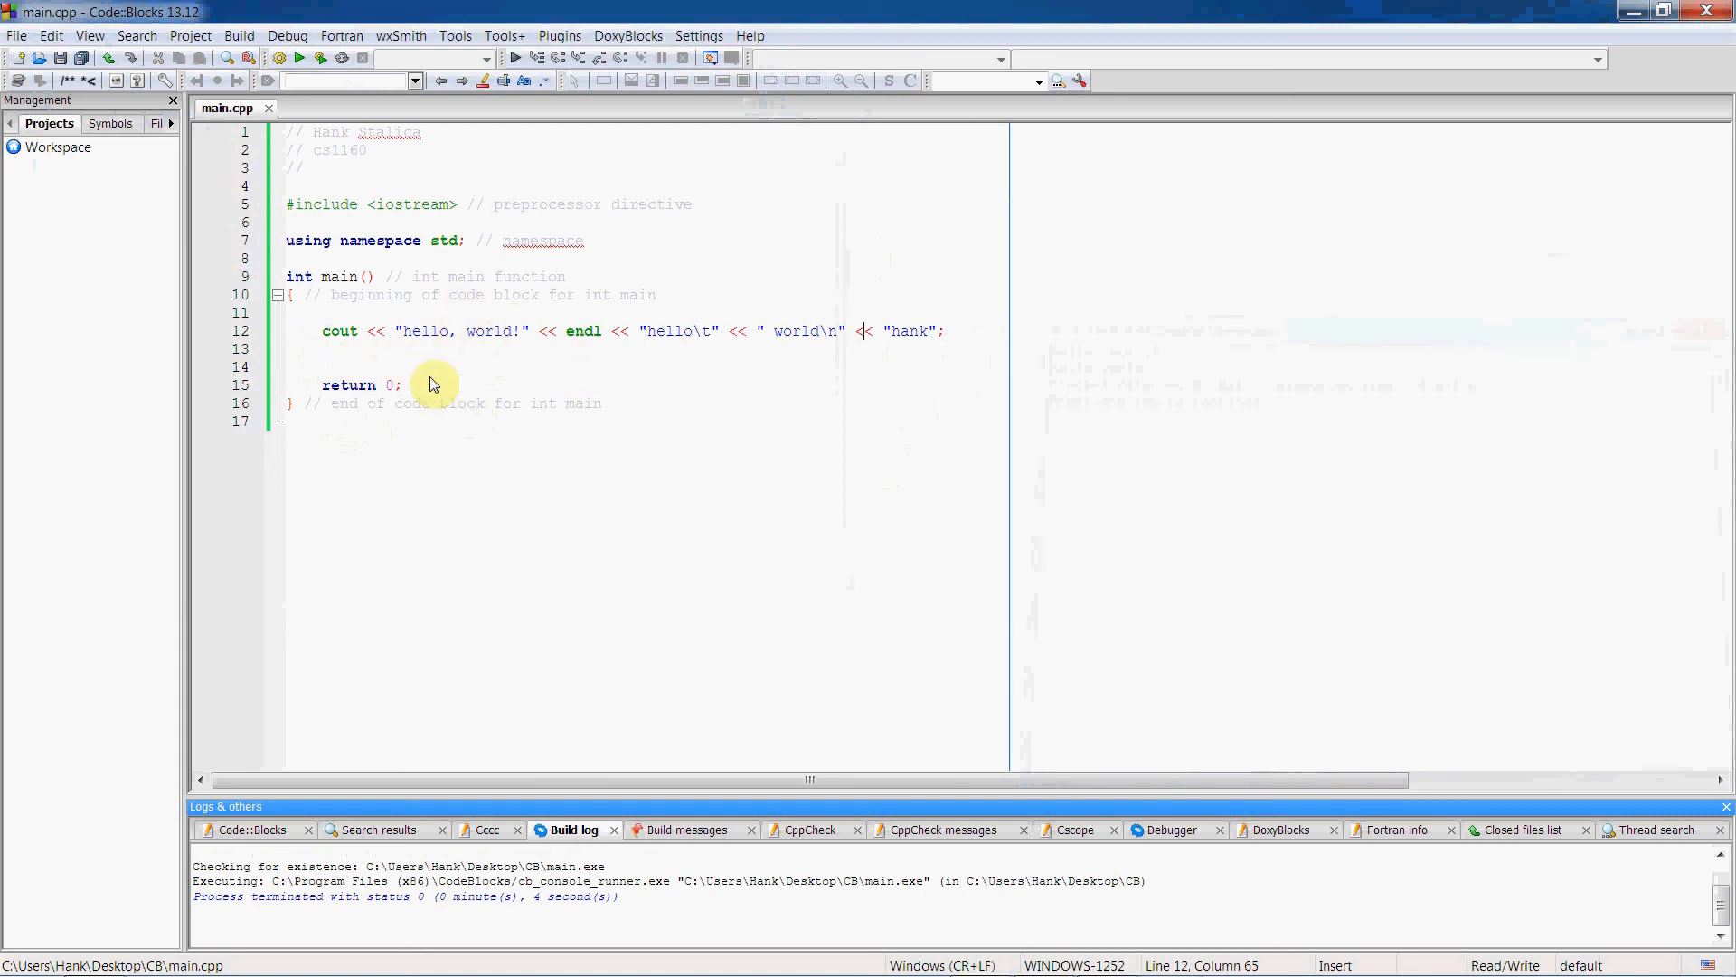
mouse_move(975, 335)
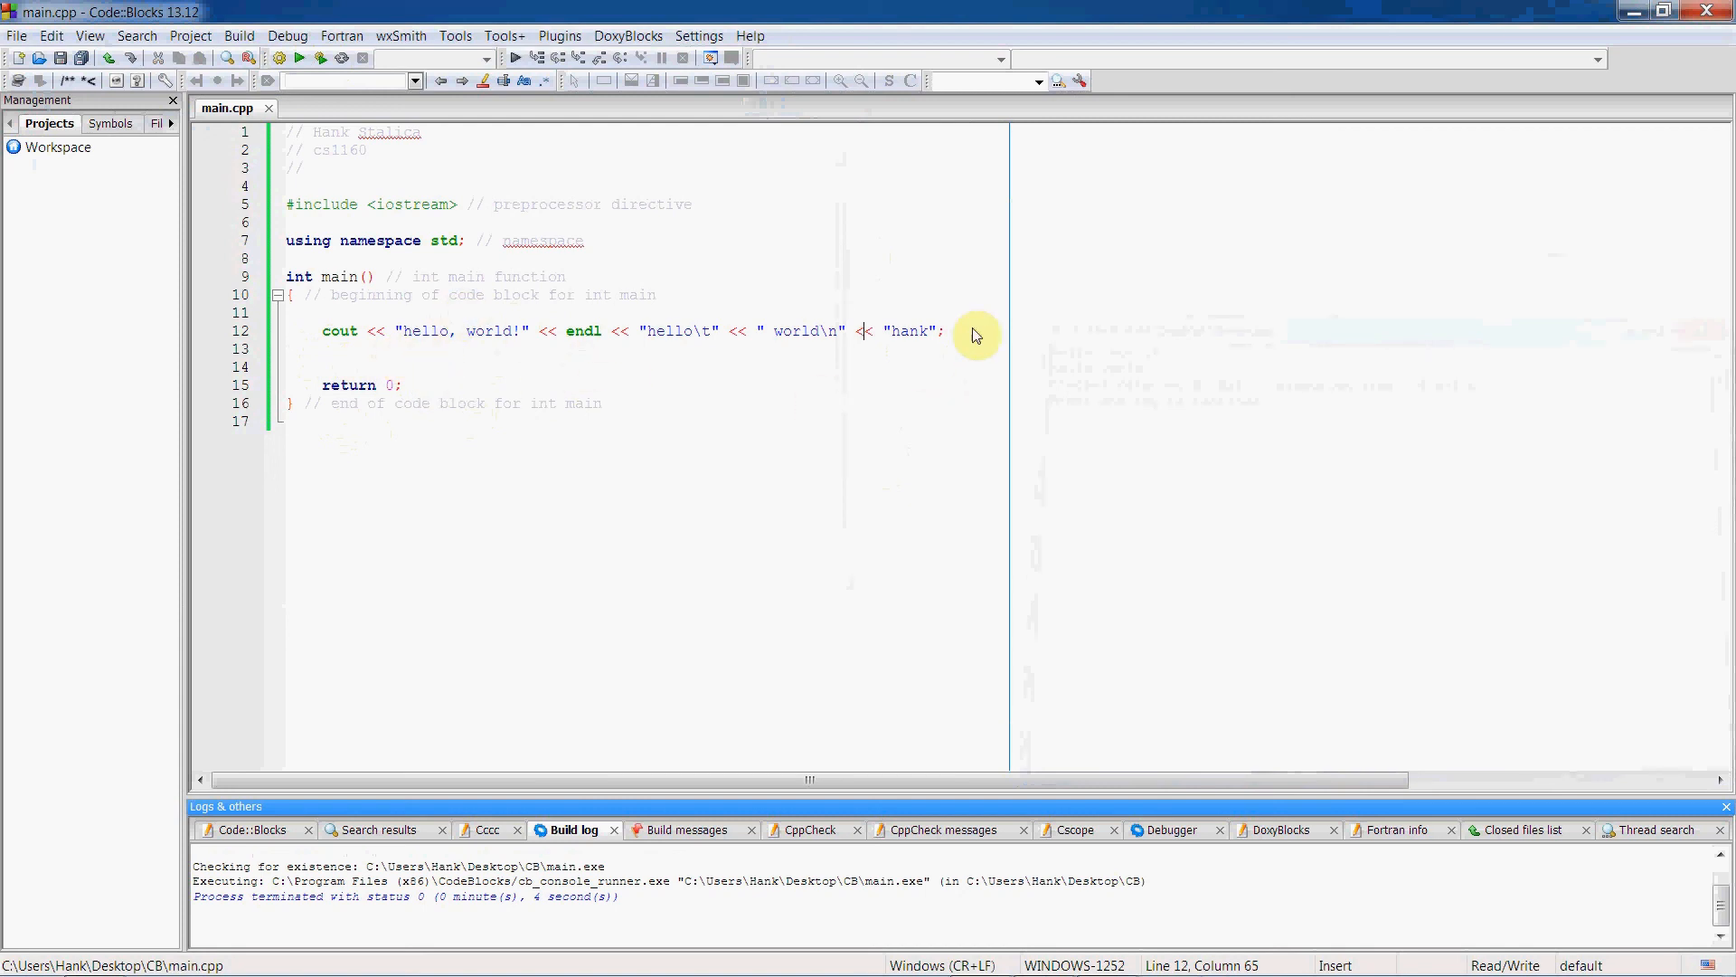